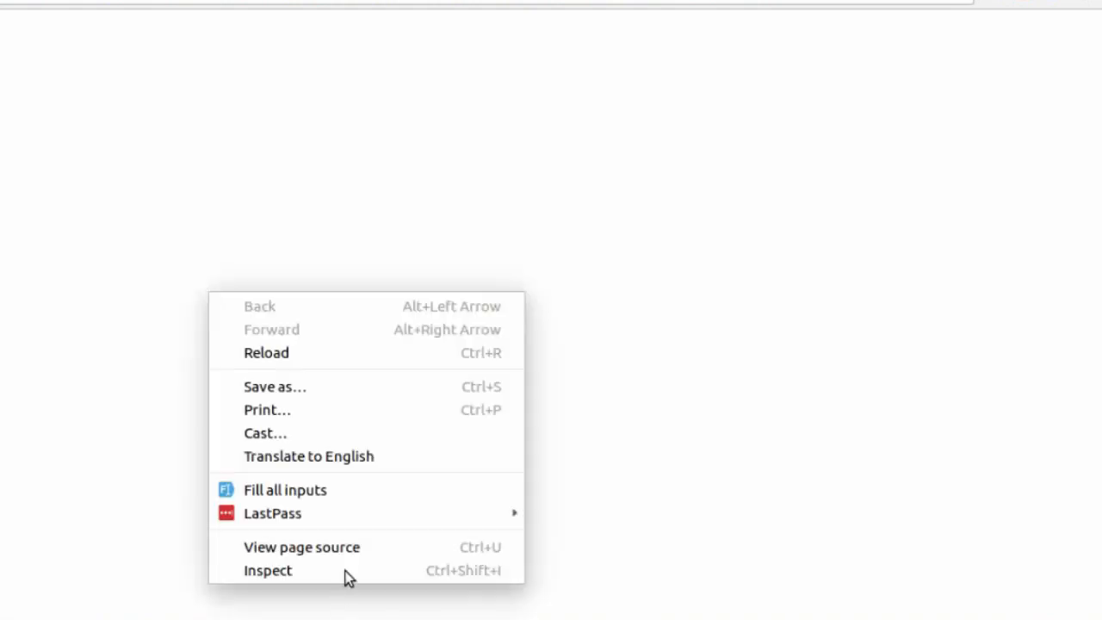
Inspect the blank page and show the DevTools Console panel
click(269, 570)
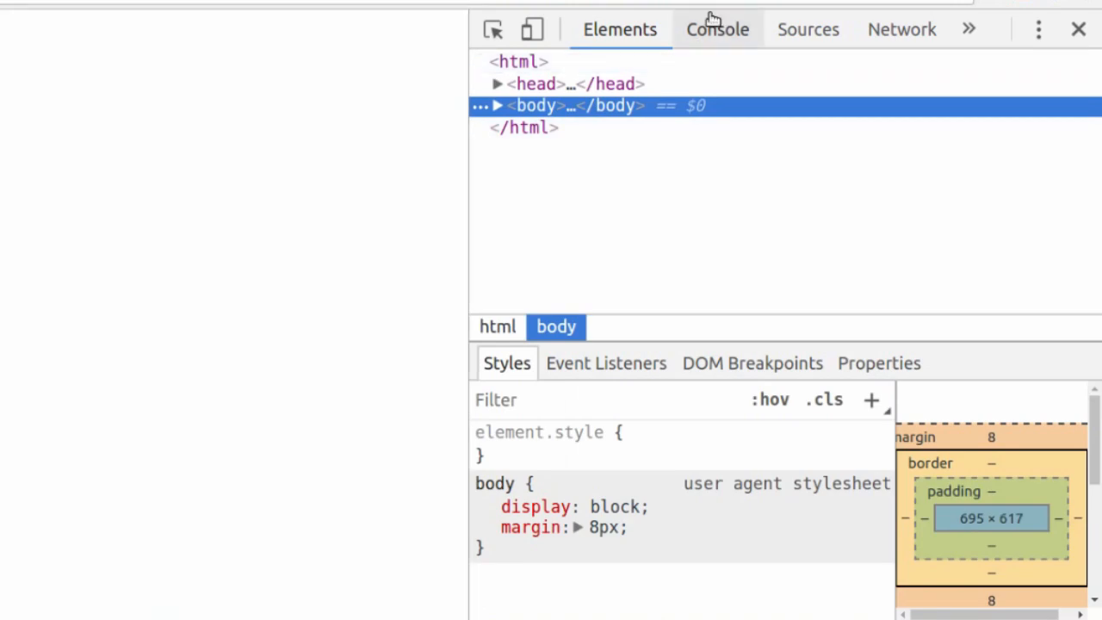
click(717, 28)
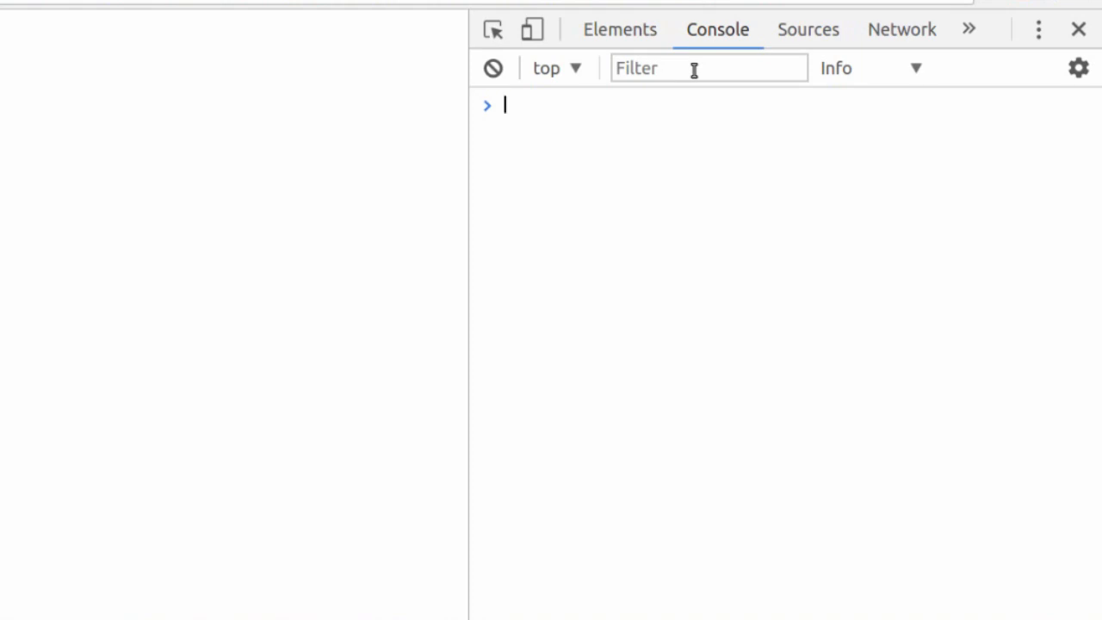
mouse_move(641, 221)
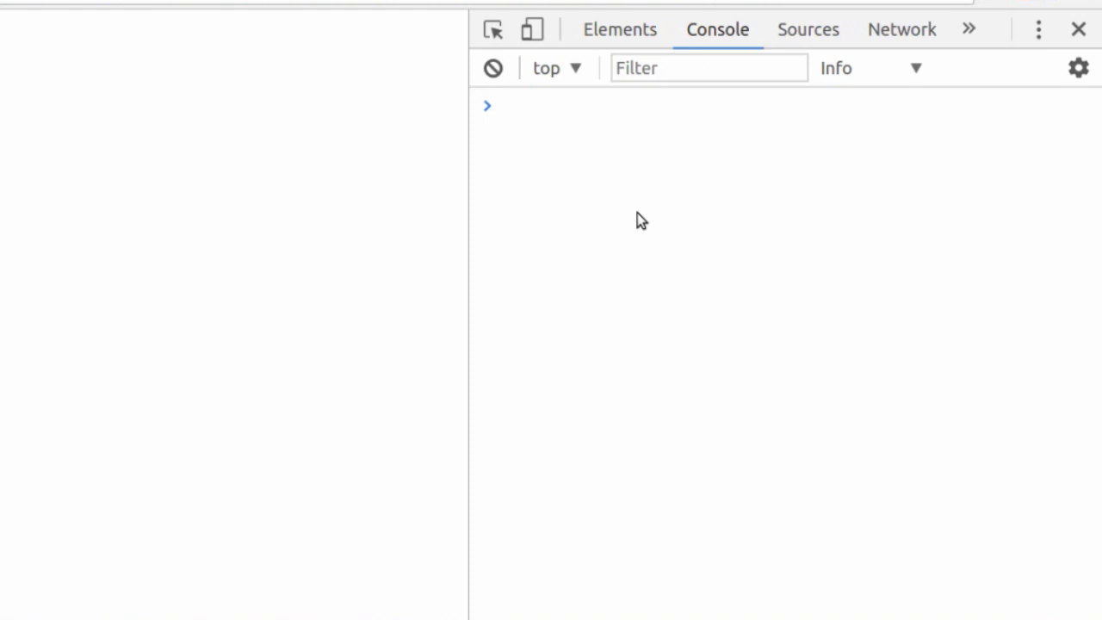
click(603, 105)
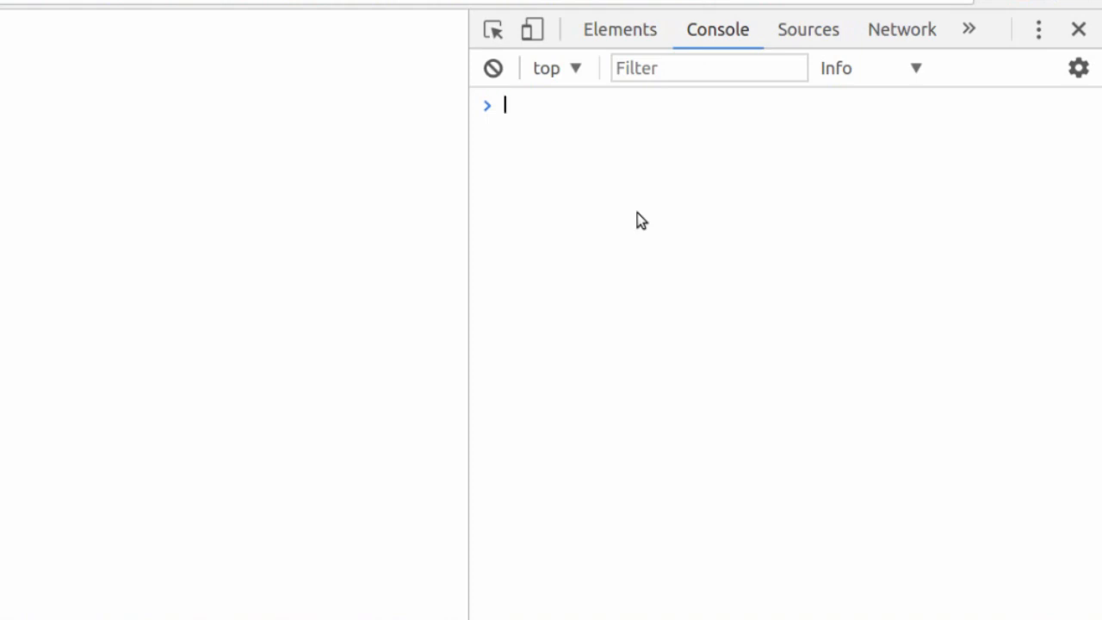
mouse_move(592, 105)
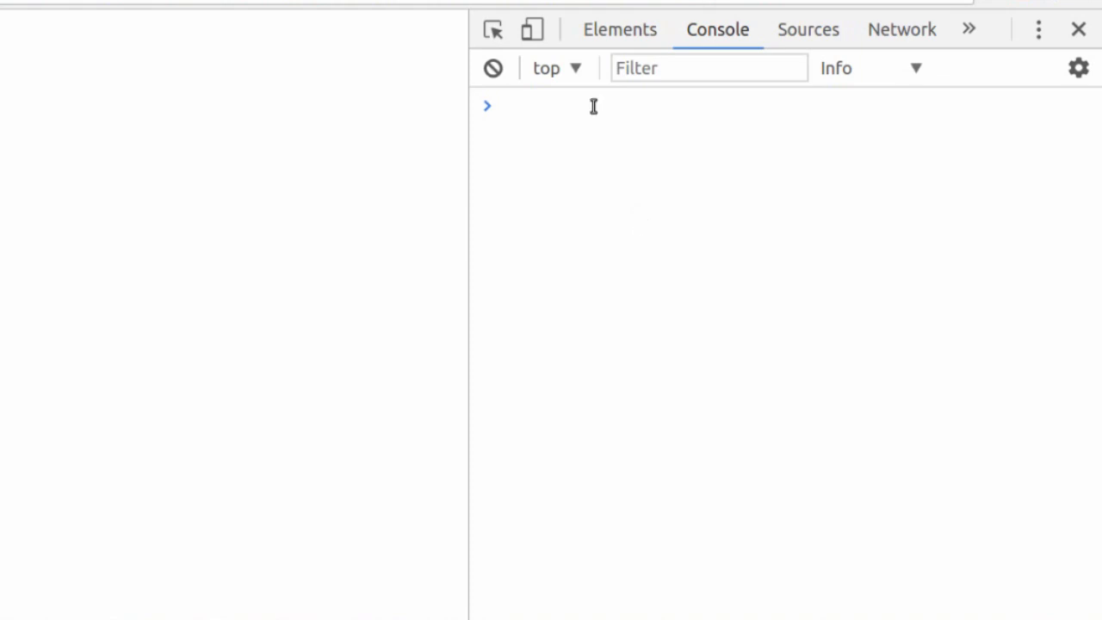
click(534, 105)
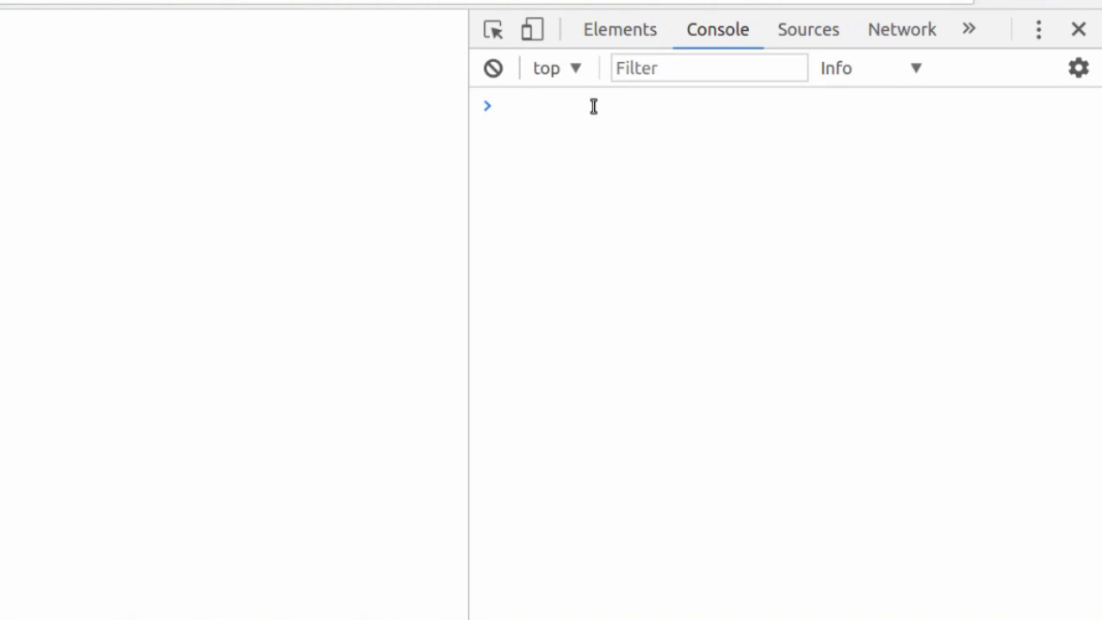
click(534, 105)
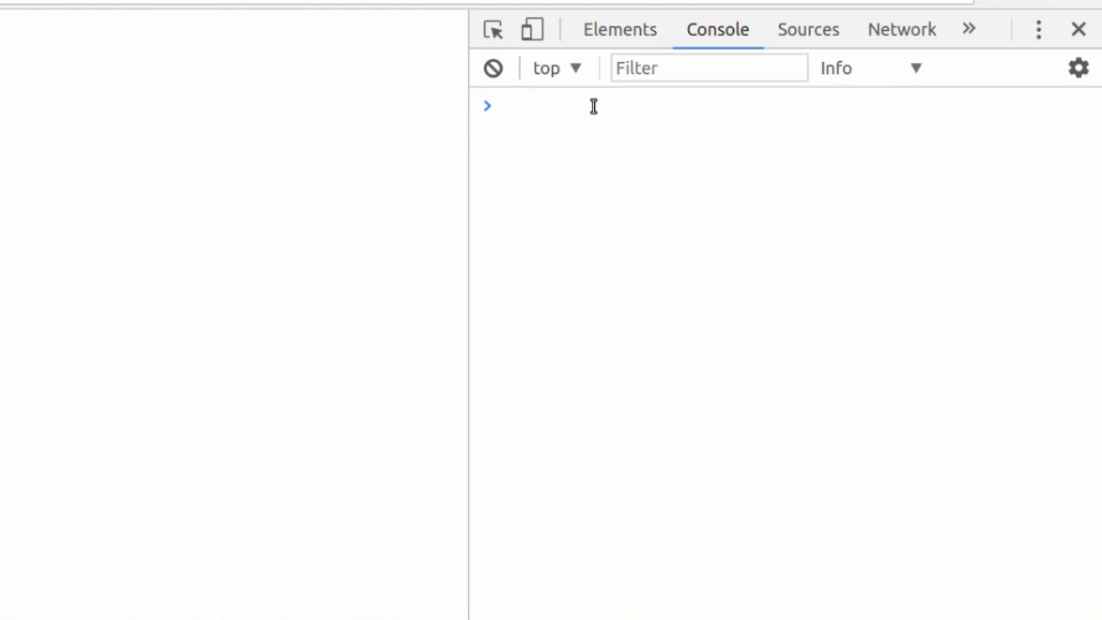
click(516, 105)
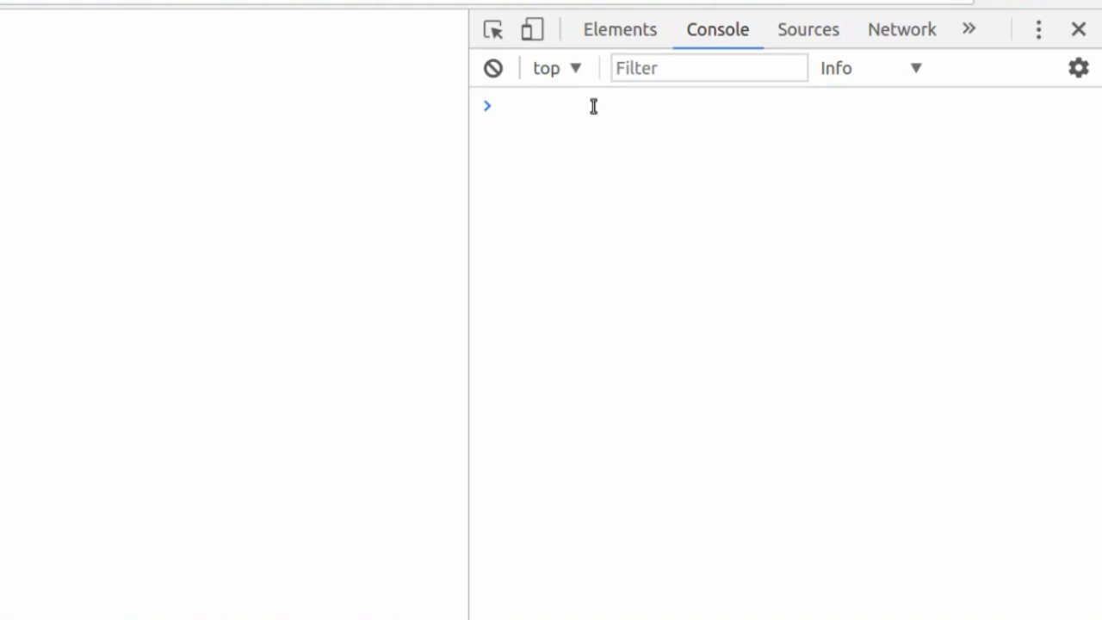
click(508, 105)
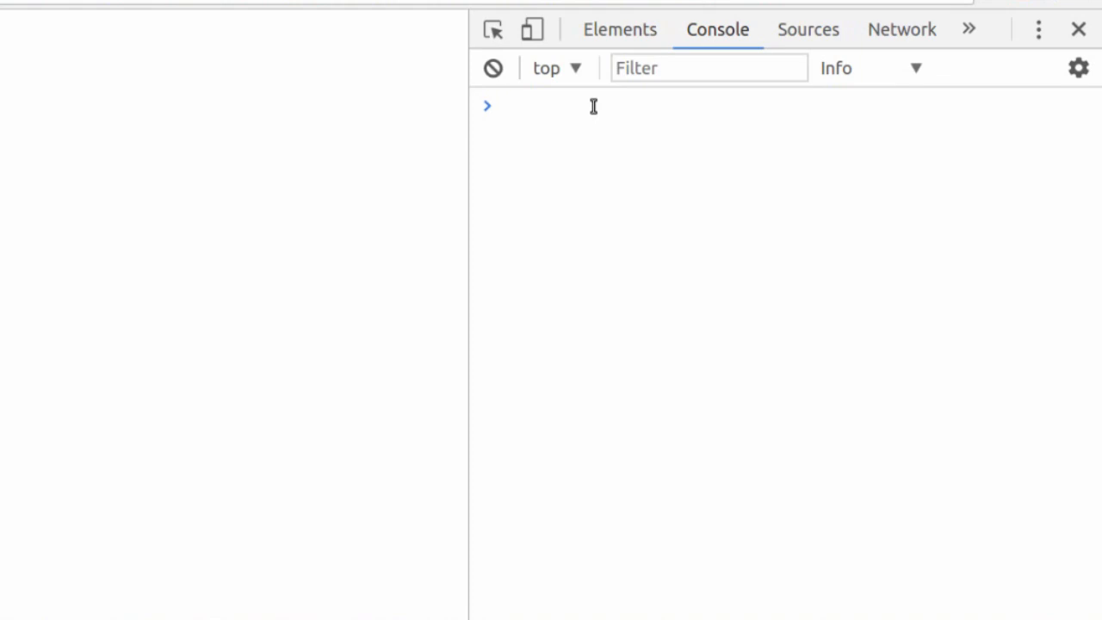
Evaluate 12 + 15 and the decimal addition 12.5 + 15.0123 in the console
text(12)
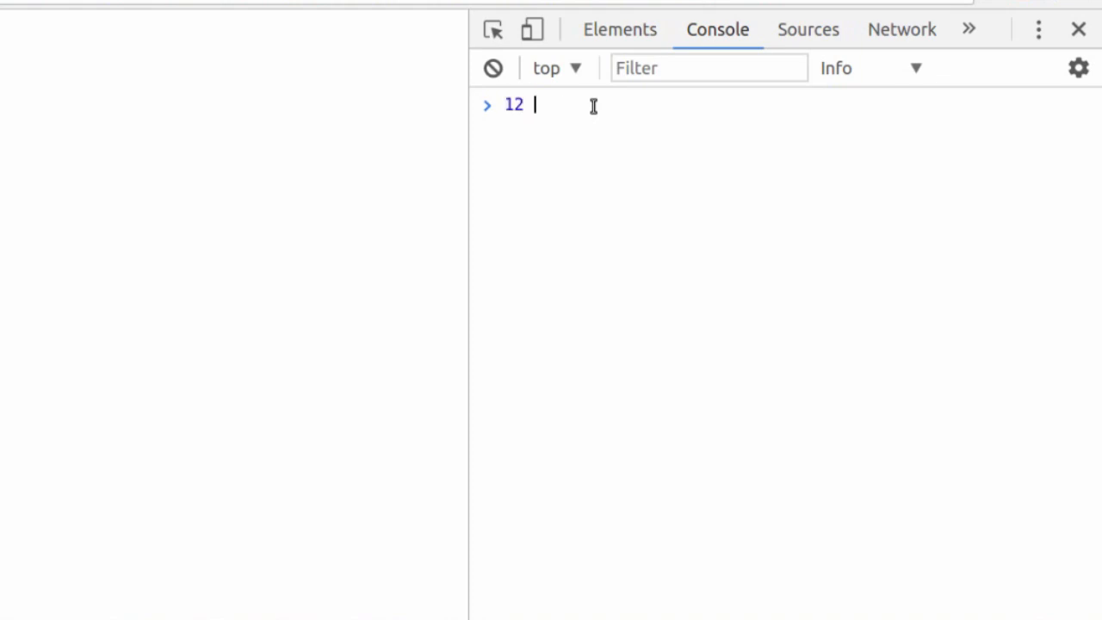
text(+ 15)
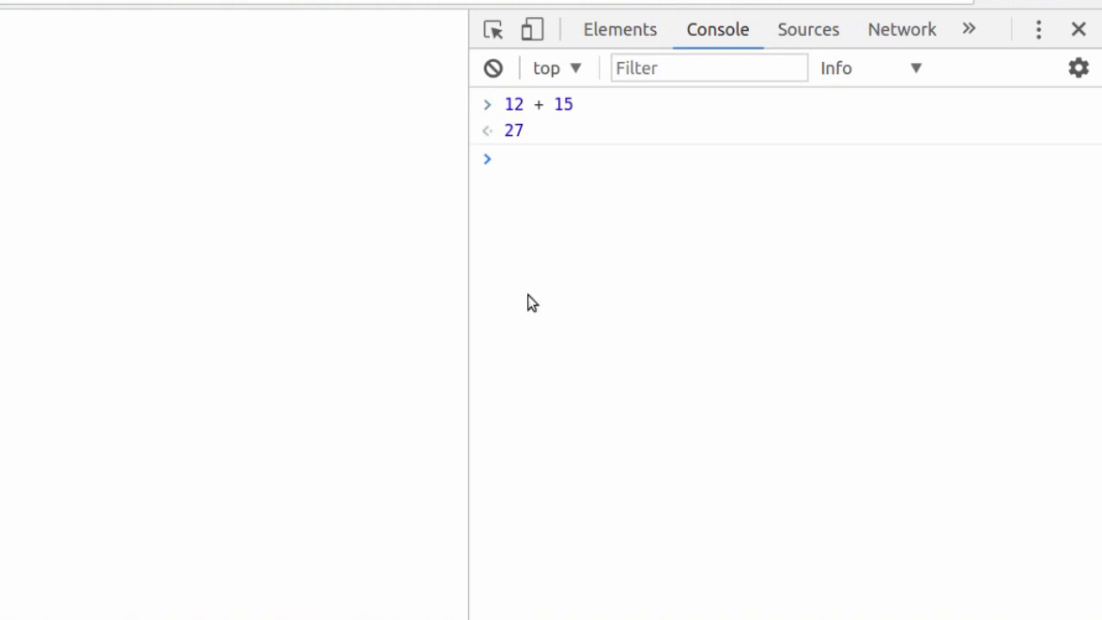
text(12.5)
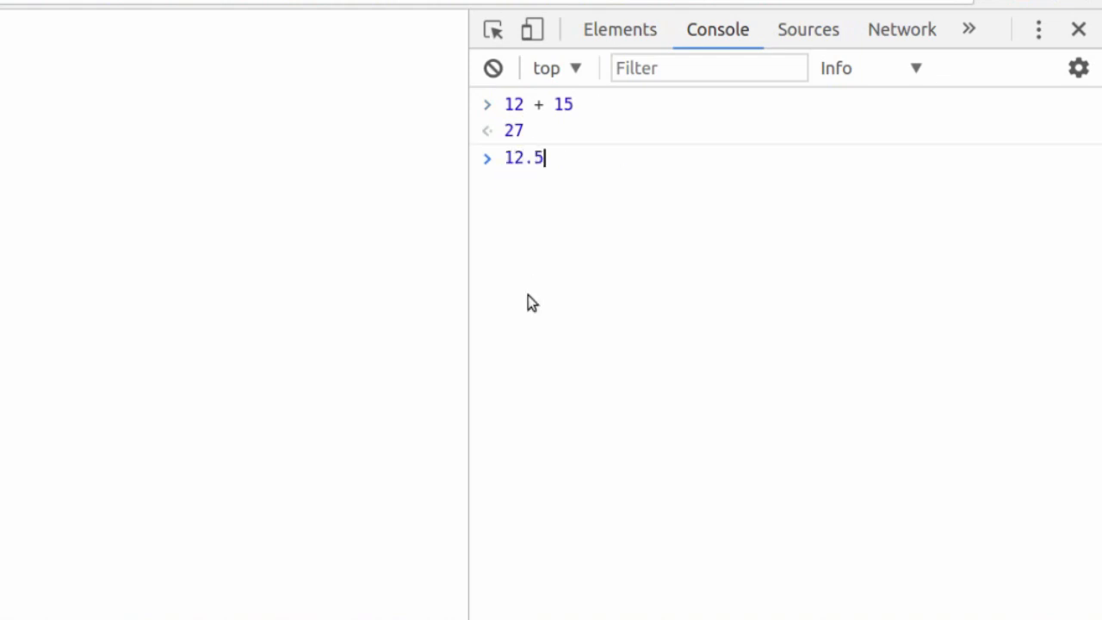
text(+ 15.)
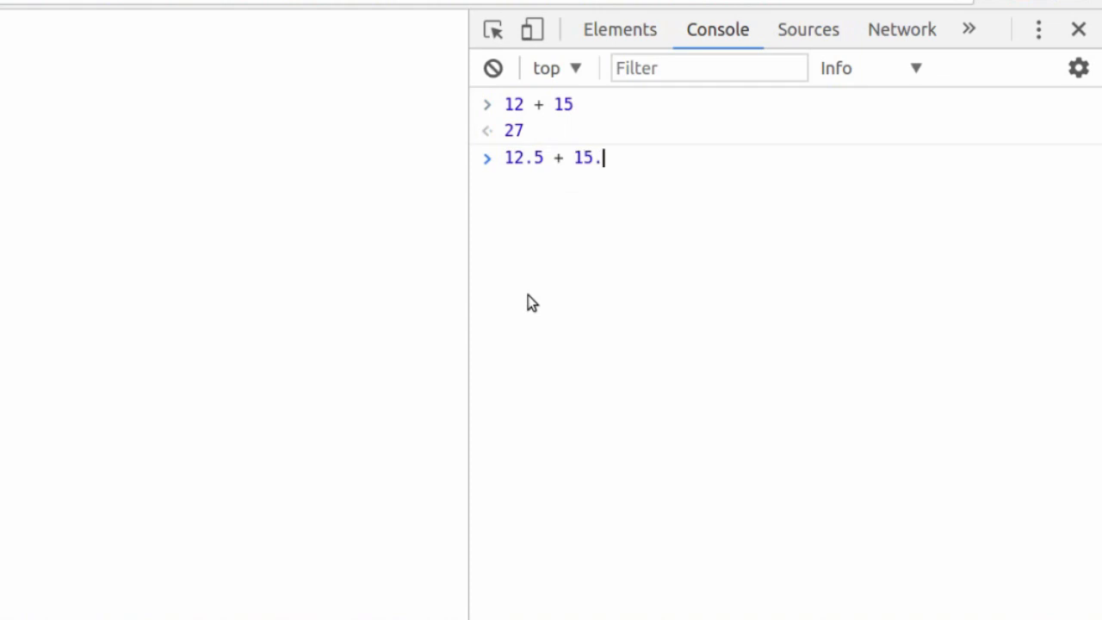
key(Enter)
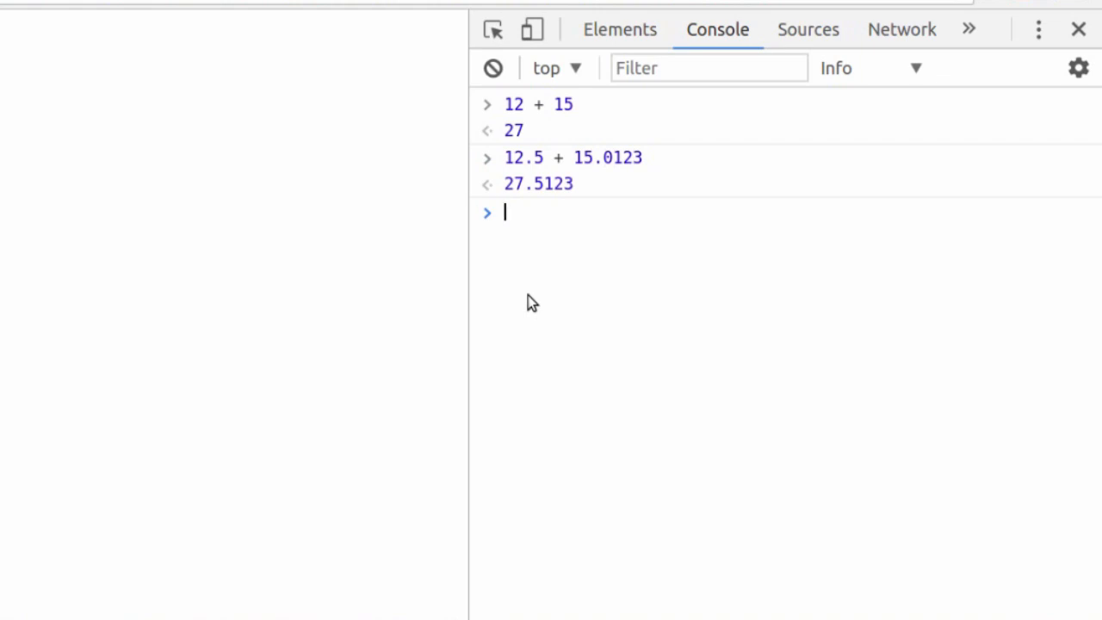
text(10501)
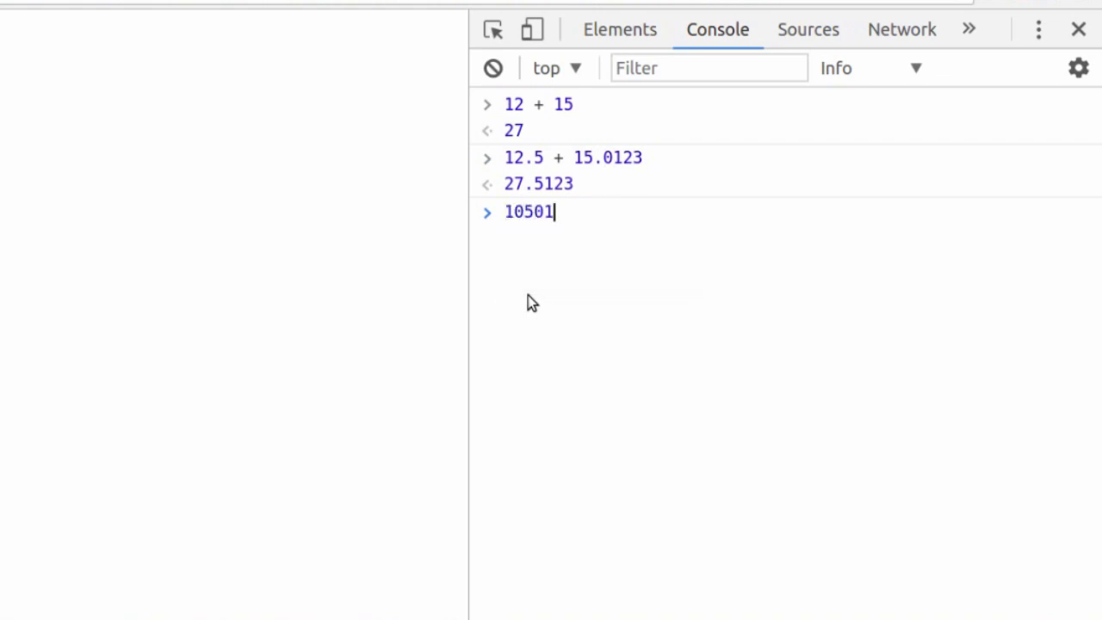
text(456134 -)
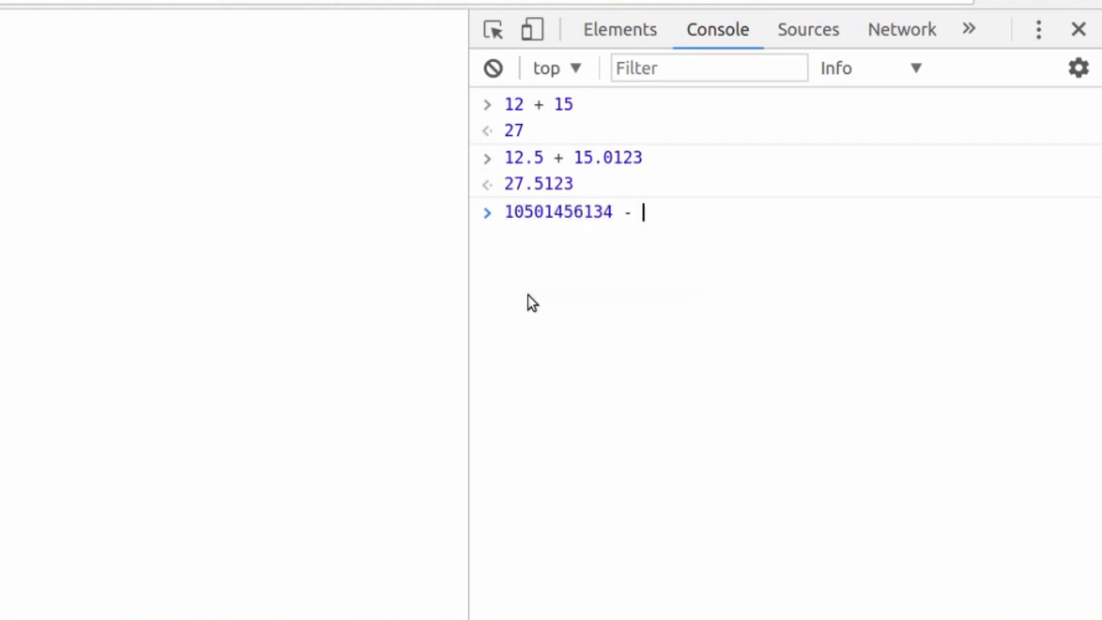
text(0.124575631876)
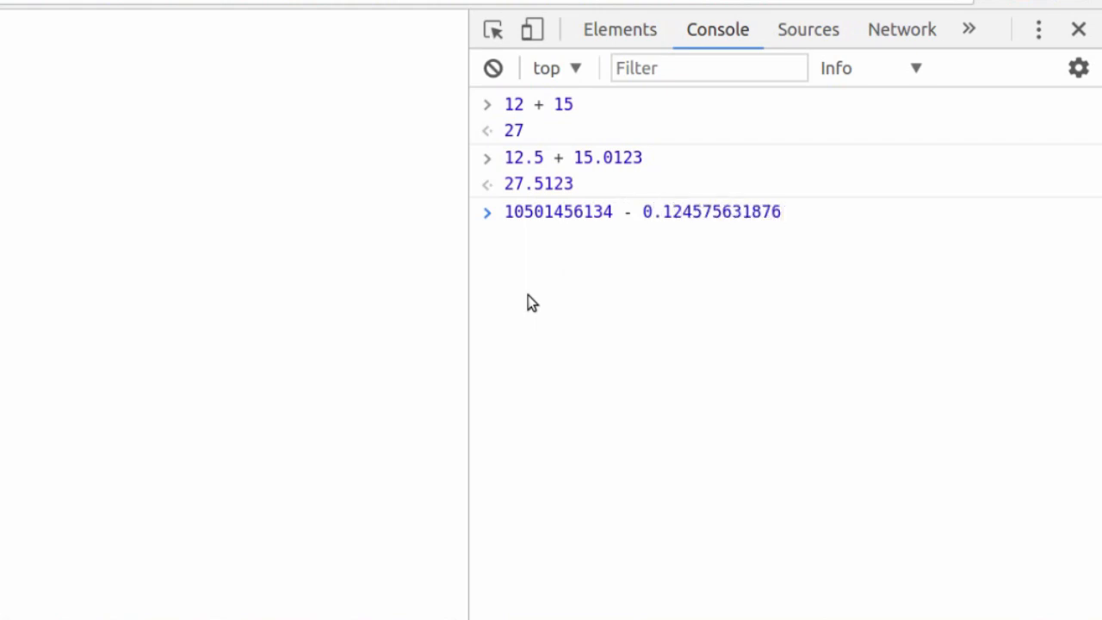
key(Enter)
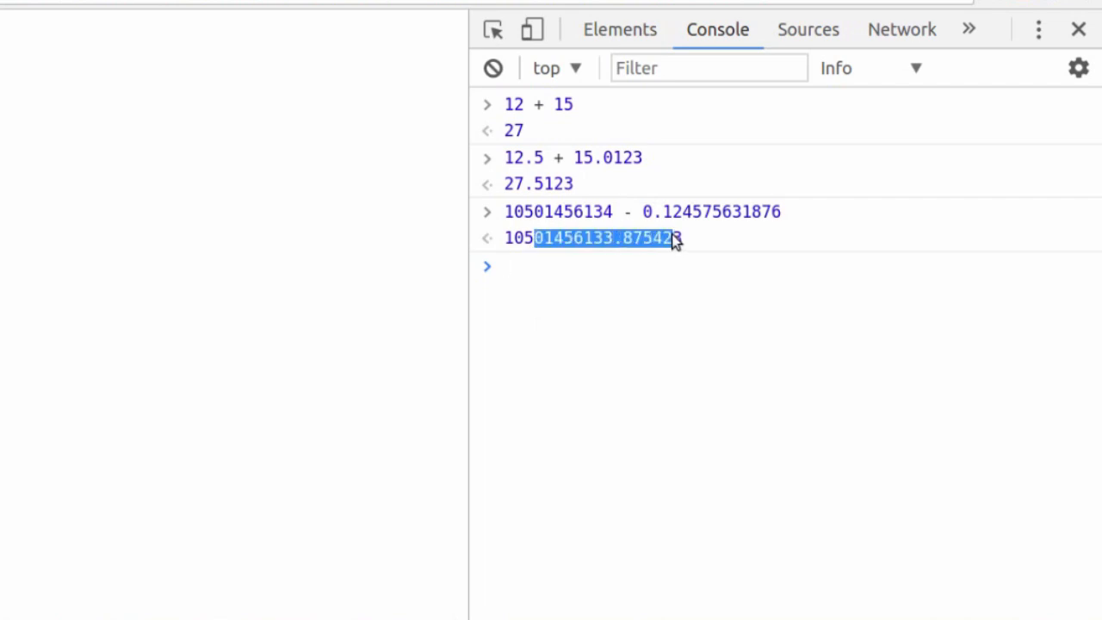
click(553, 265)
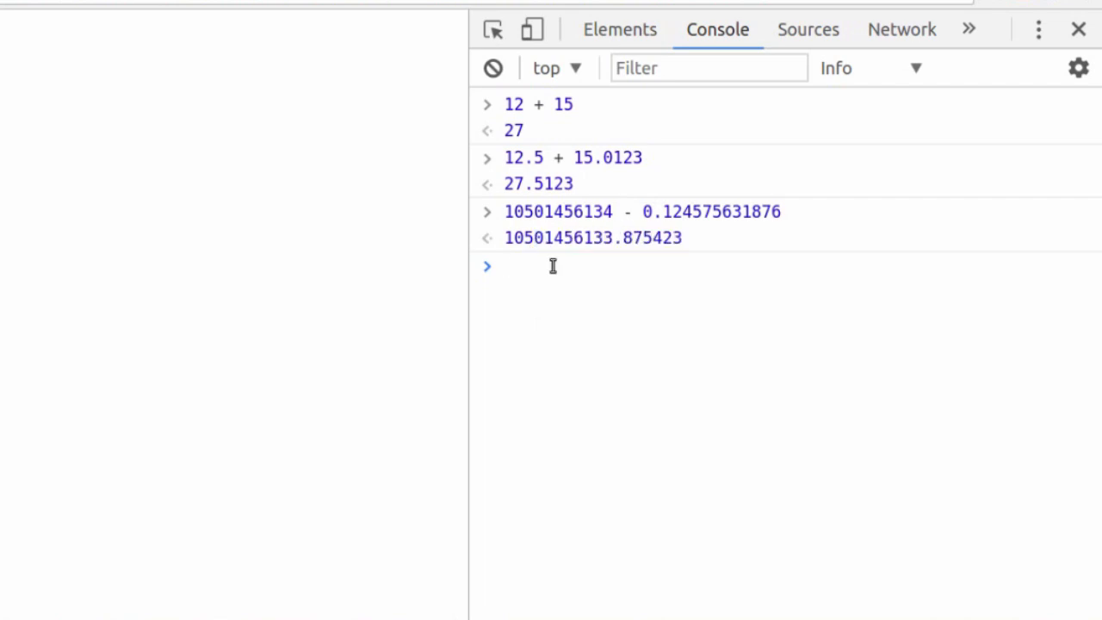
Evaluate 15 / 5, 15/6 and 15*14.9, giving 3, 2.5 and 223.5
text(15 / 5)
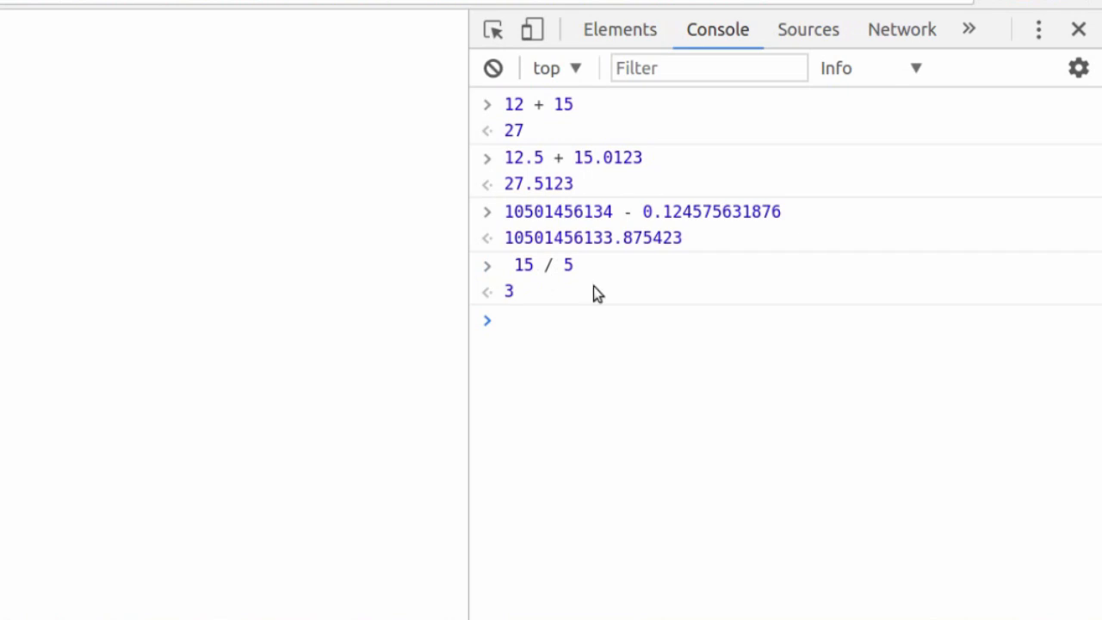
mouse_move(564, 317)
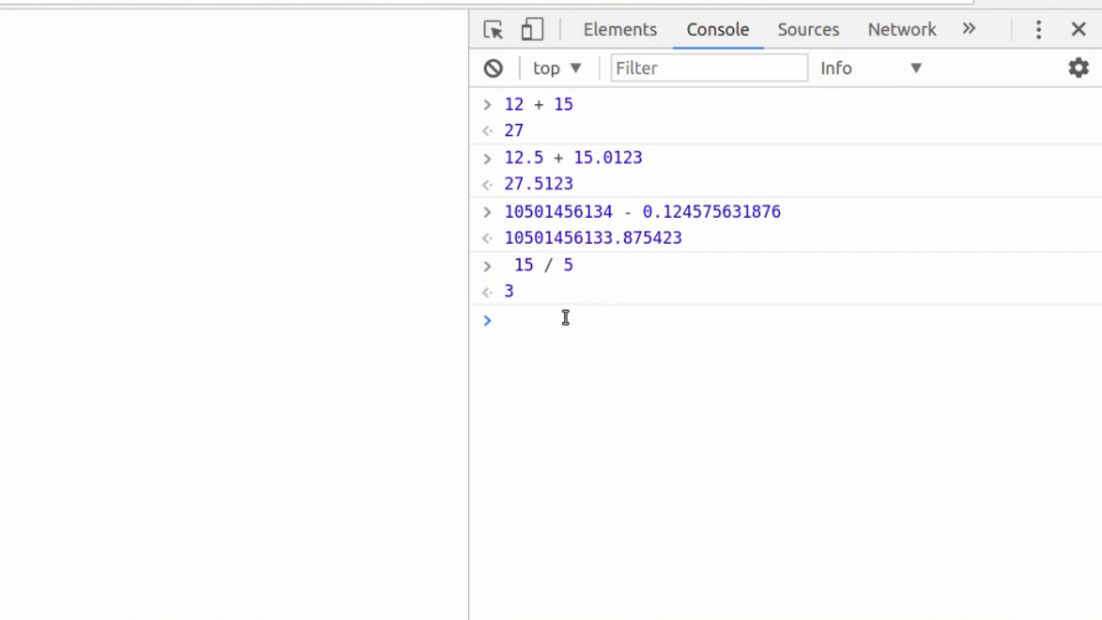
double_click(547, 265)
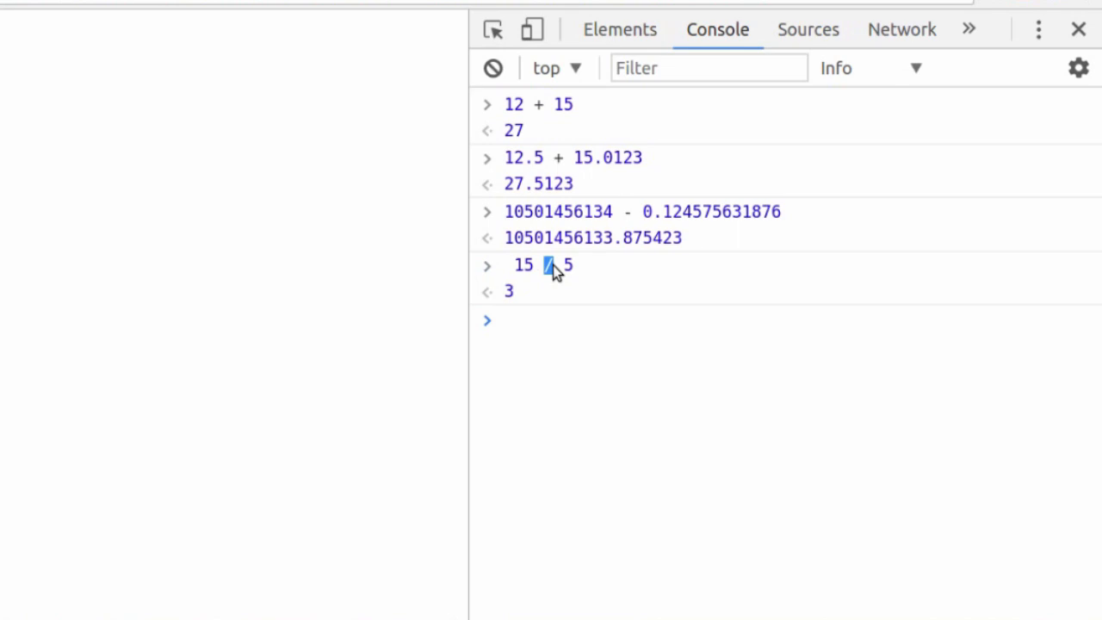
text(15/6)
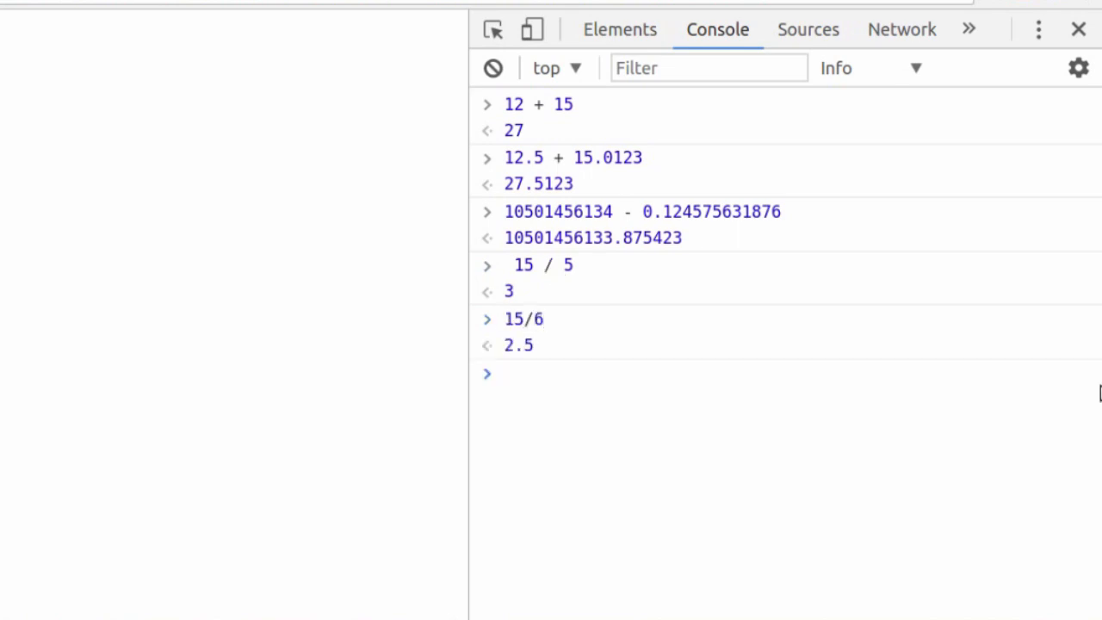
text(15/6)
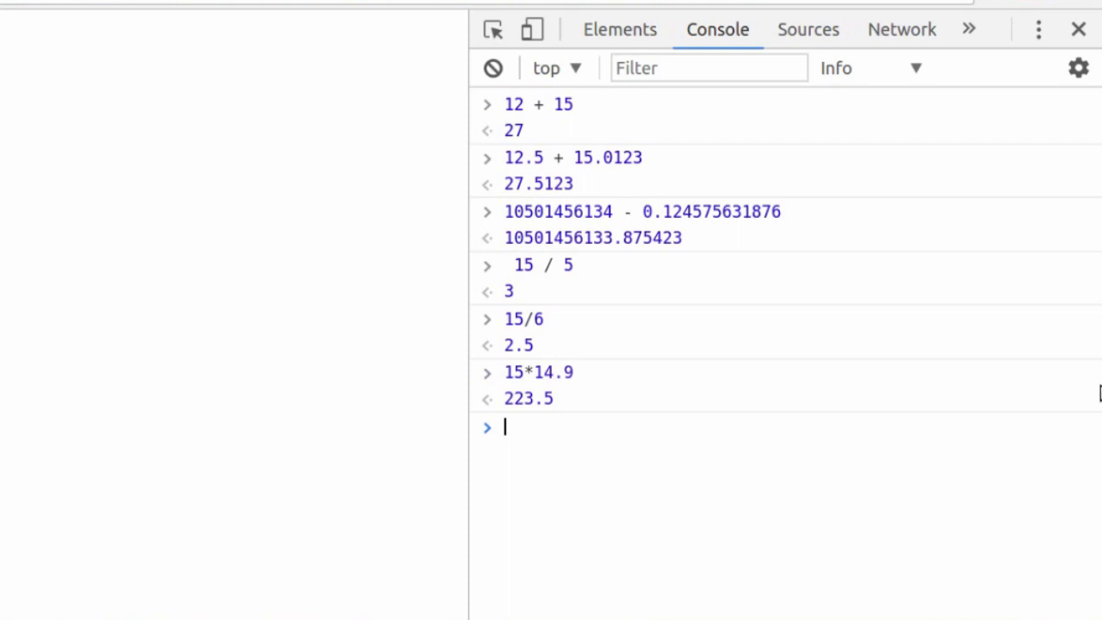
text(15*14.9)
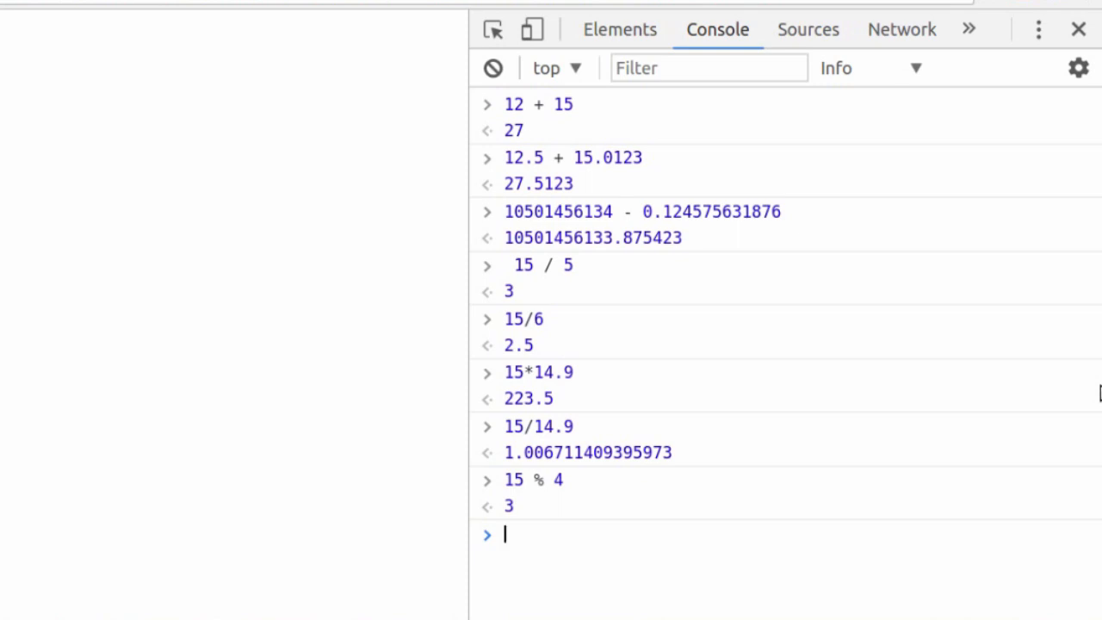
Evaluate 97 % 42 giving 13, then clear the console output
text(97)
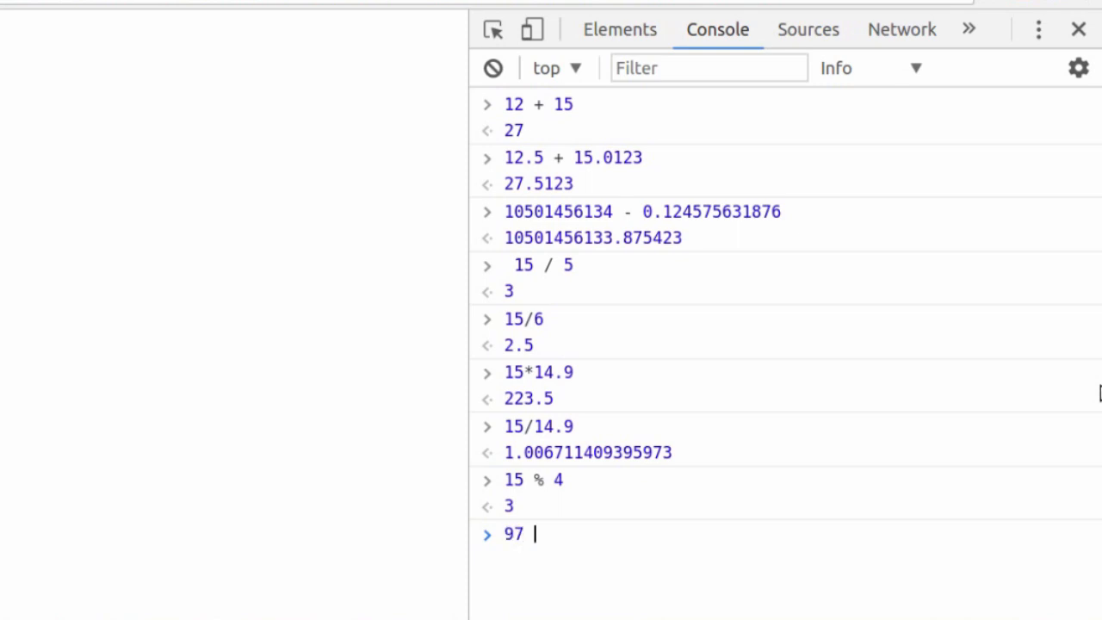
text(% 42)
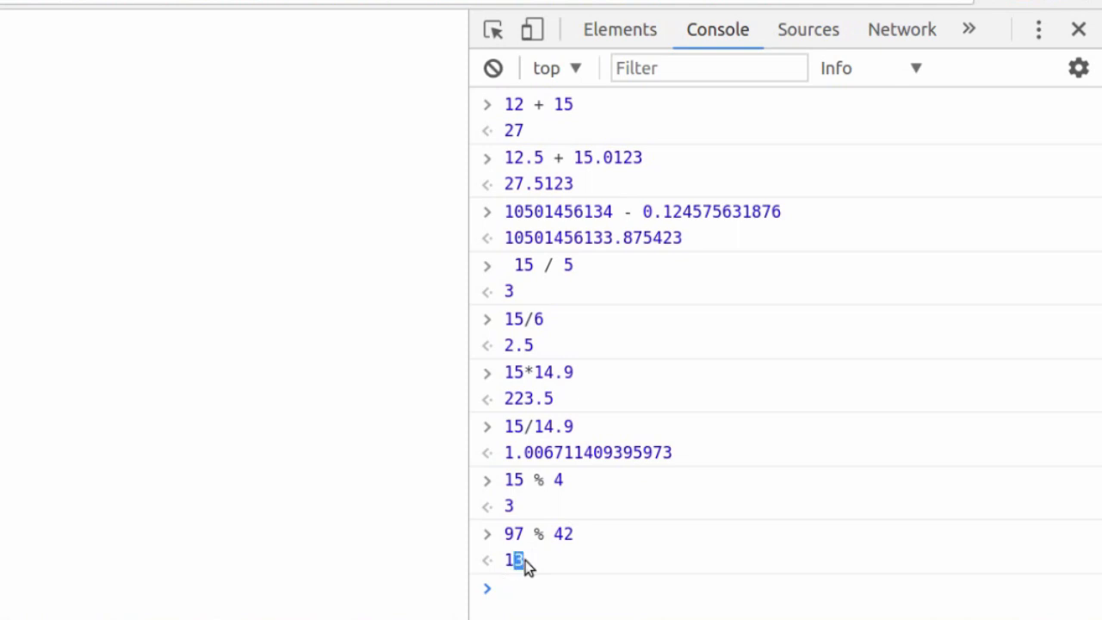
mouse_move(482, 475)
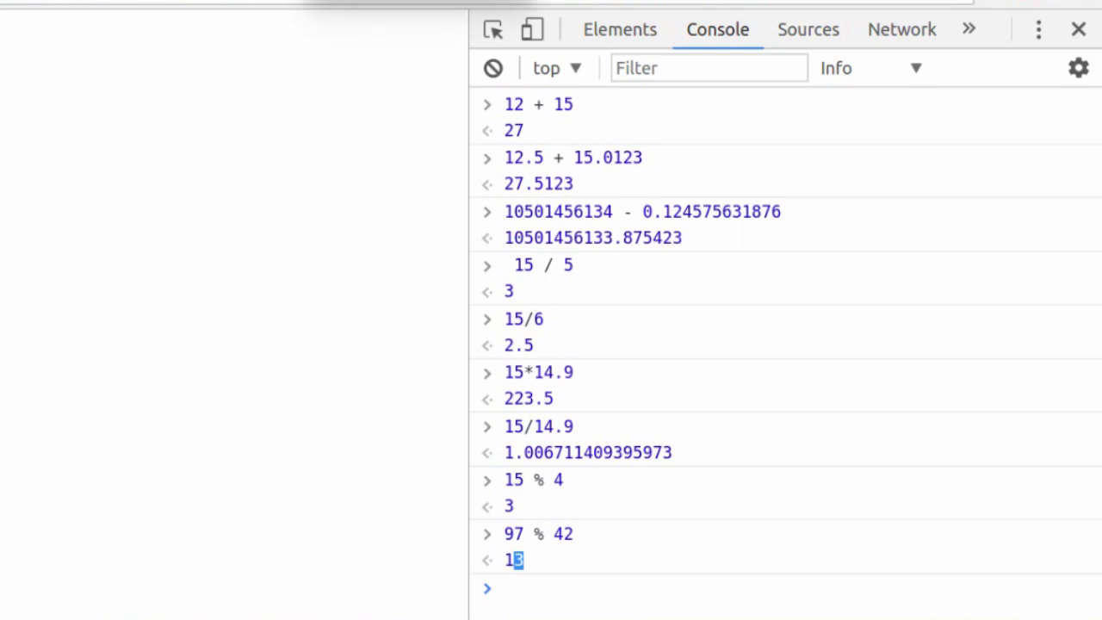
mouse_move(186, 355)
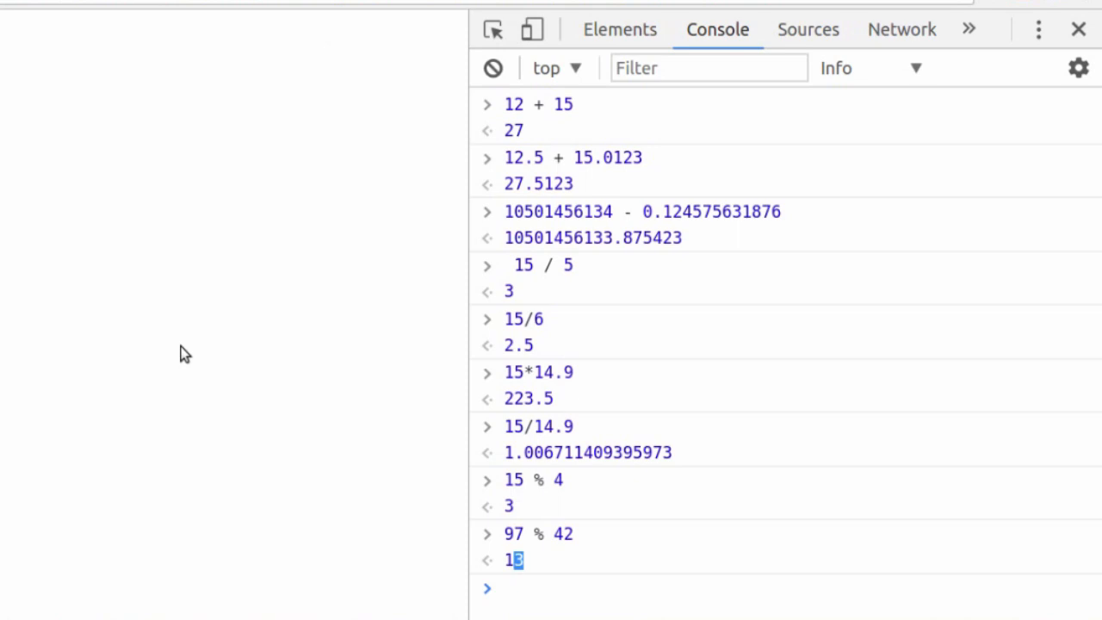
click(492, 69)
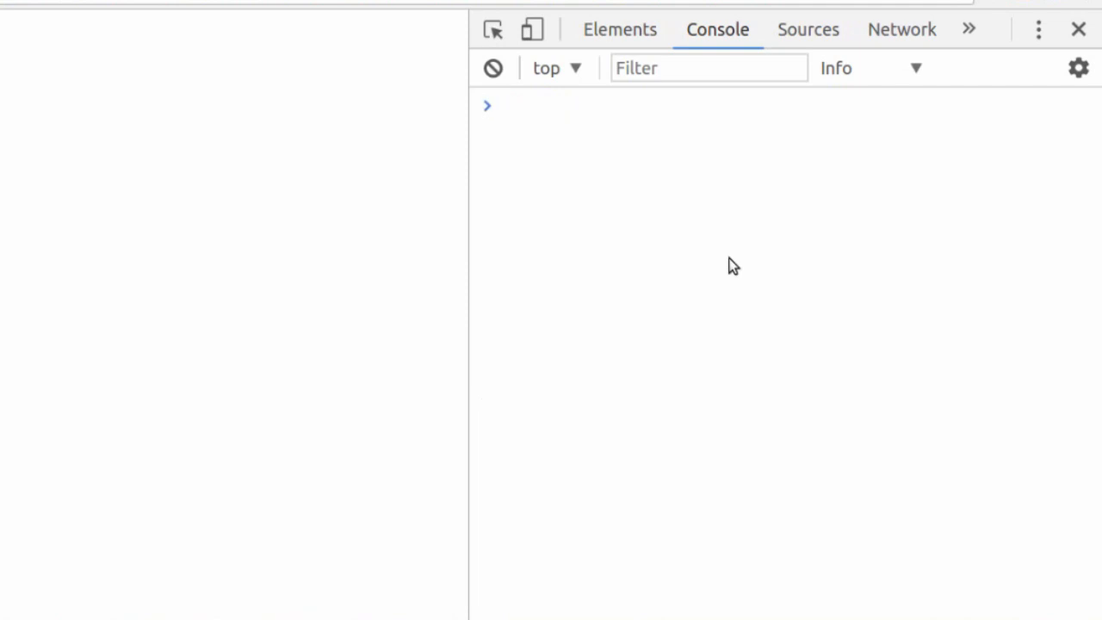
Assign age = 67 in the console
text(age)
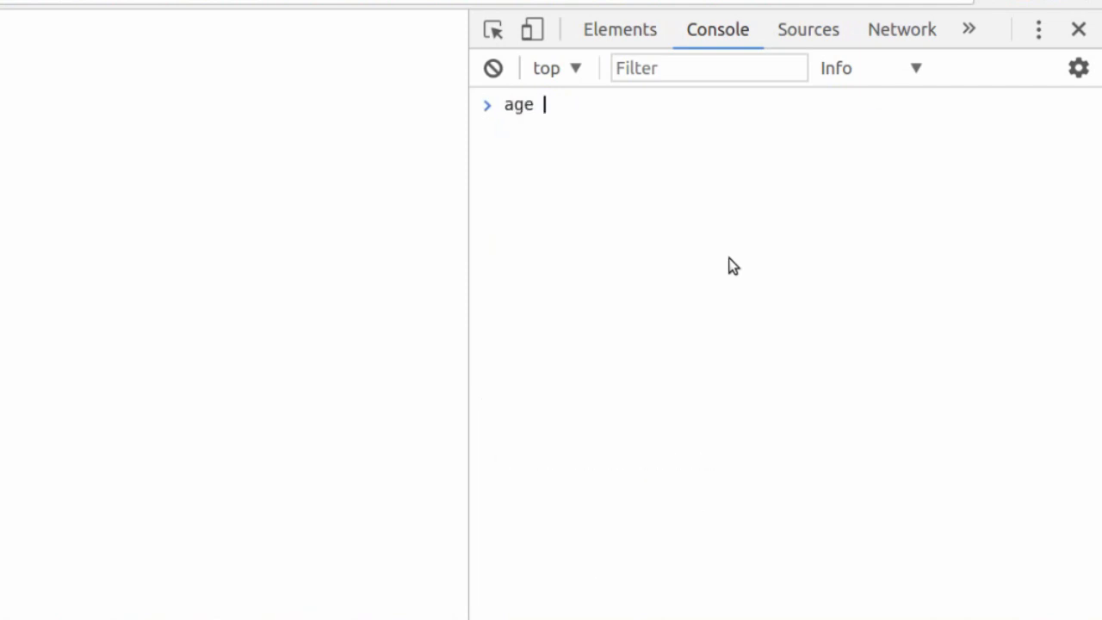
text(= 67)
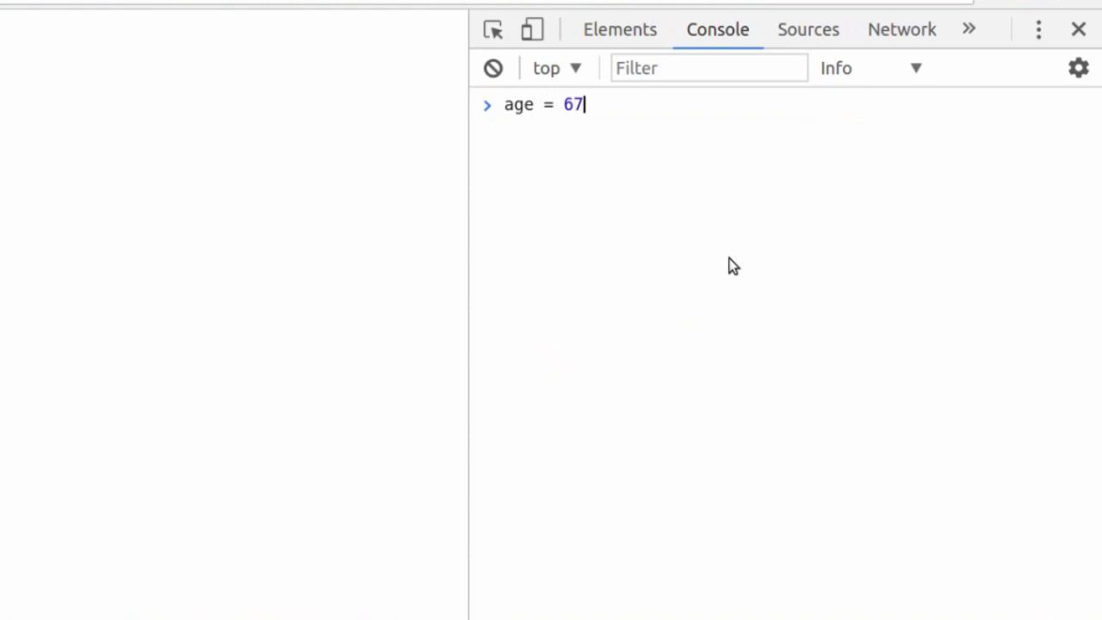
key(Enter)
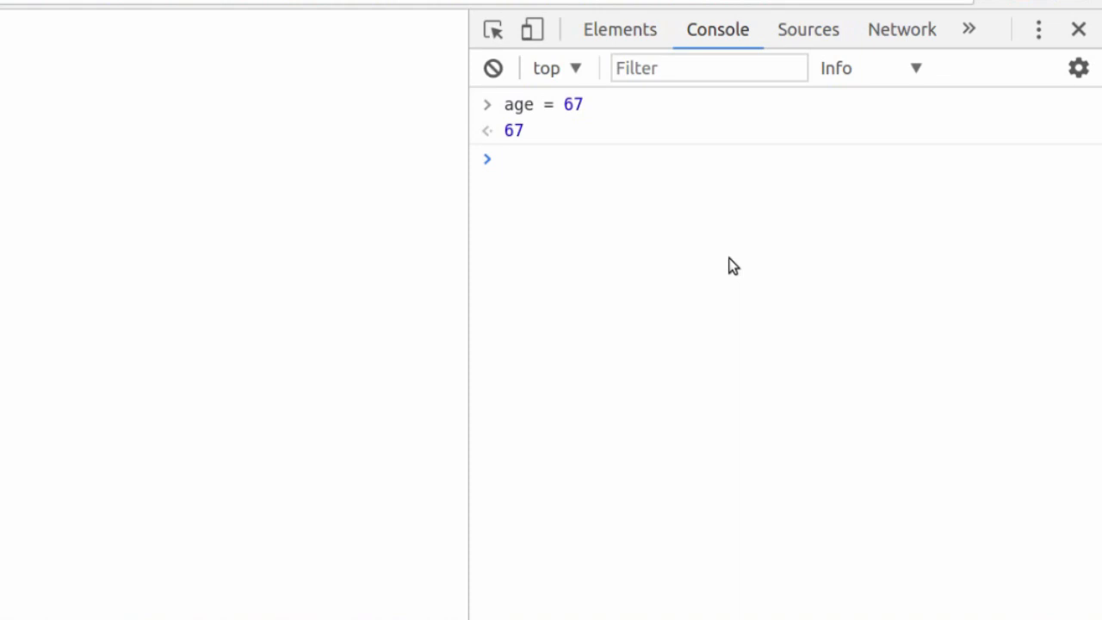
Increment age with age++ repeatedly, then start reassigning age to 60.5
text(age++)
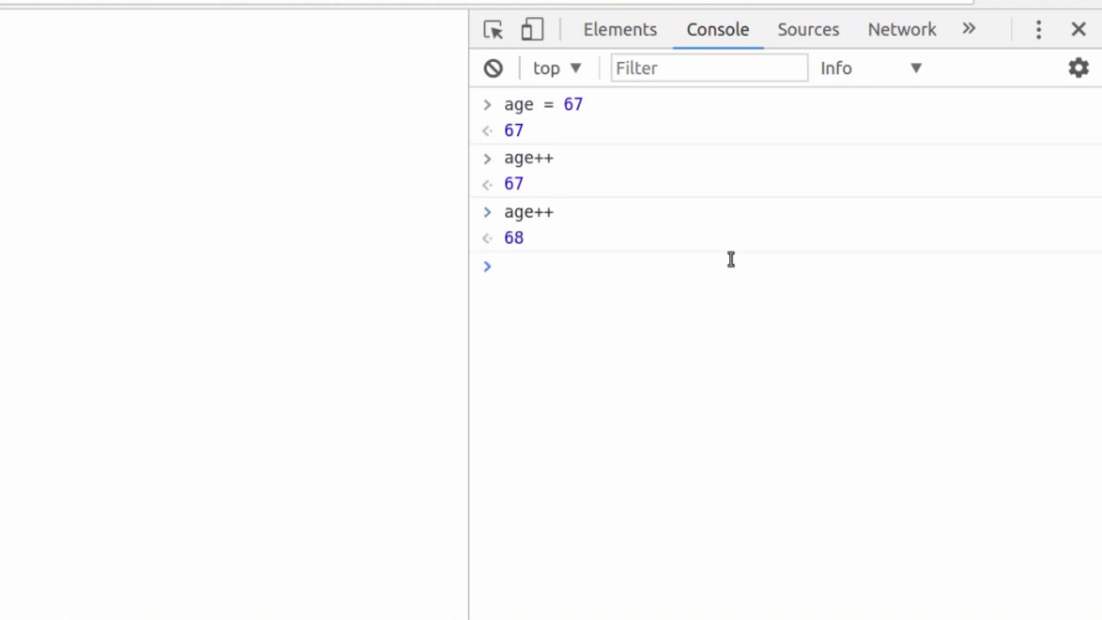
text(age++)
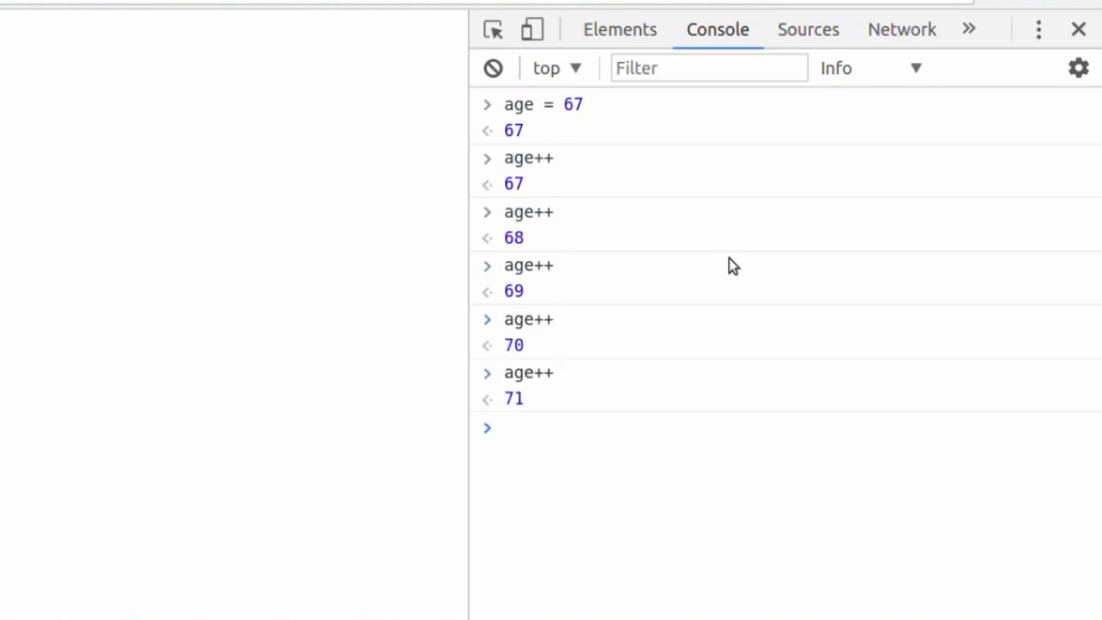
text(age =)
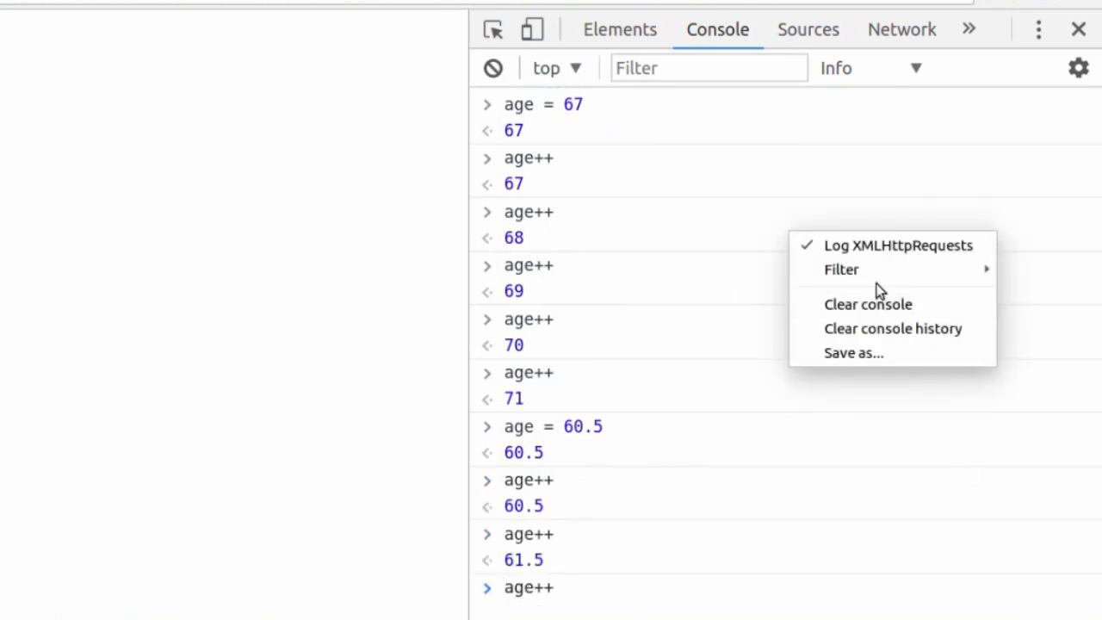
Clear the console, then run age-- several times to count age back down
click(868, 303)
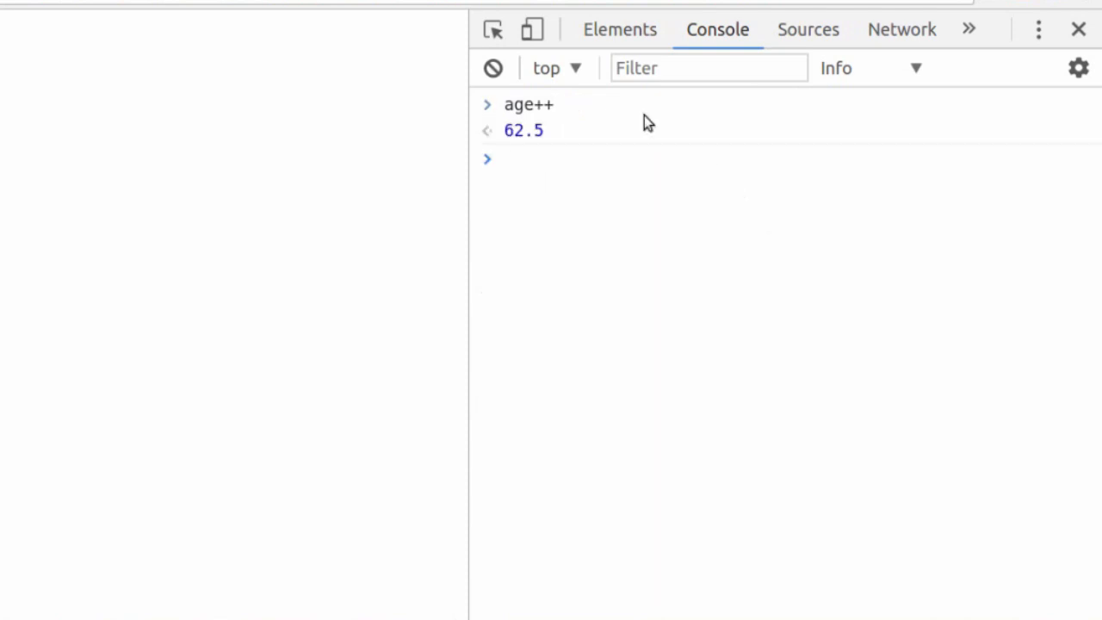
text(age--)
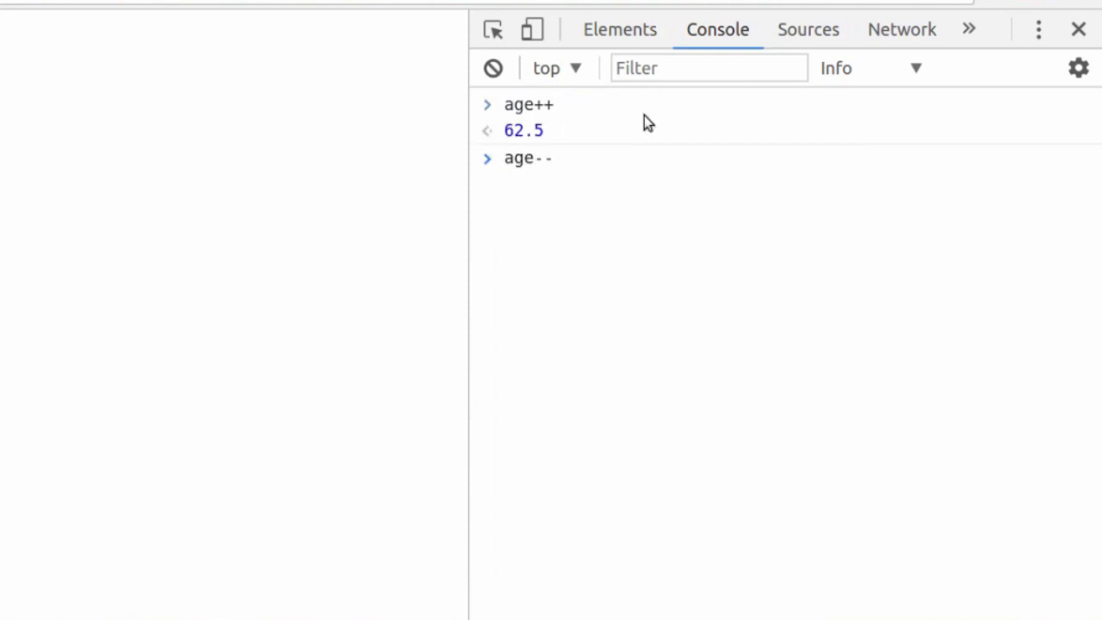
key(Enter)
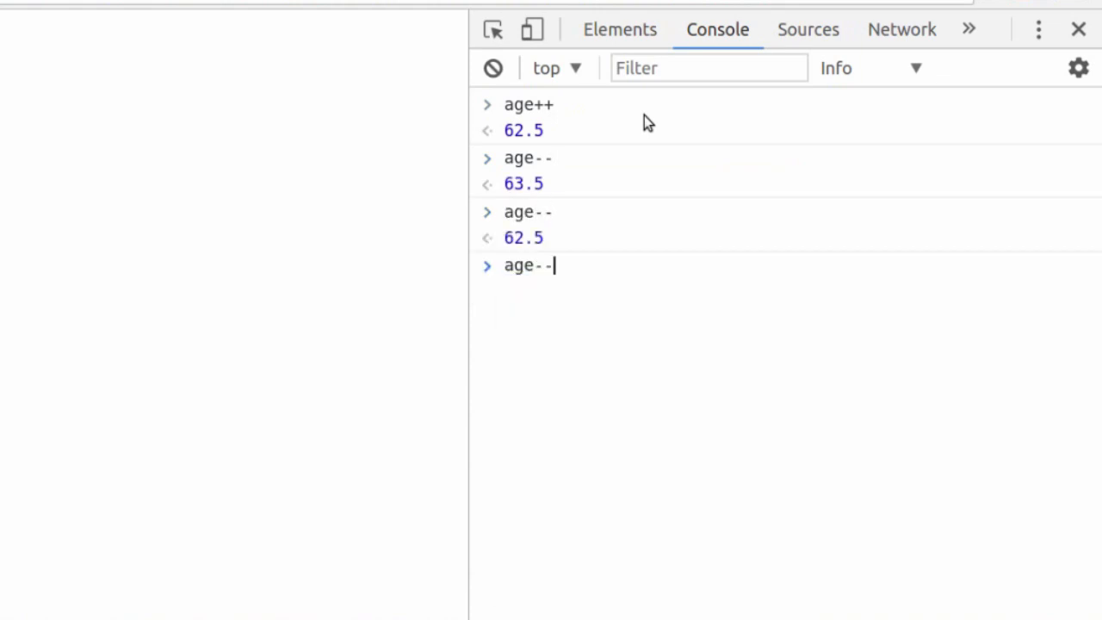
key(Enter)
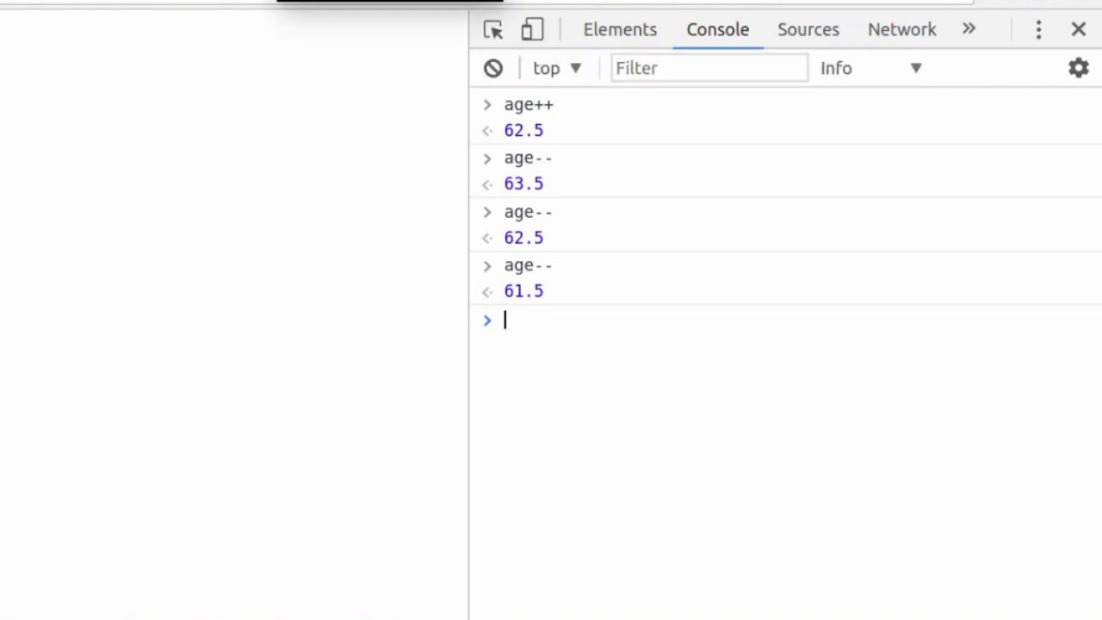
mouse_move(668, 316)
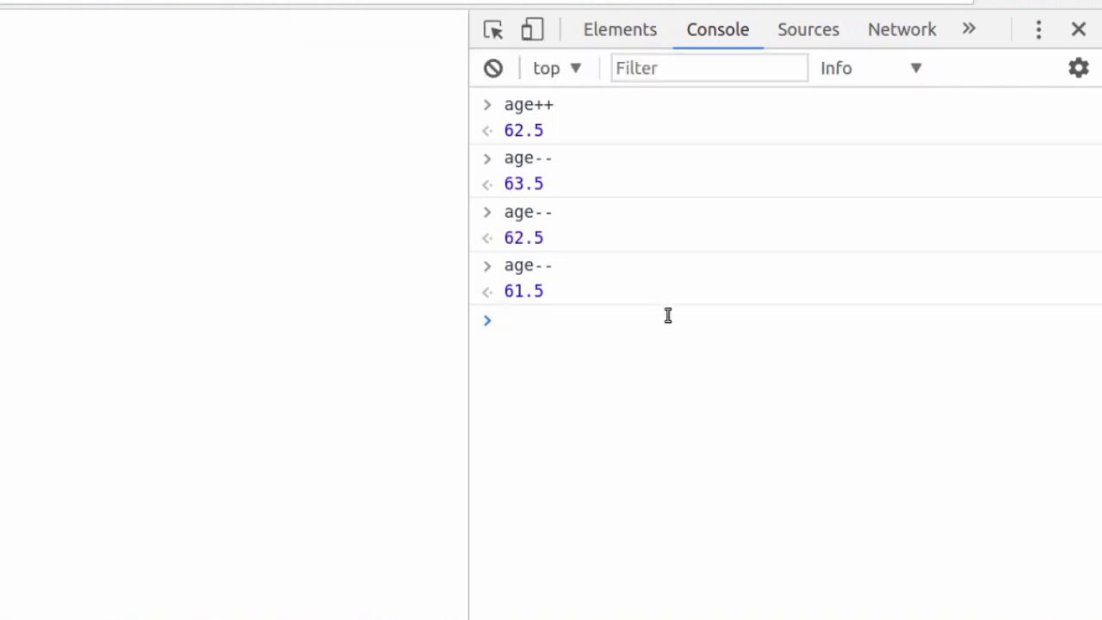
mouse_move(679, 327)
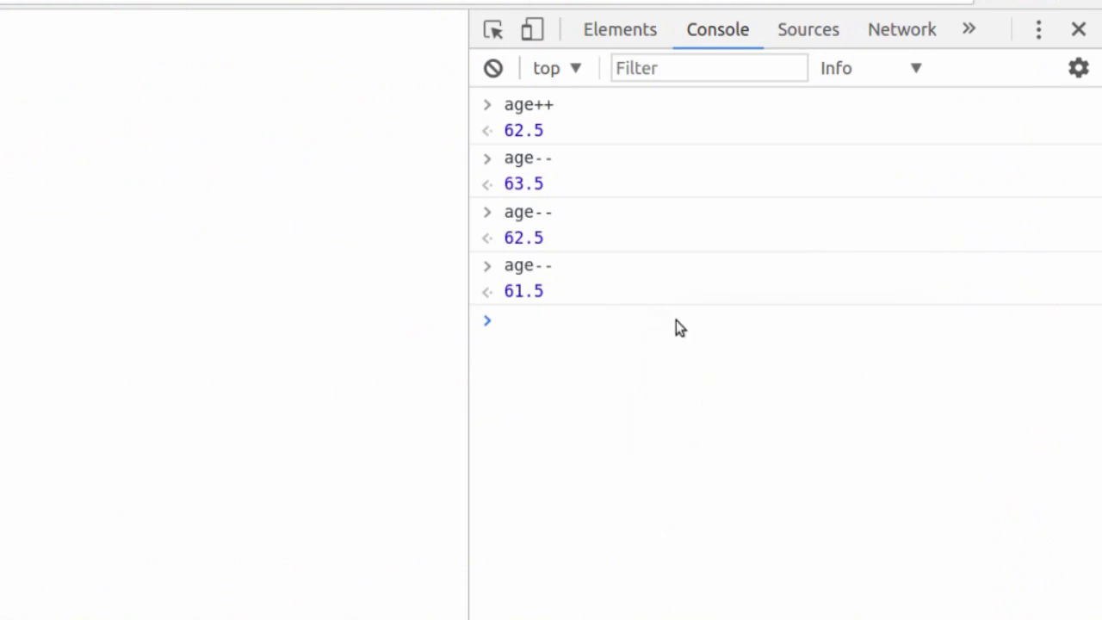
mouse_move(731, 197)
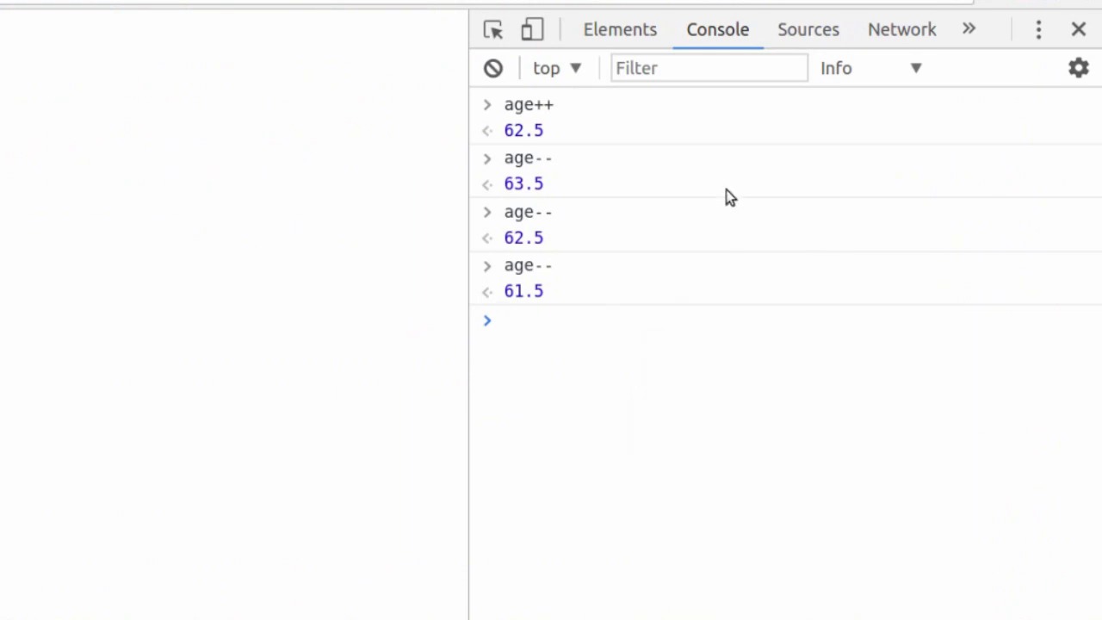
Clear the console and set up num1 and num2 variables
click(492, 69)
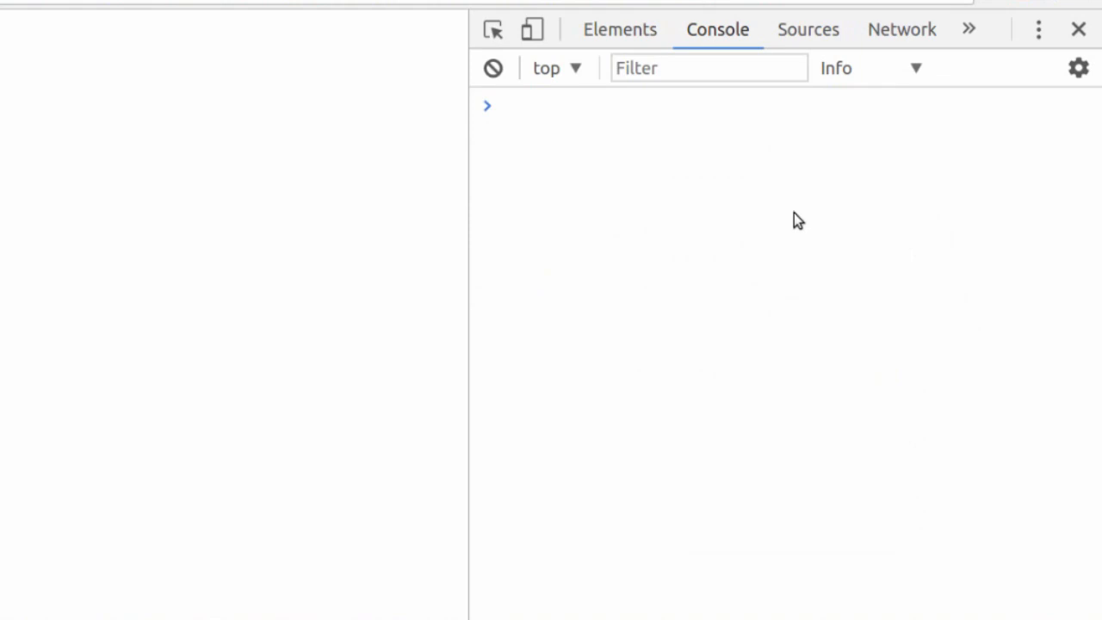
text(num1 = 10)
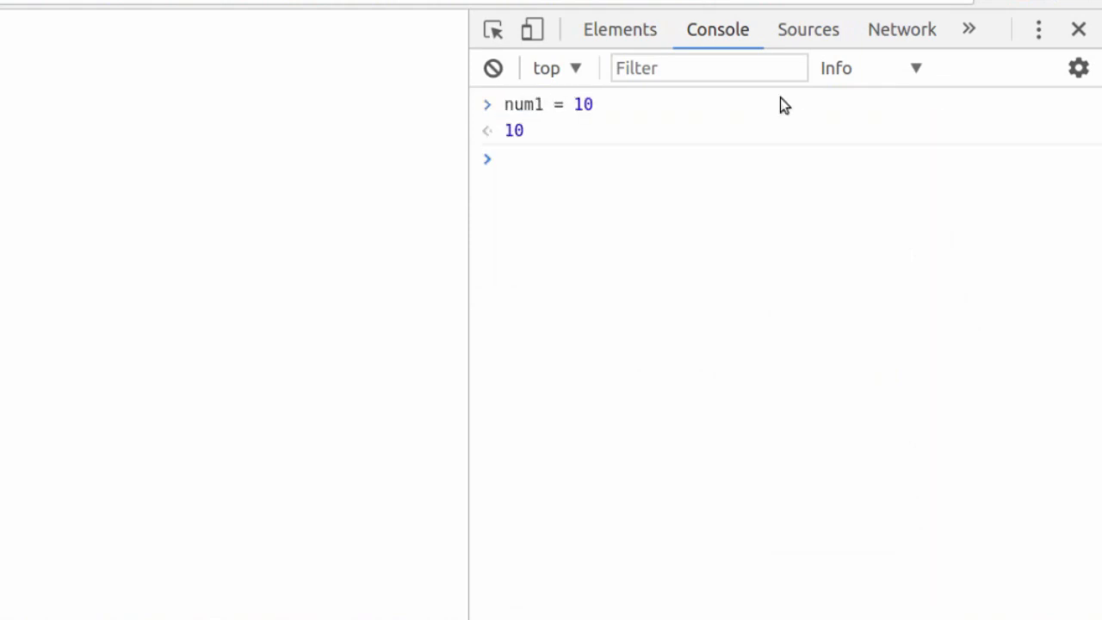
text(num1)
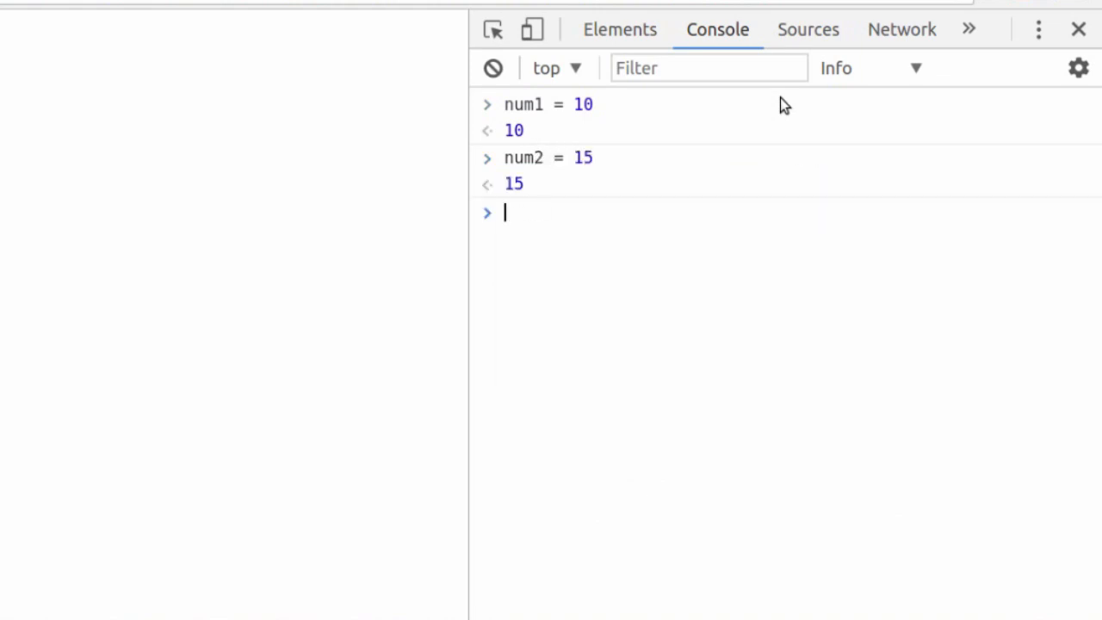
text(num1 =)
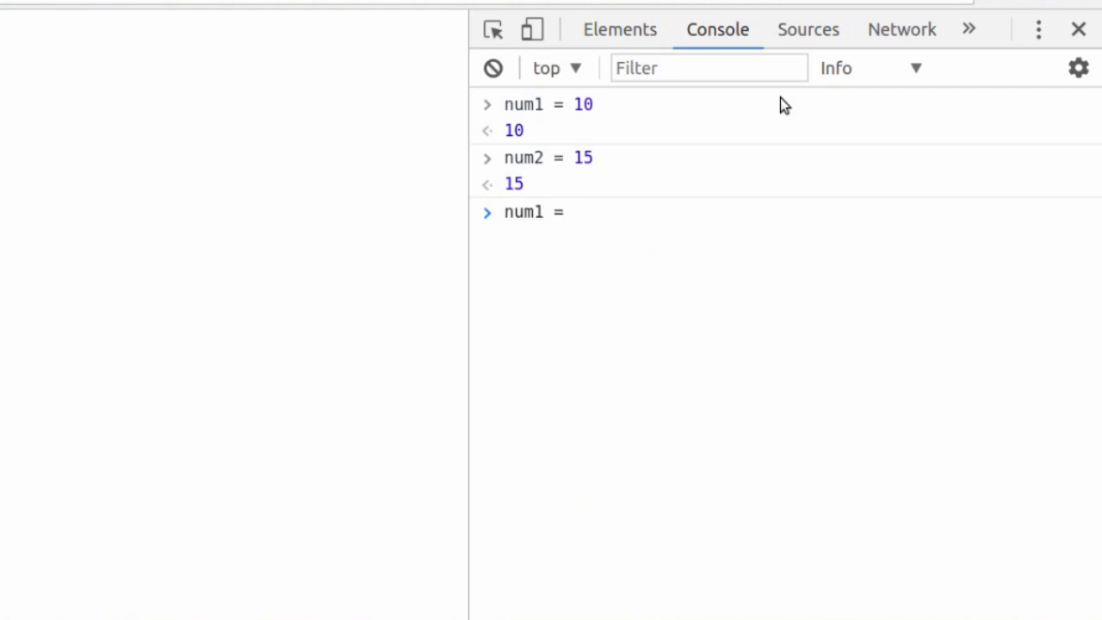
Rewrite the longhand num1 + 25 as the compound assignment num1 += 25
text(num1)
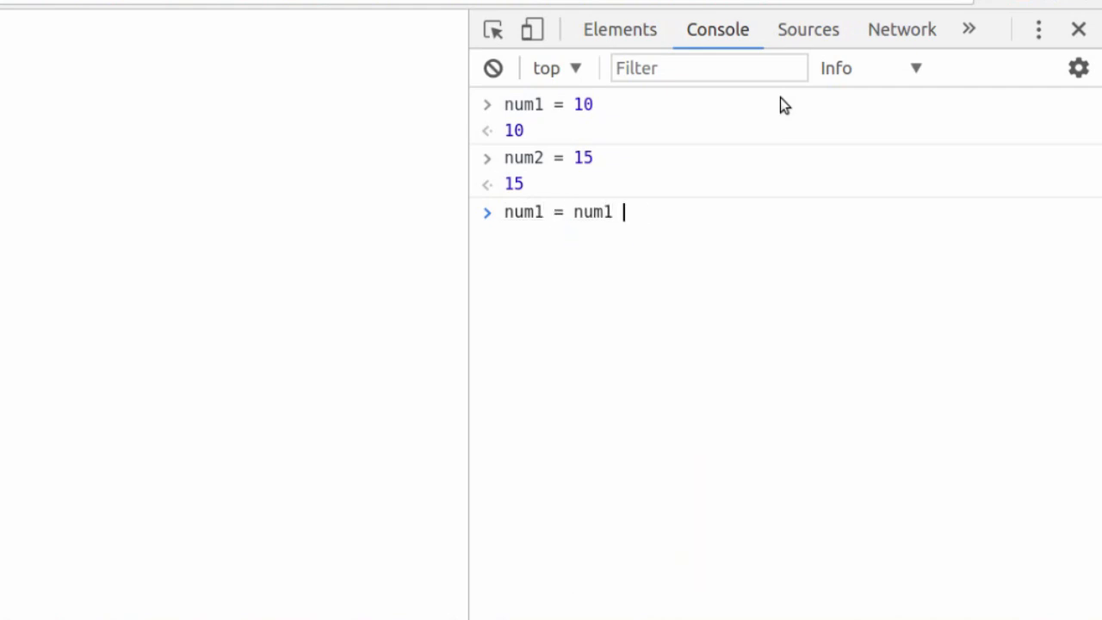
text(+ 25)
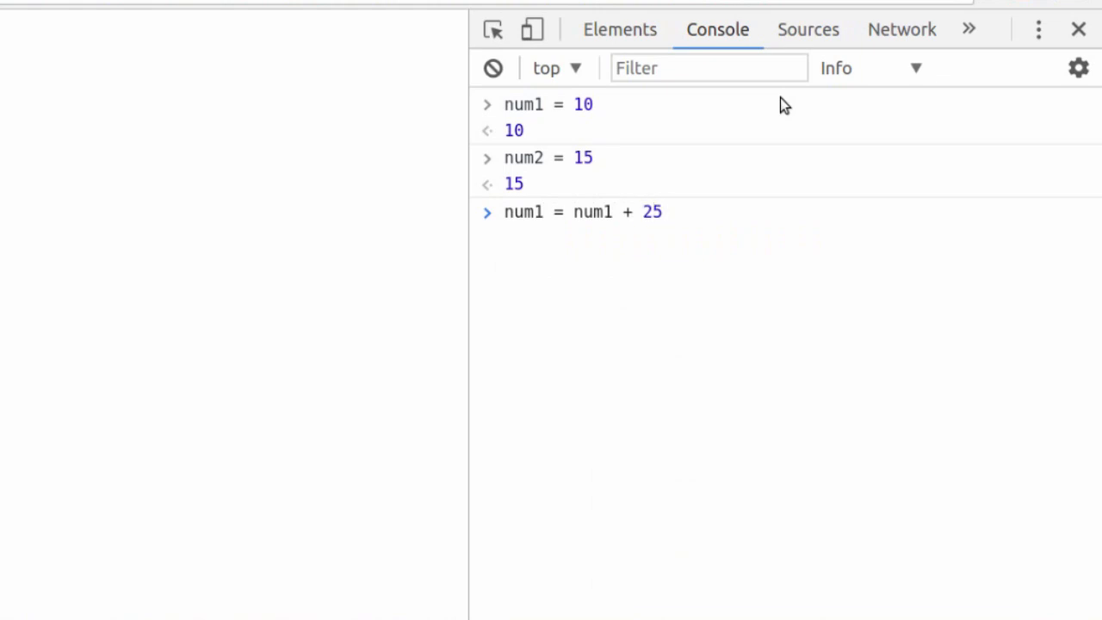
key(BackSpace)
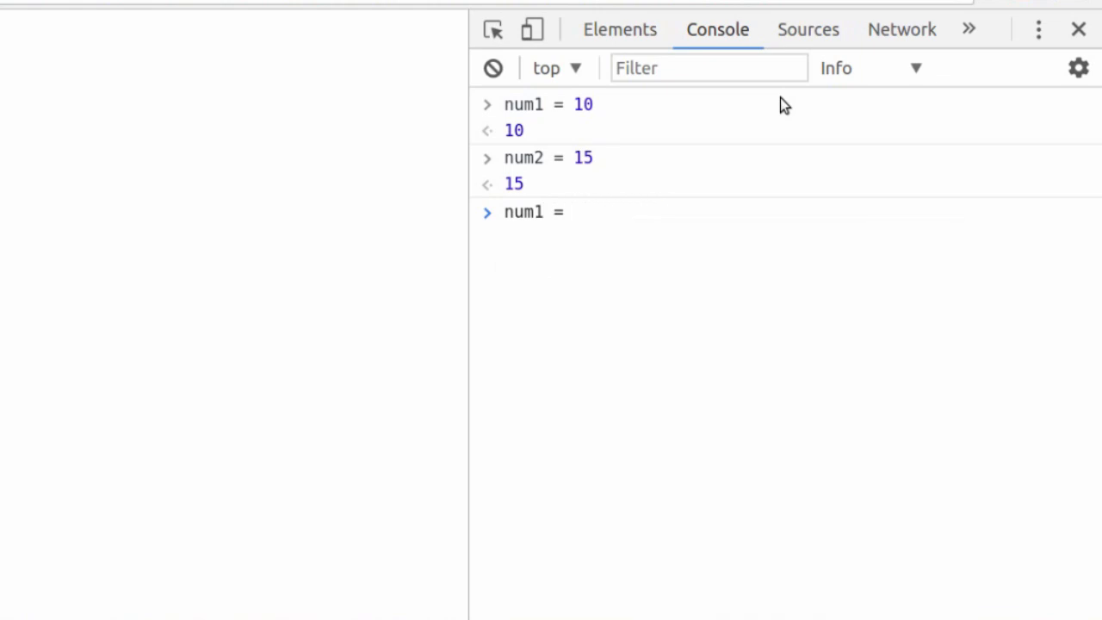
text(+=)
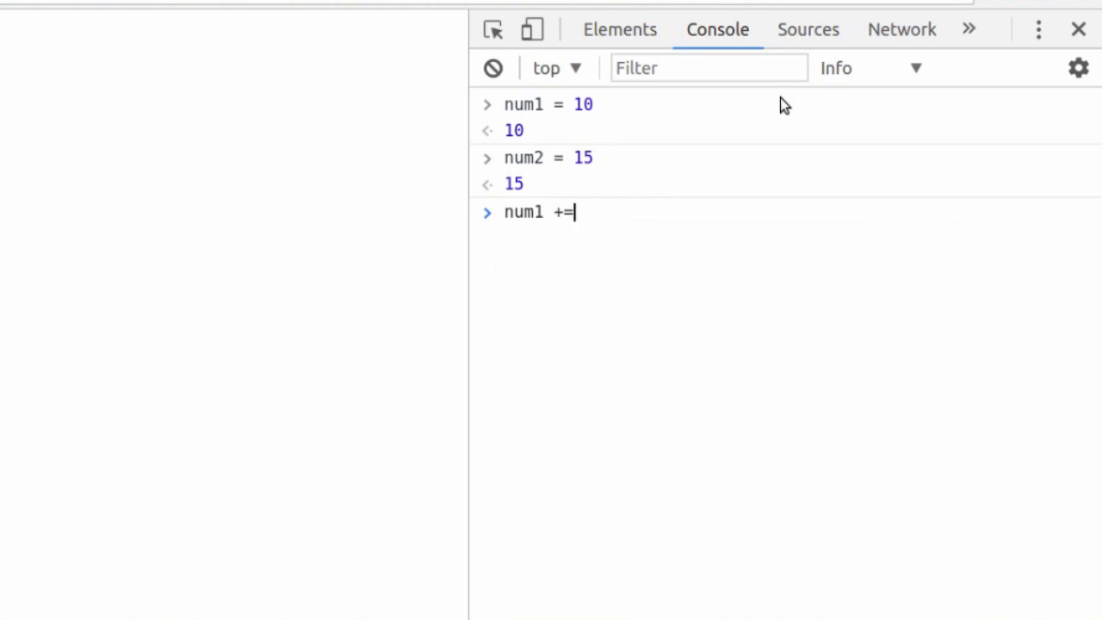
text(25)
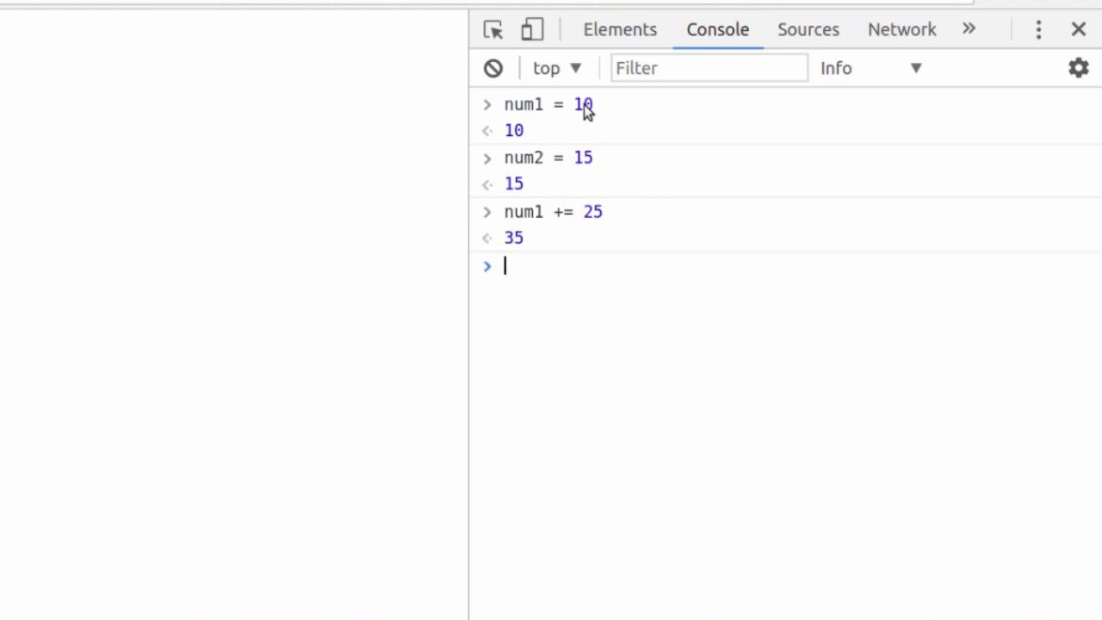
Evaluate num1 to show 35 and highlight parts of the num1 += 25 line
double_click(592, 212)
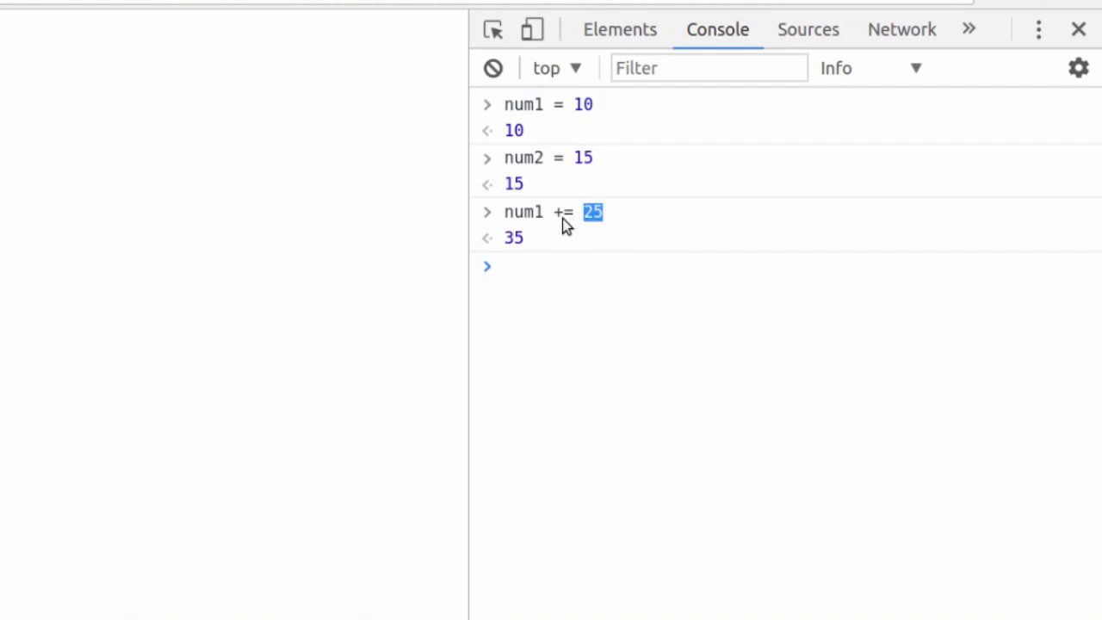
click(560, 265)
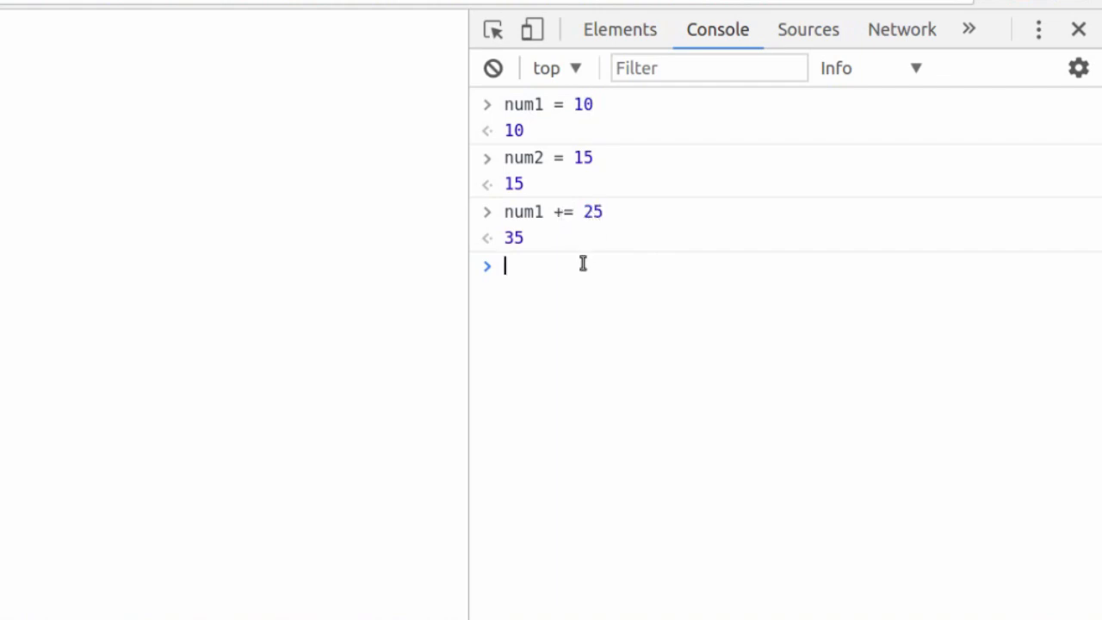
text(num1)
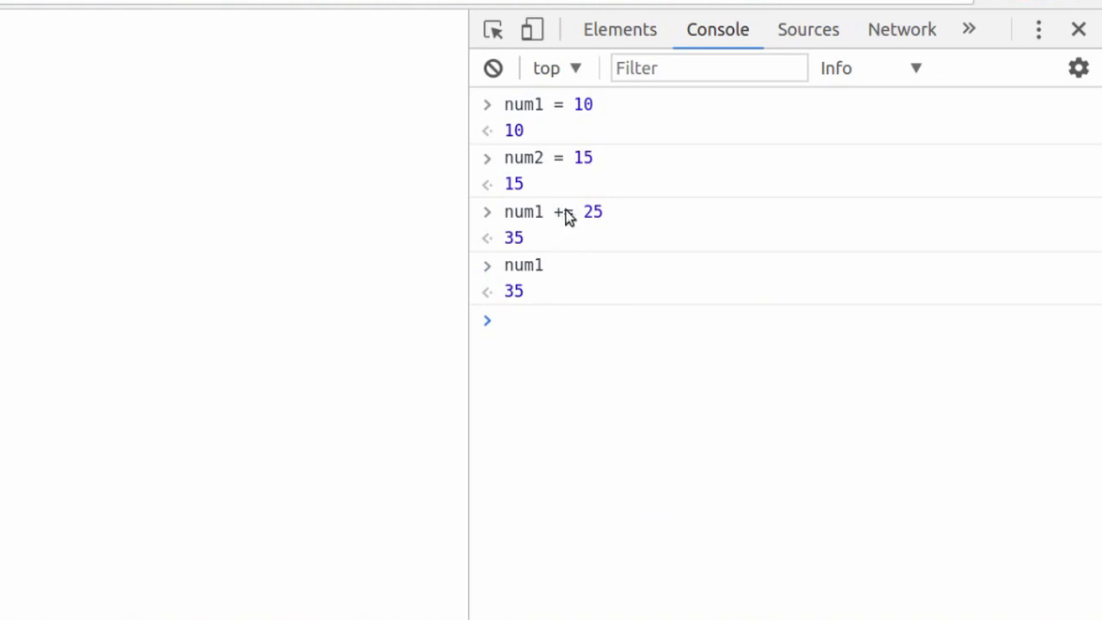
double_click(558, 212)
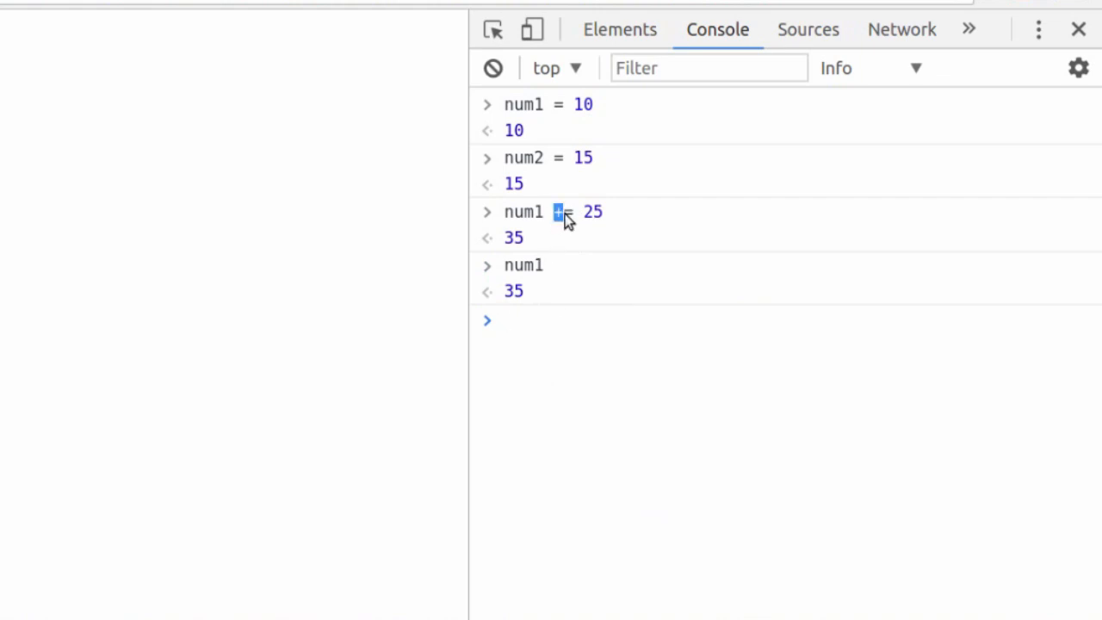
double_click(523, 212)
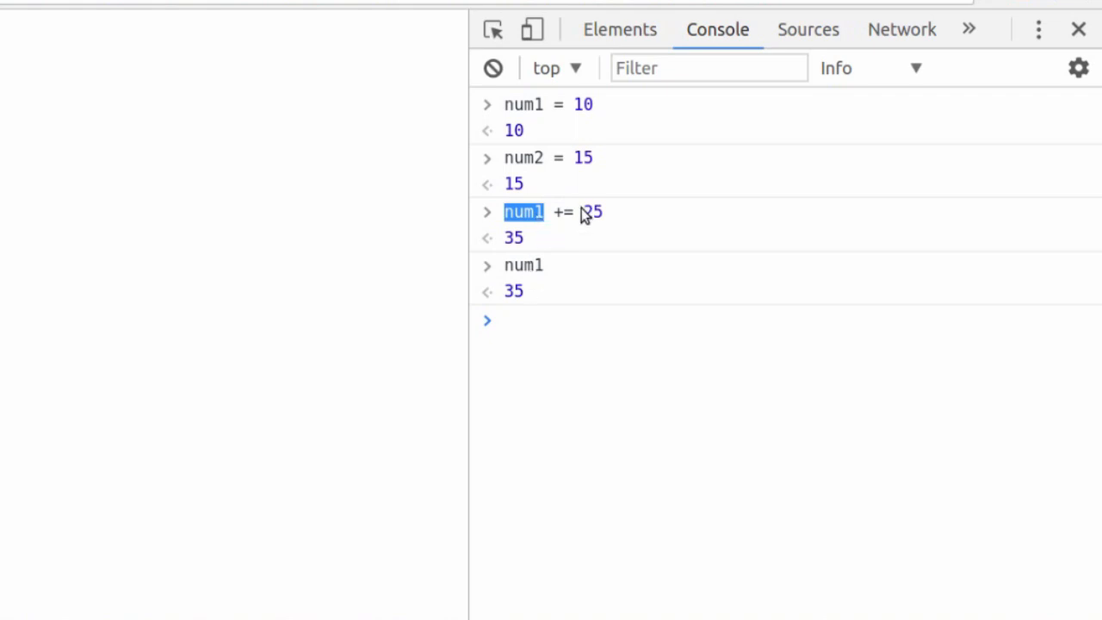
mouse_move(582, 255)
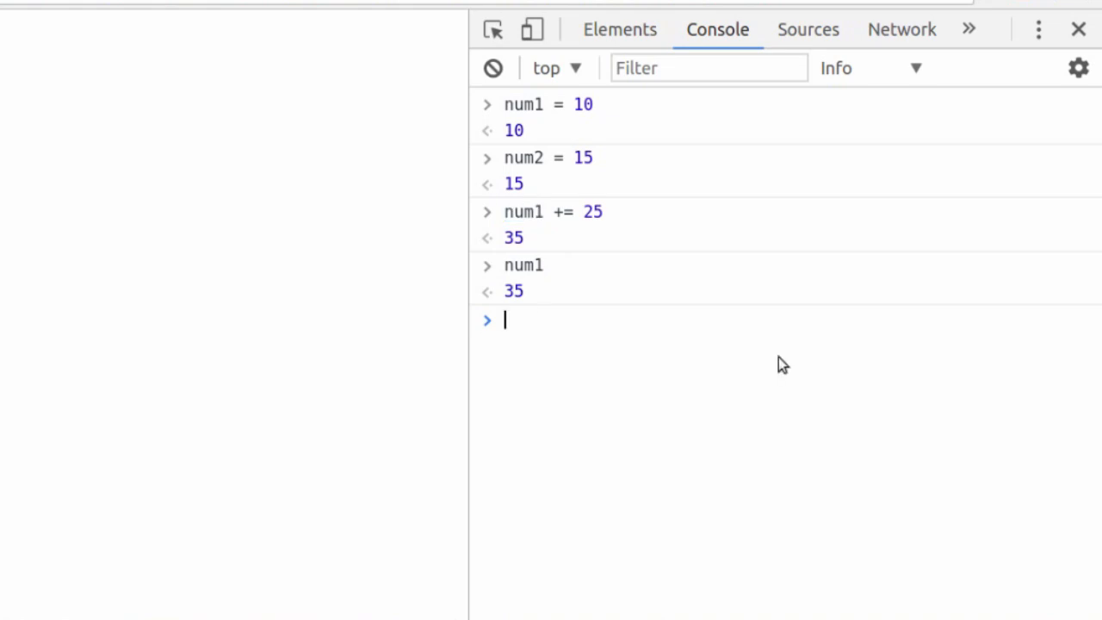
Run num1 -= 54 and evaluate num1 to confirm it holds -19
text(num1 -)
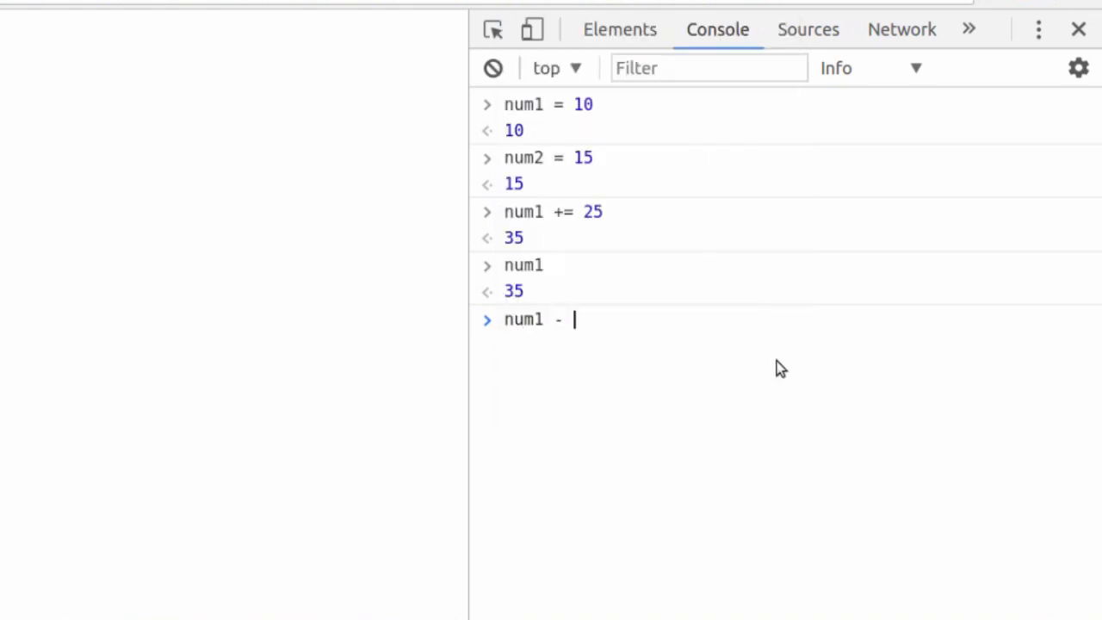
text(=)
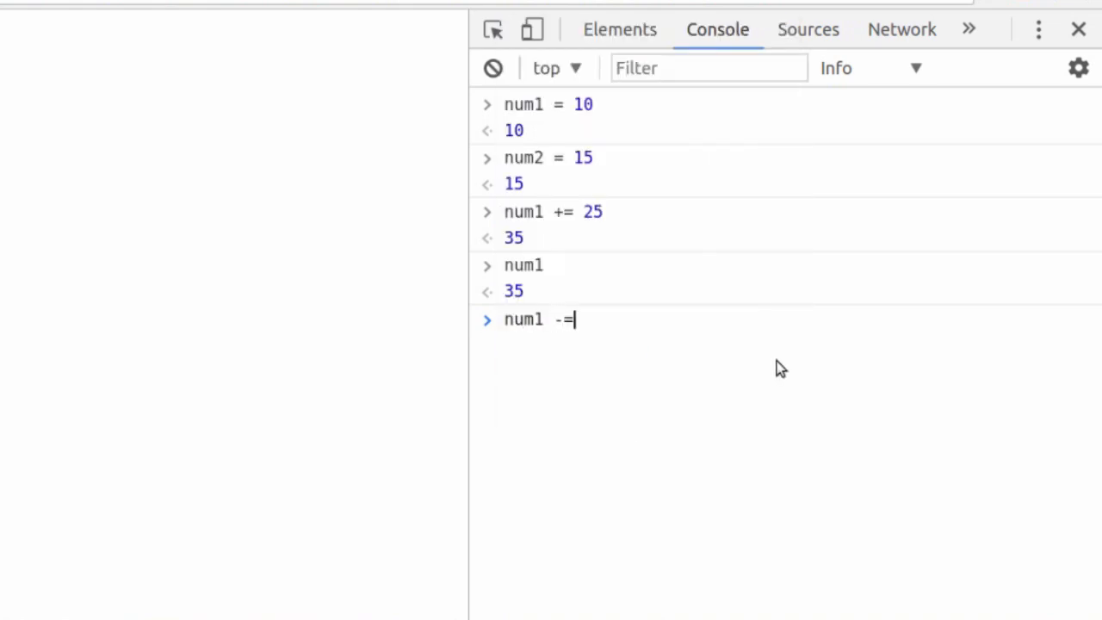
text(35)
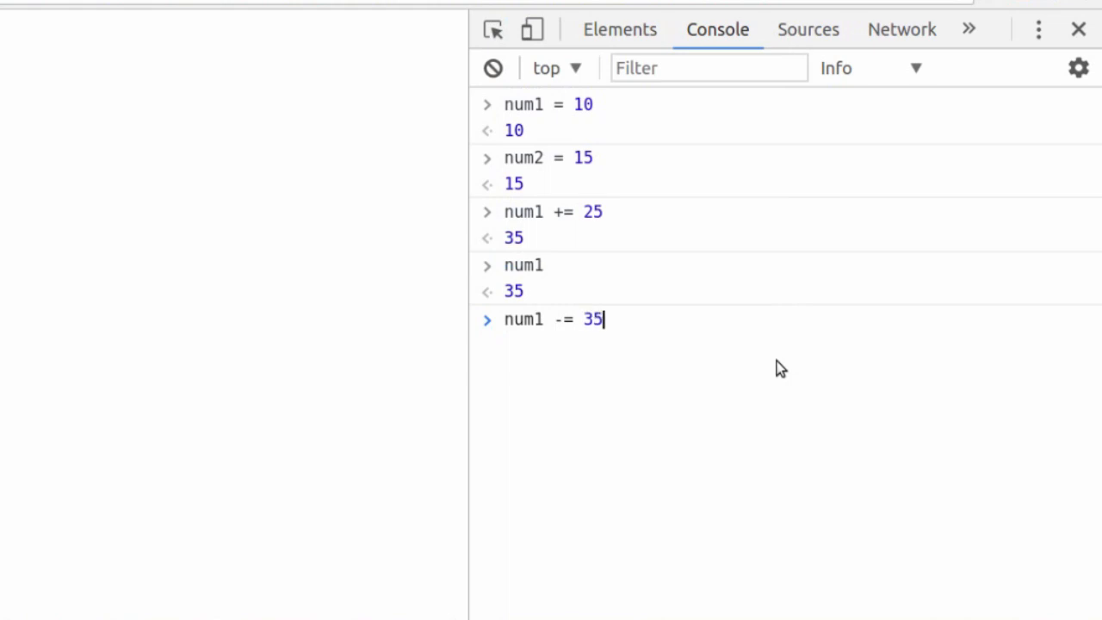
key(BackSpace)
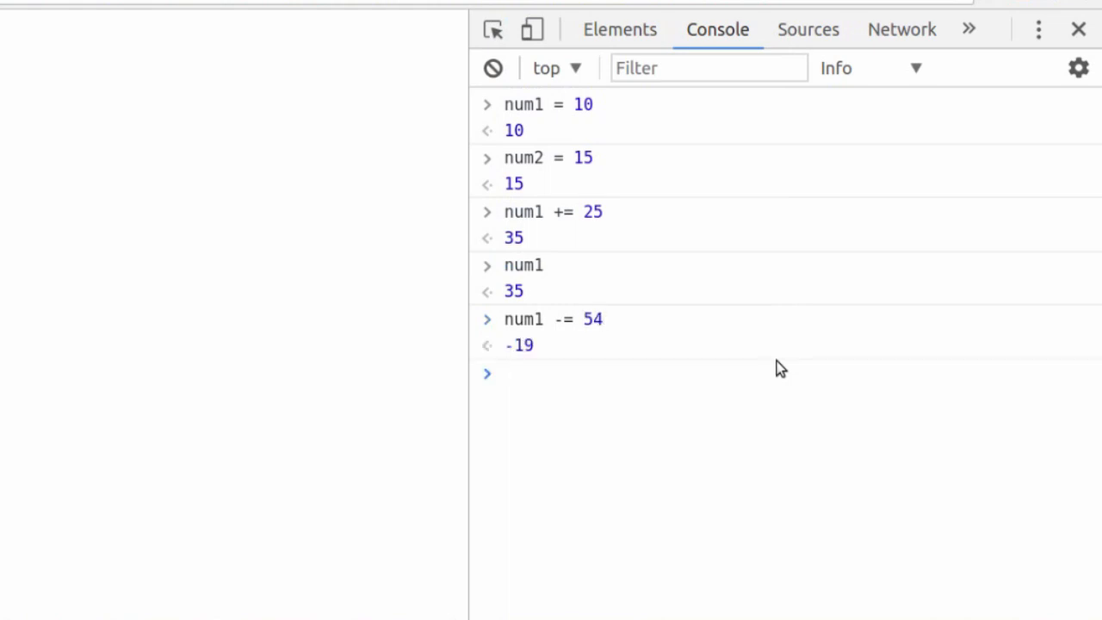
text(num)
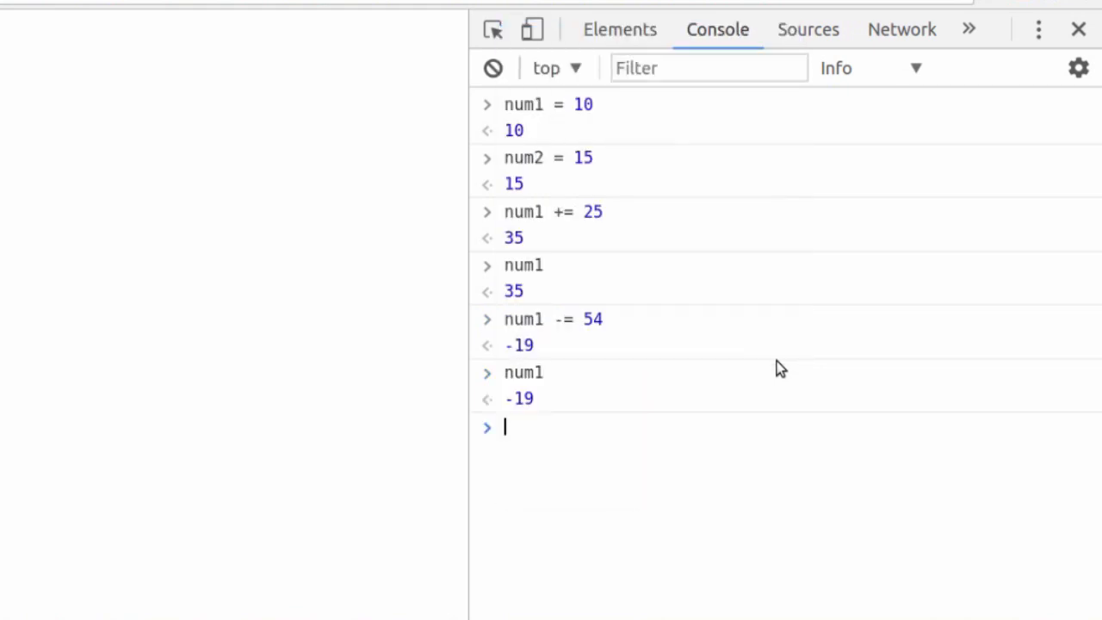
mouse_move(537, 336)
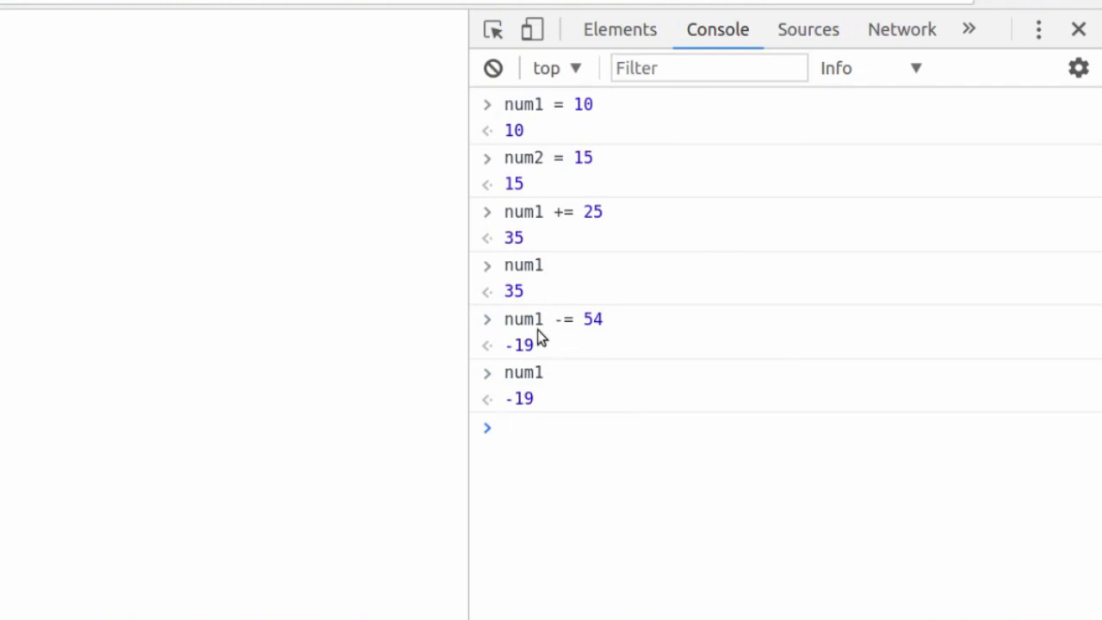
mouse_move(527, 407)
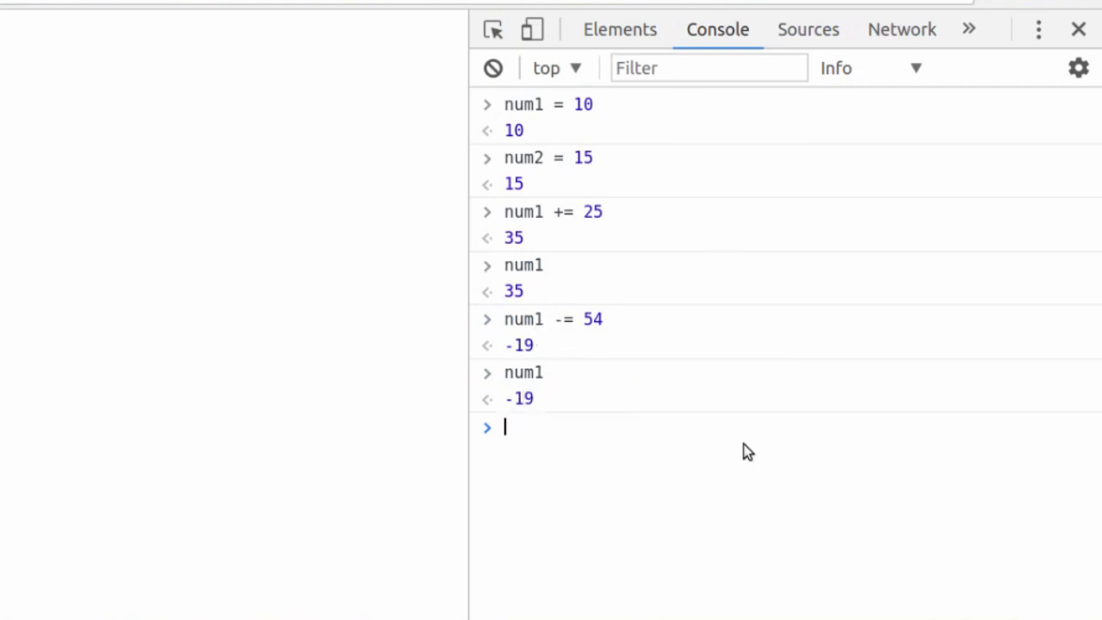
mouse_move(754, 472)
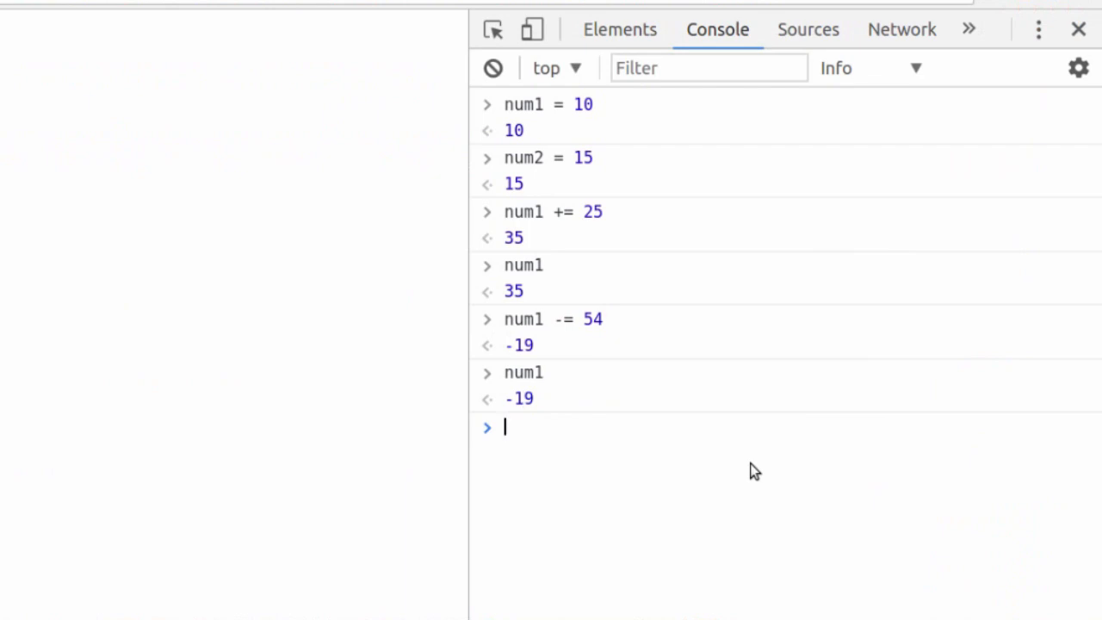
Type the operators + - * / % at the prompt and select the whole line
text(+ -)
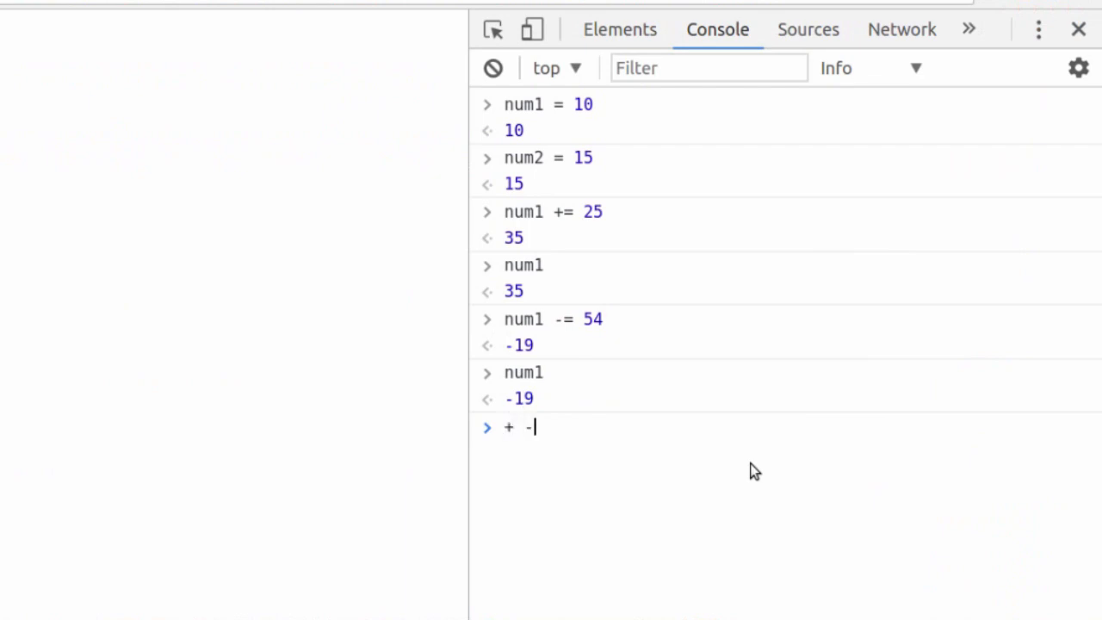
text(* /)
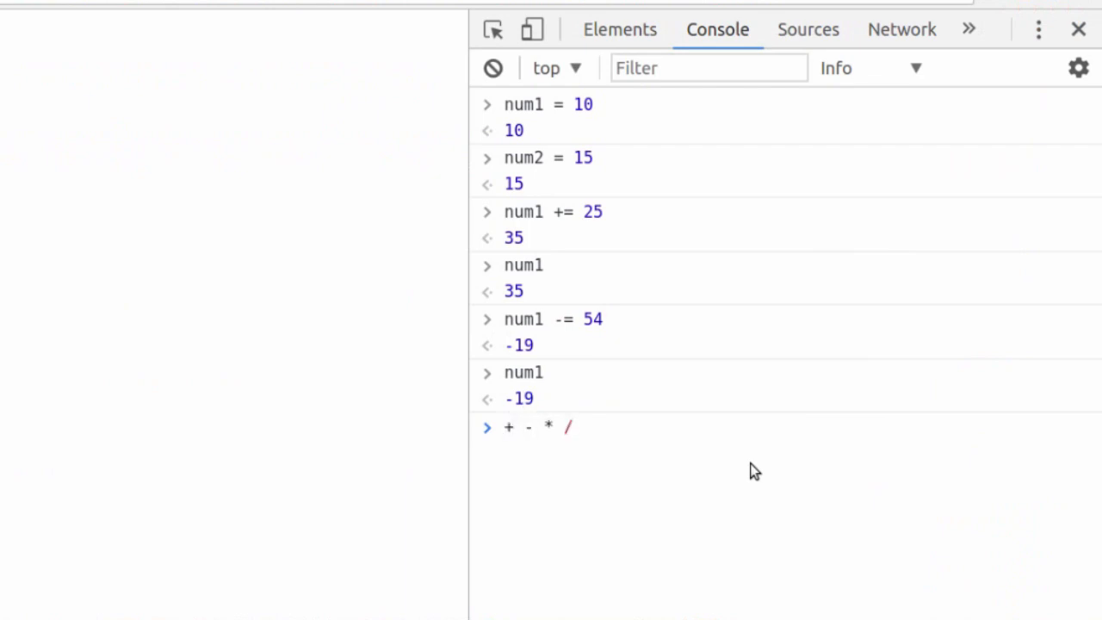
text(%)
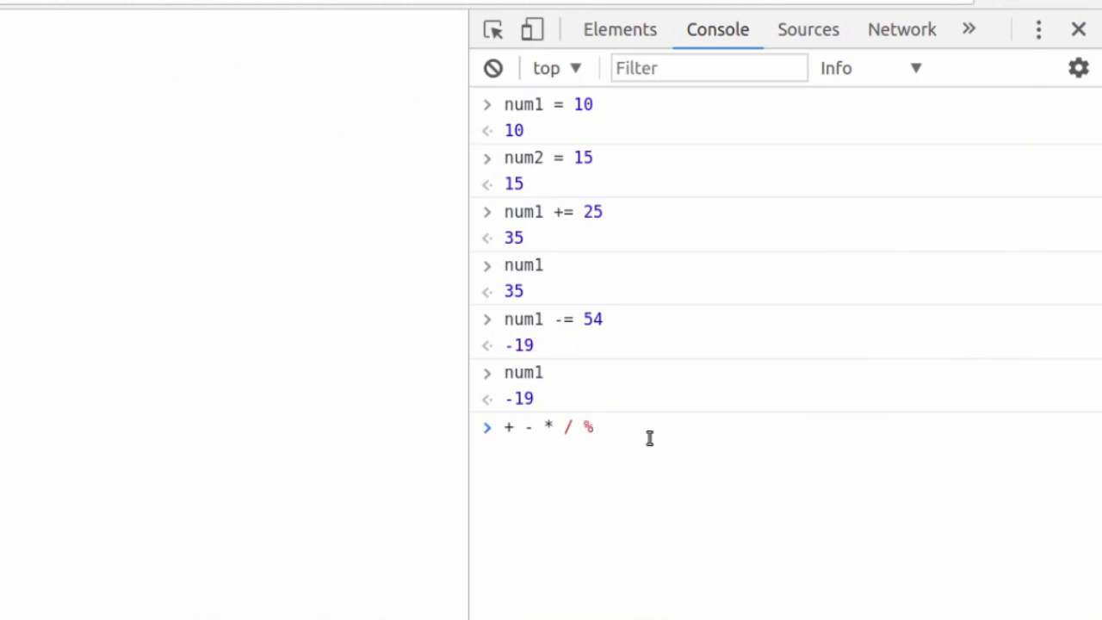
triple_click(548, 427)
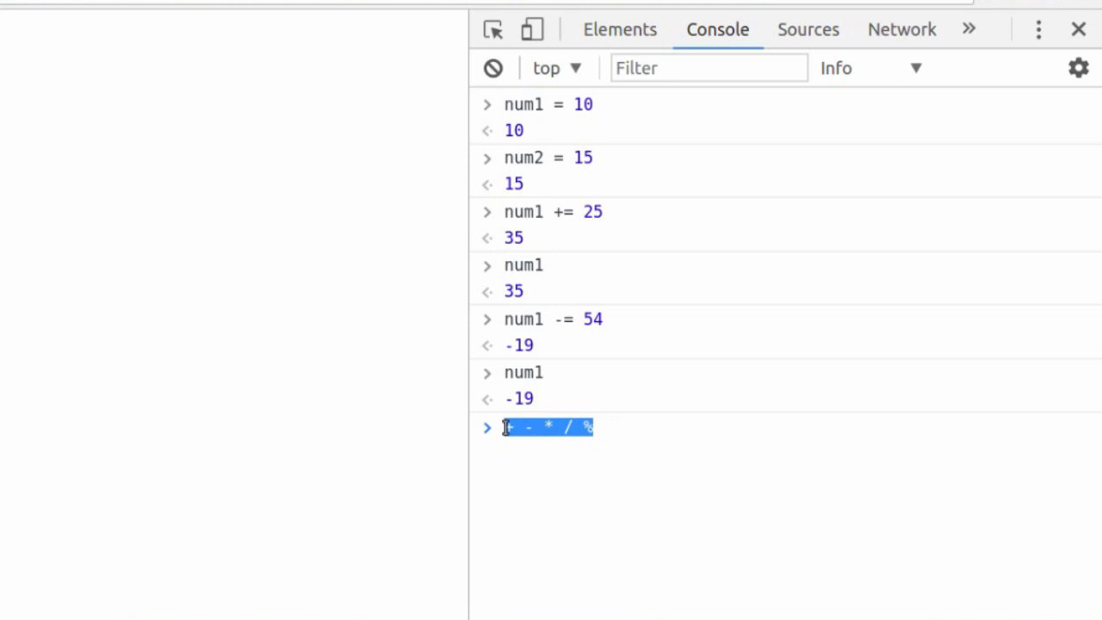
mouse_move(500, 434)
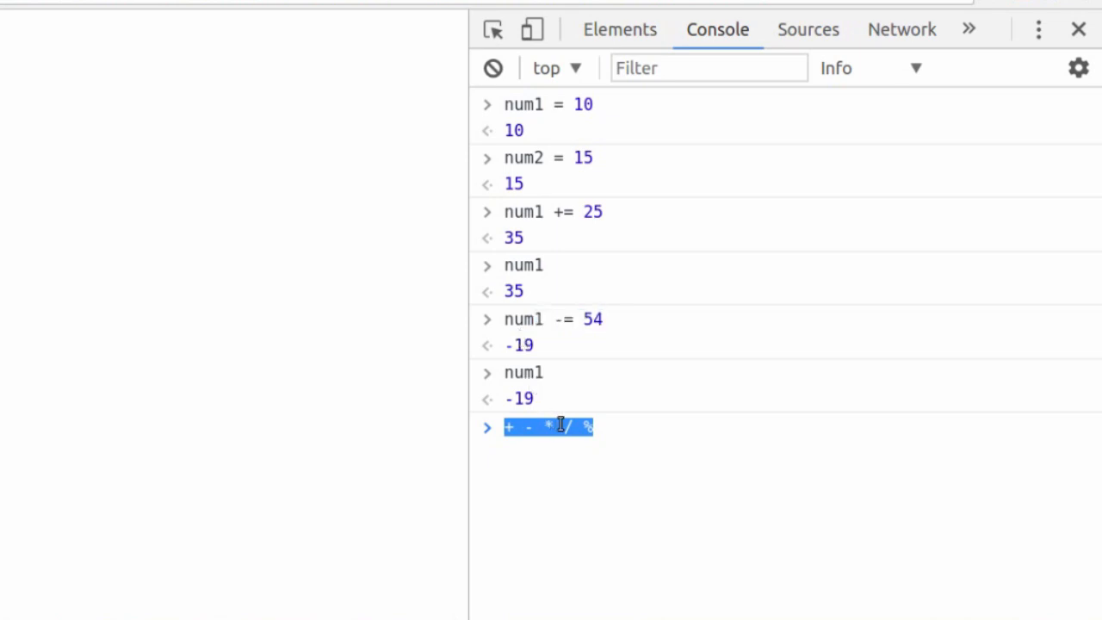
Type num1; / at the prompt before clearing the line
text(num1 = 10 + 25)
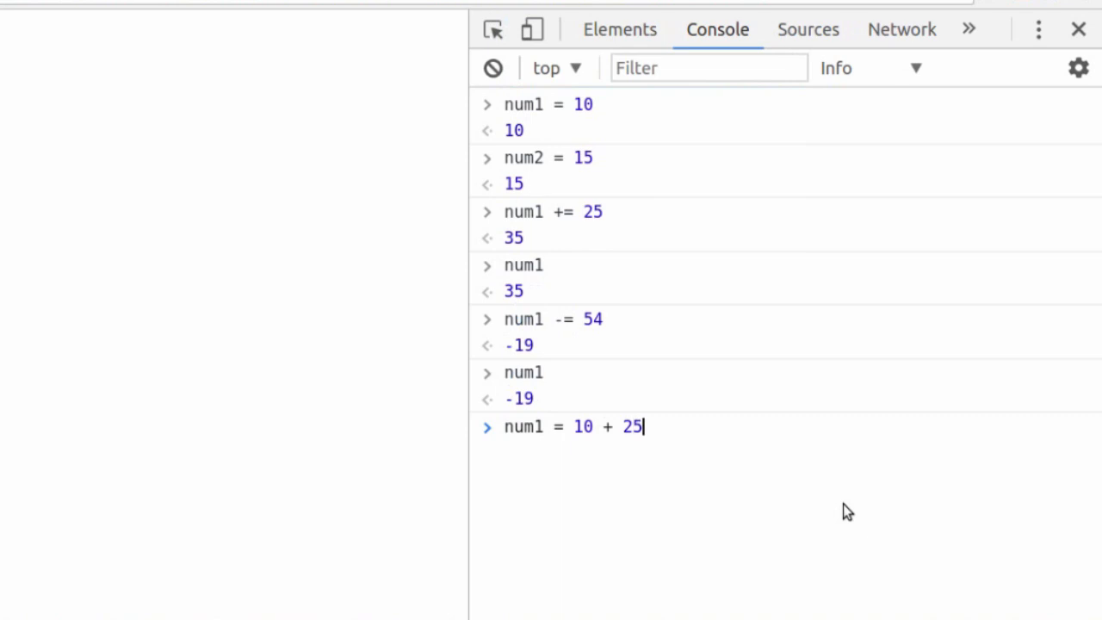
text(;)
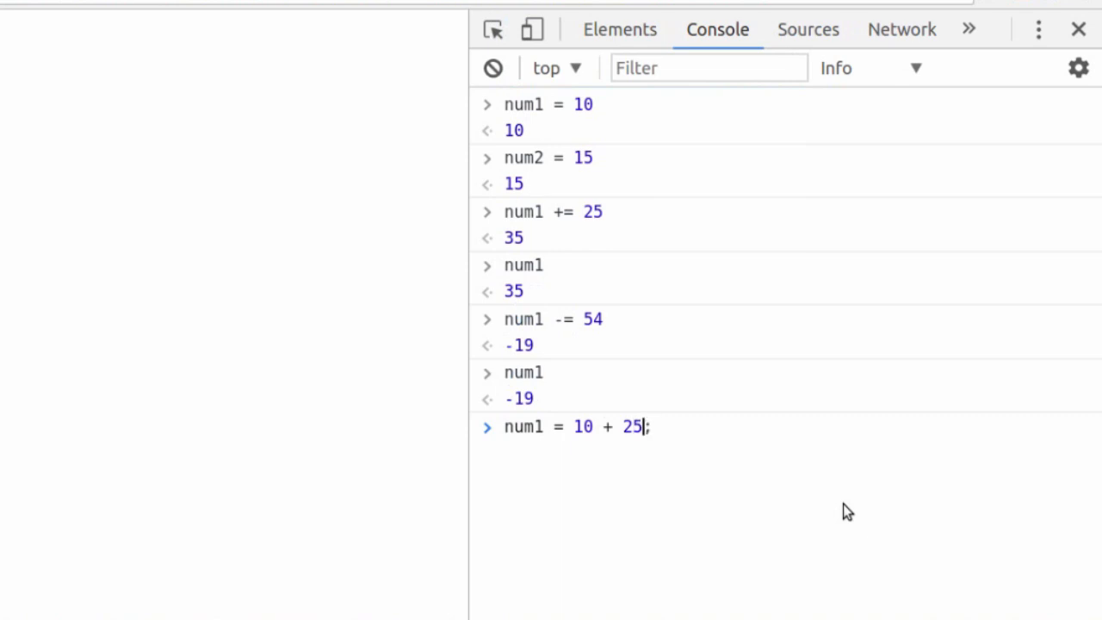
text(/)
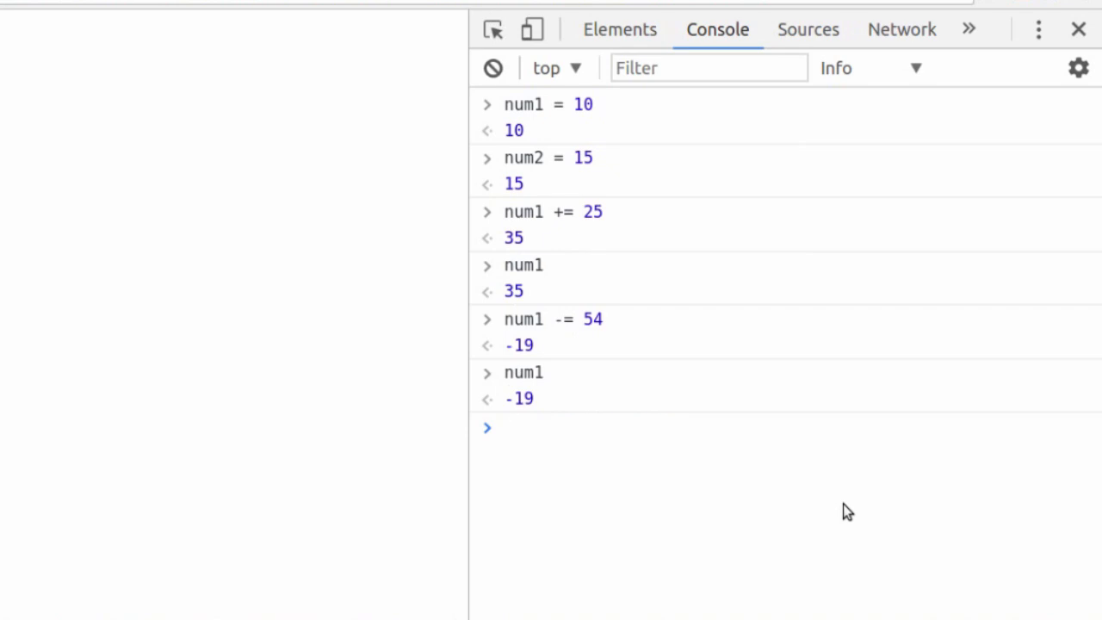
text(num1 =)
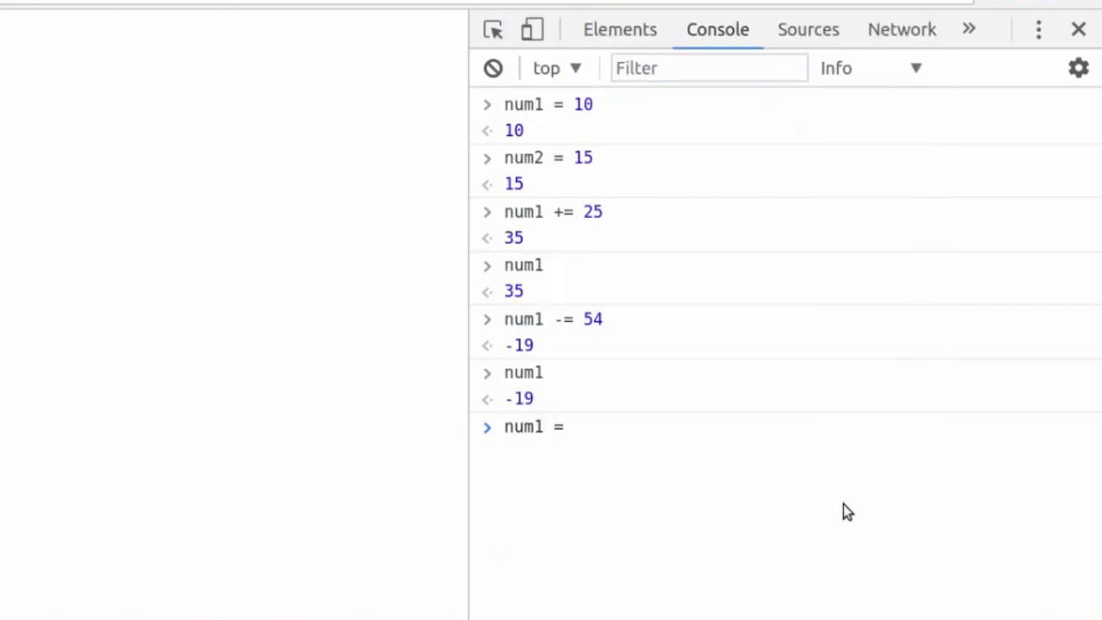
text(+)
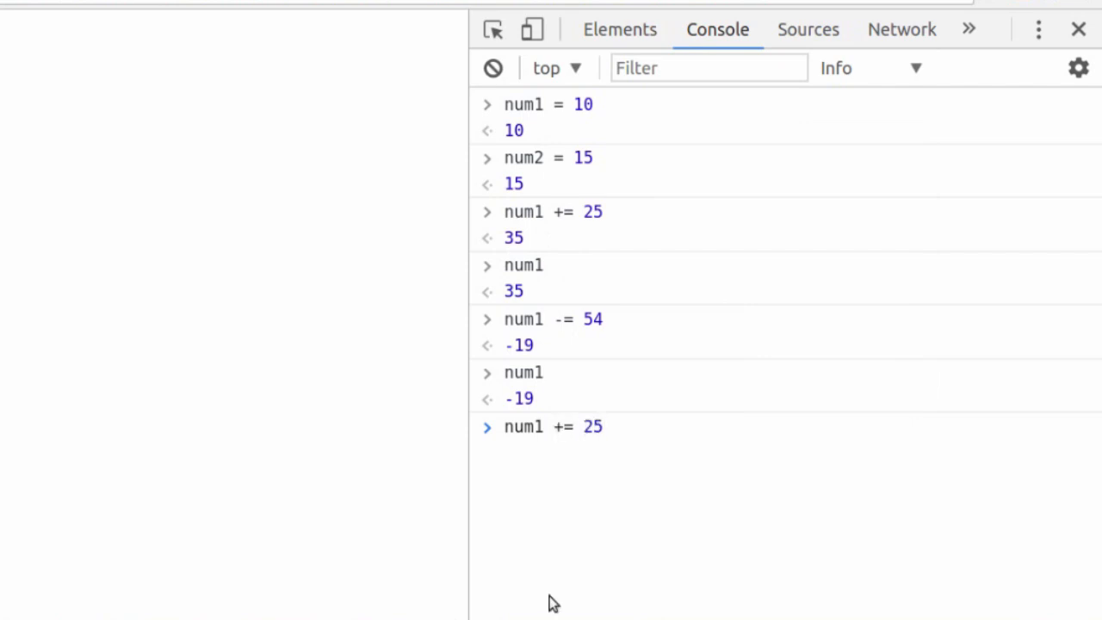
mouse_move(871, 403)
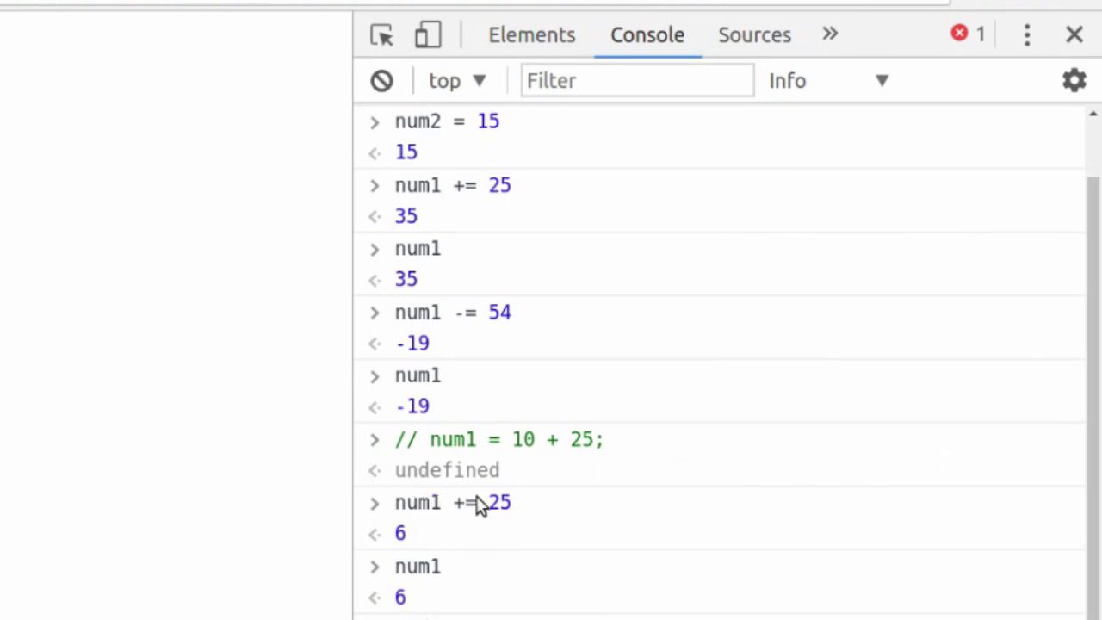
double_click(411, 566)
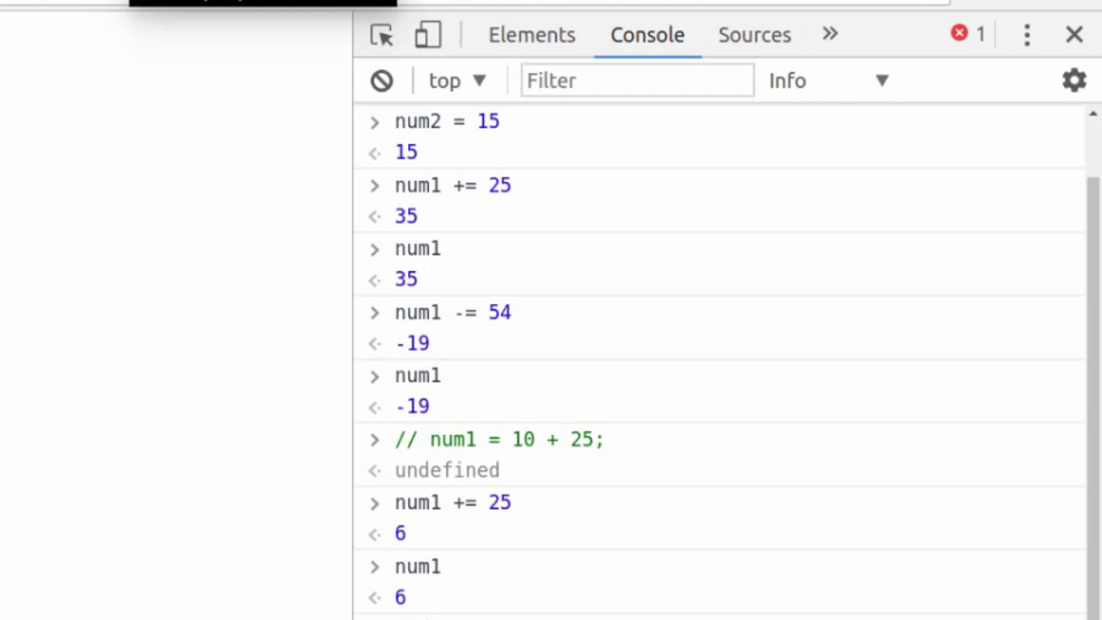
mouse_move(651, 465)
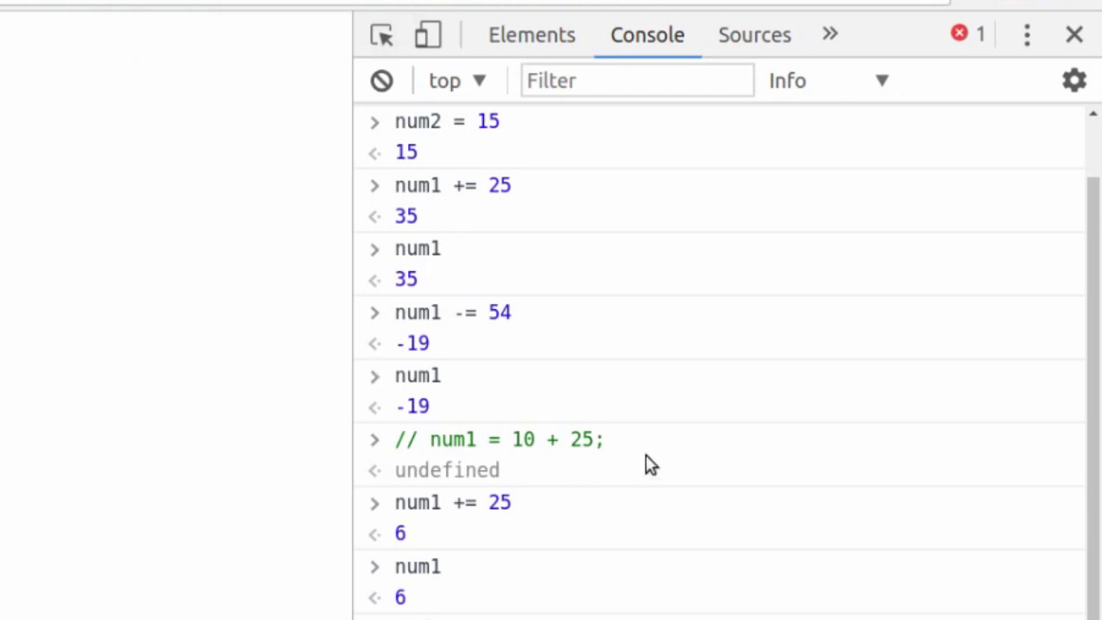
mouse_move(479, 283)
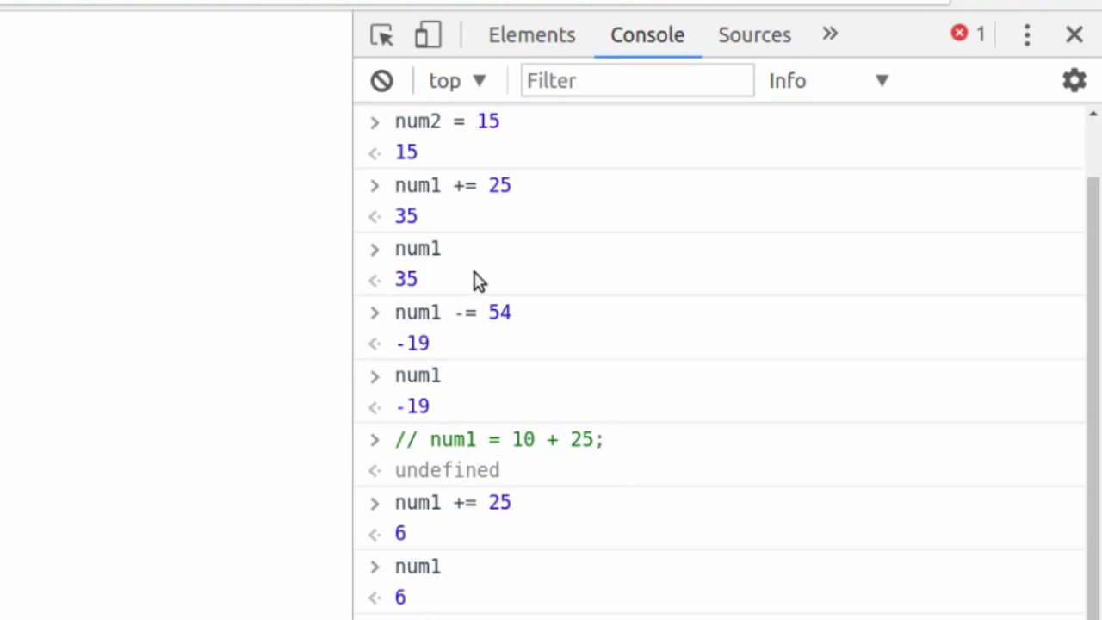
mouse_move(475, 299)
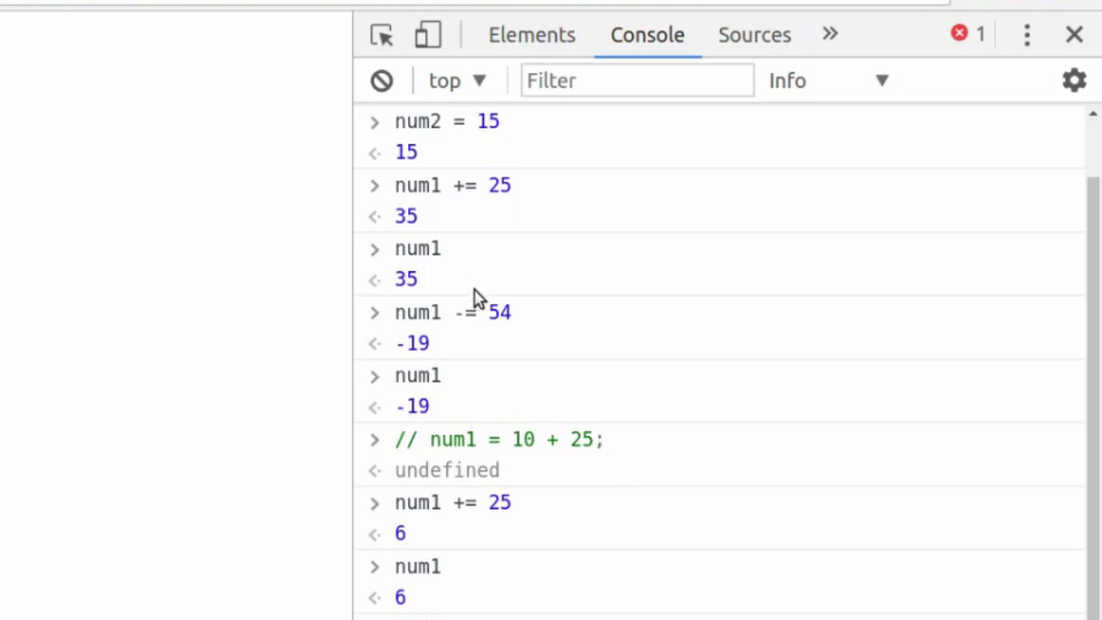
mouse_move(482, 276)
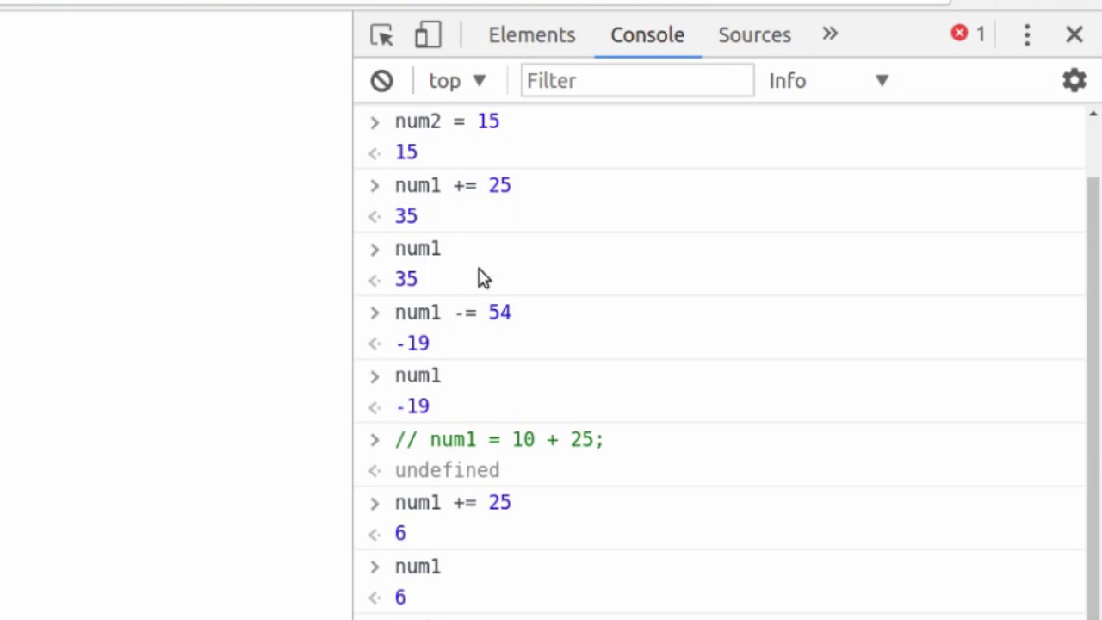
mouse_move(478, 290)
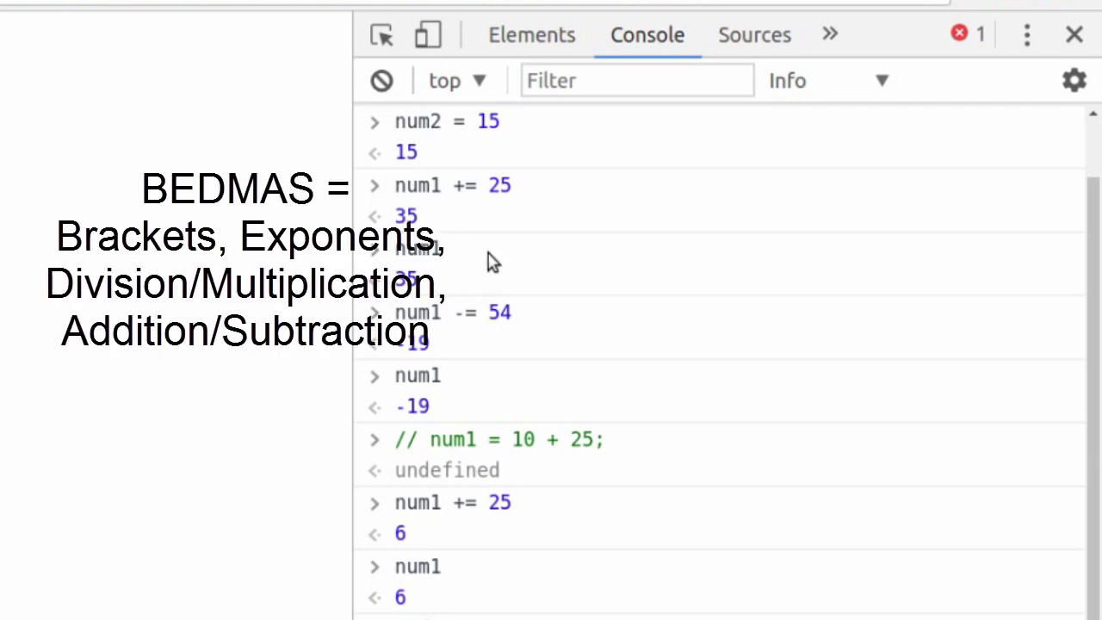
mouse_move(486, 293)
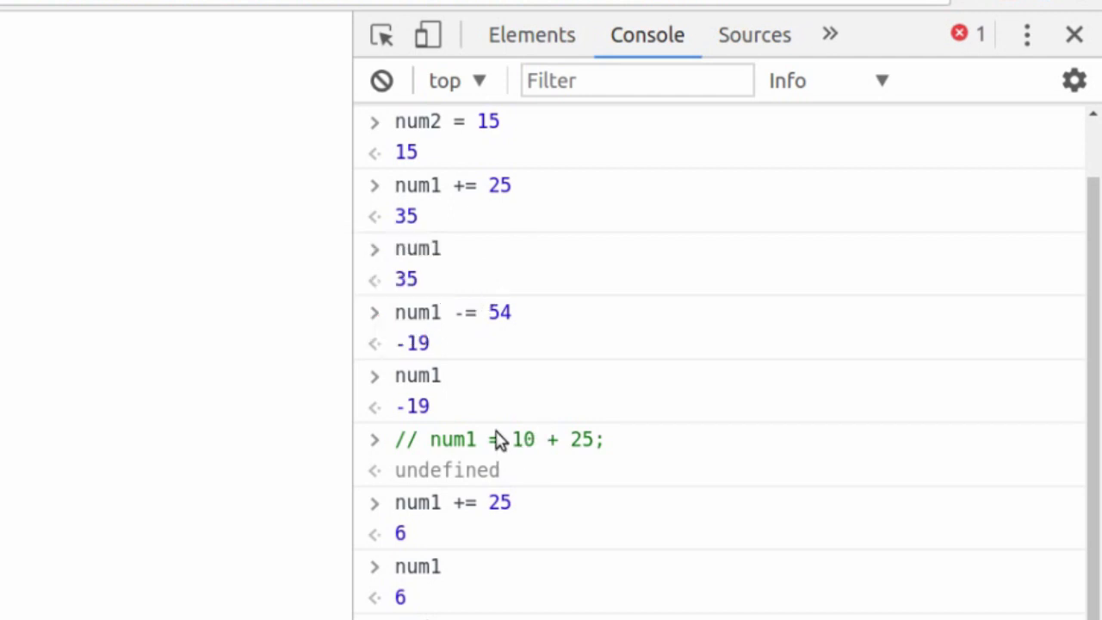
mouse_move(405, 513)
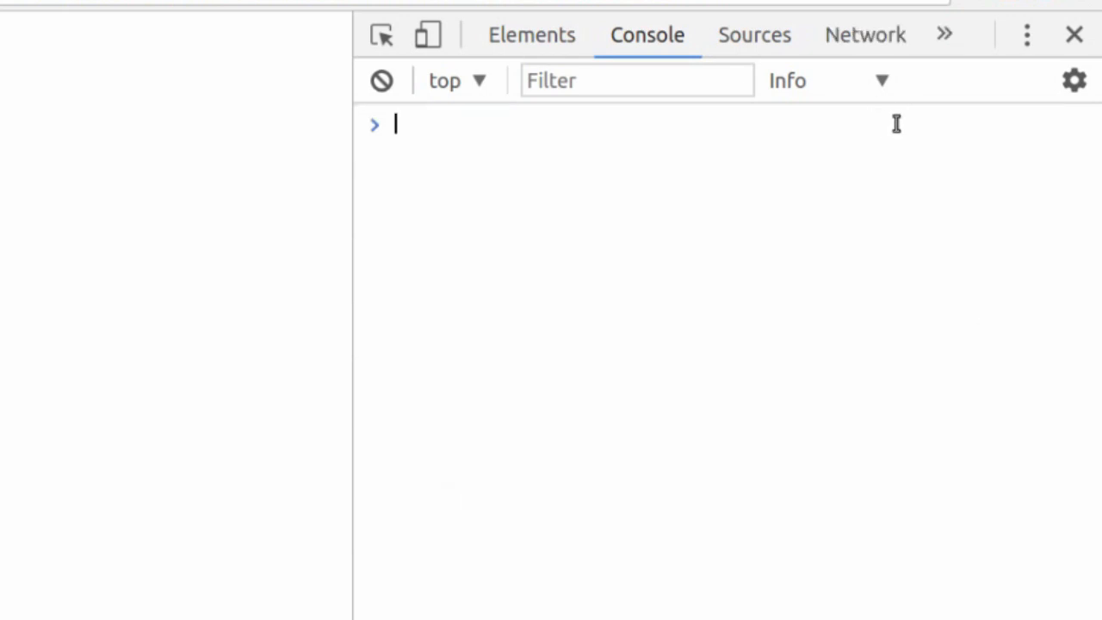
Evaluate (12 + 20) / 2 - 1 + 4 in the console to get 19
text((12 + 2)
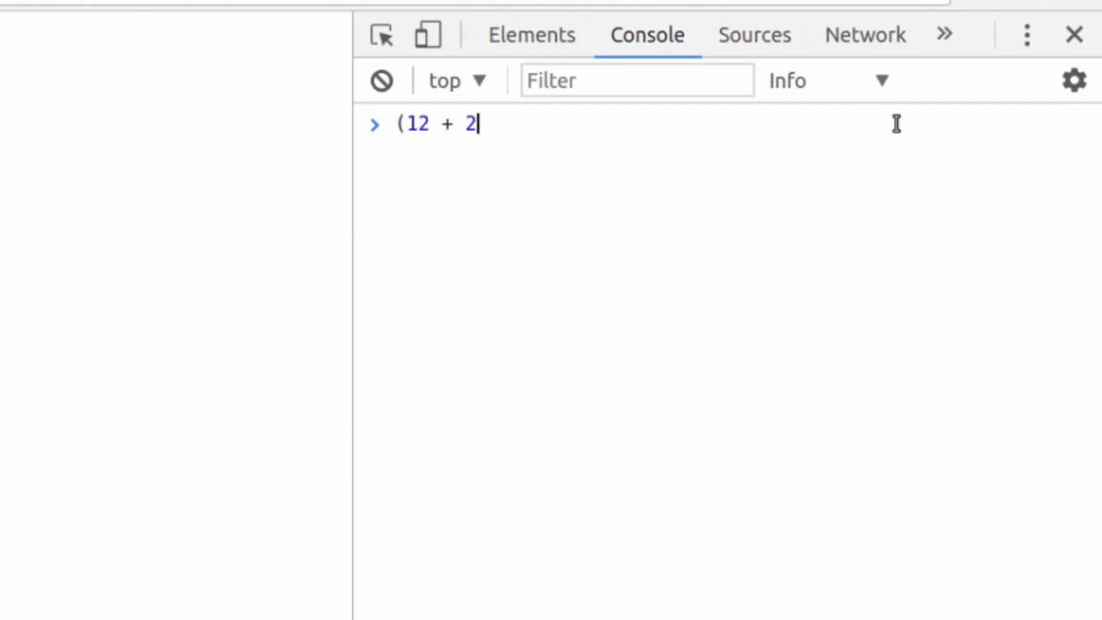
text(0) /)
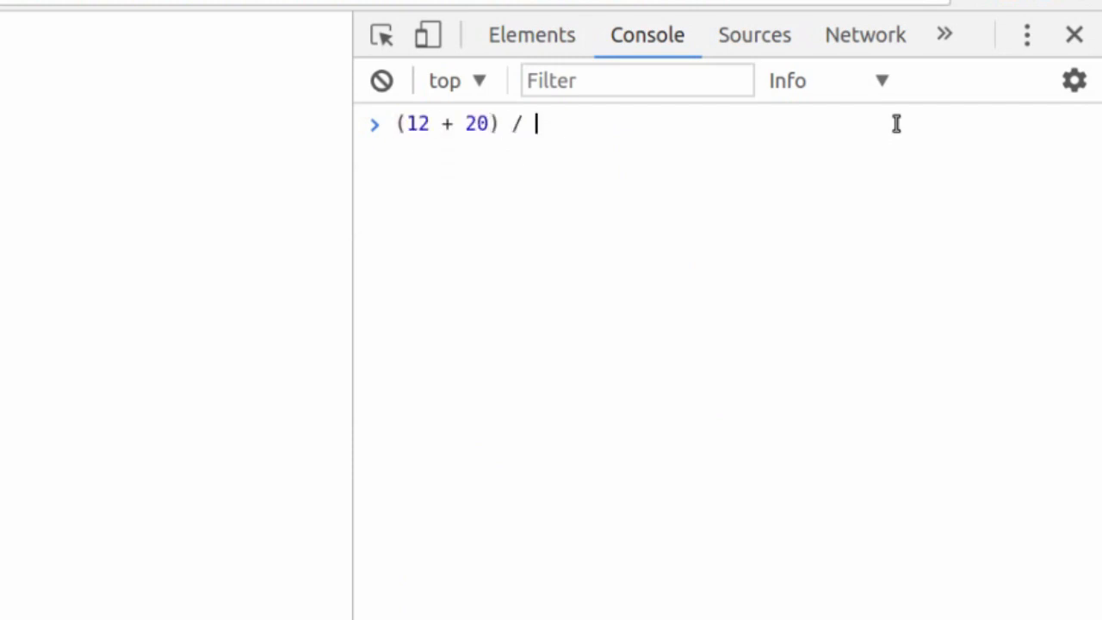
text(2 -)
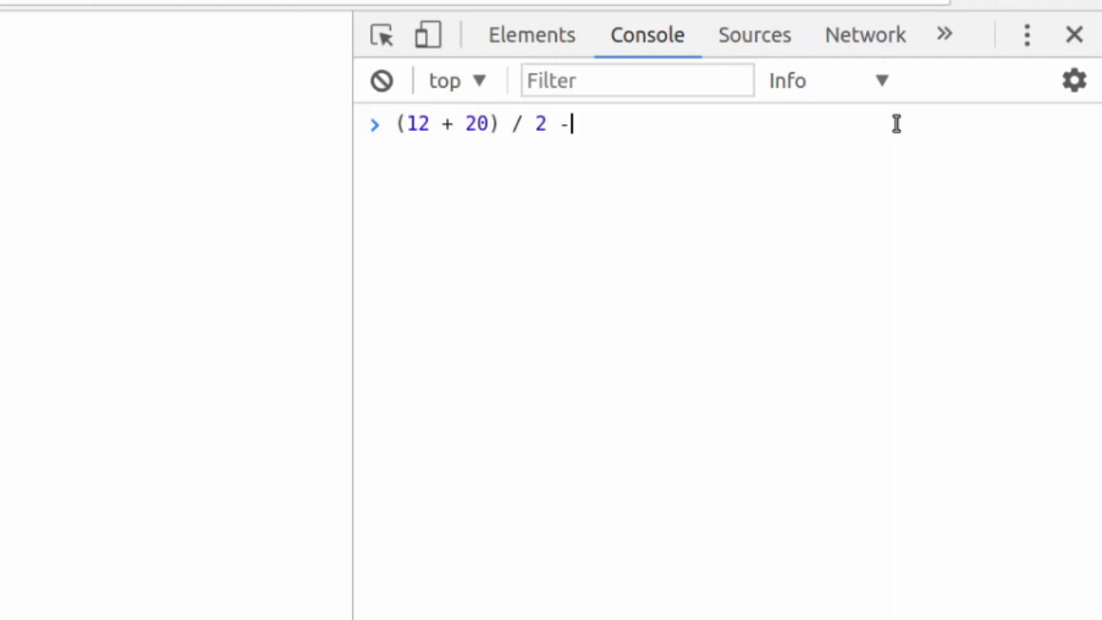
text(1 +)
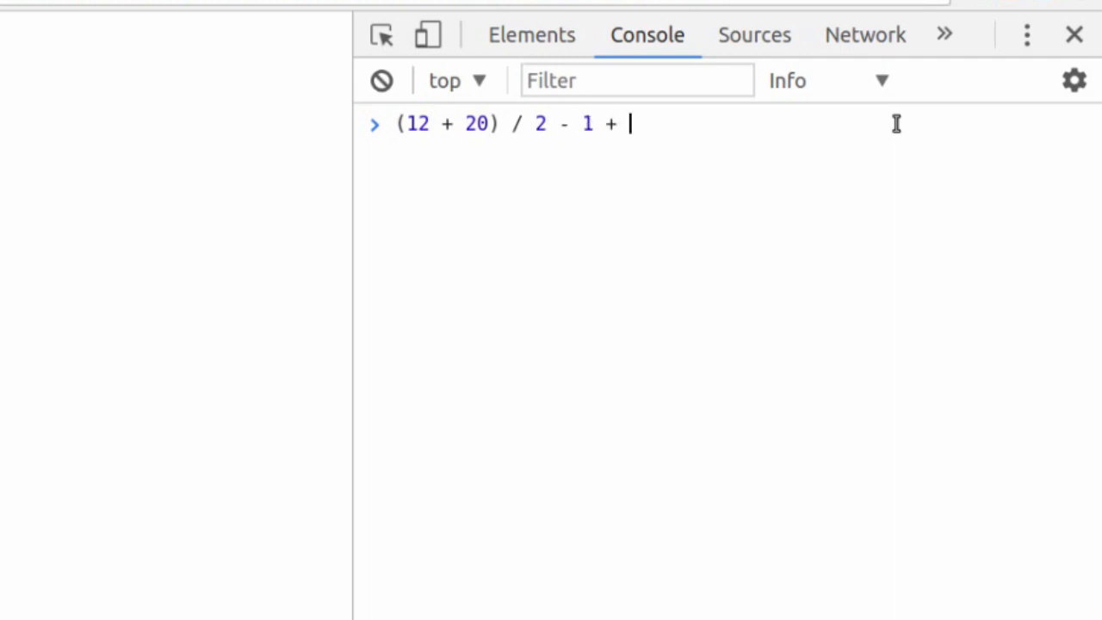
text(47)
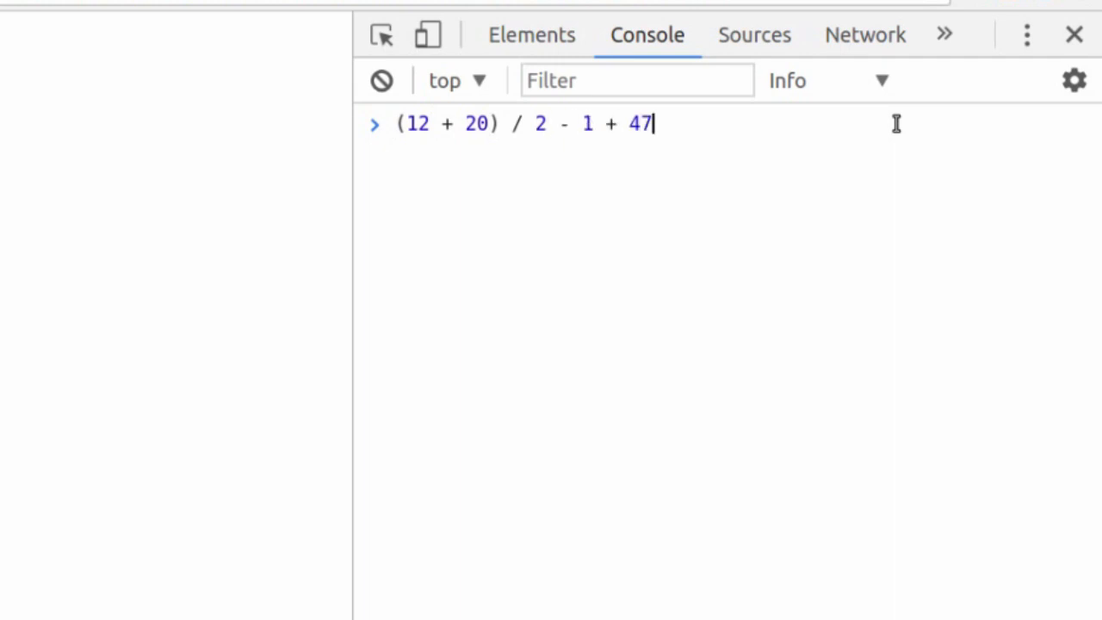
key(Enter)
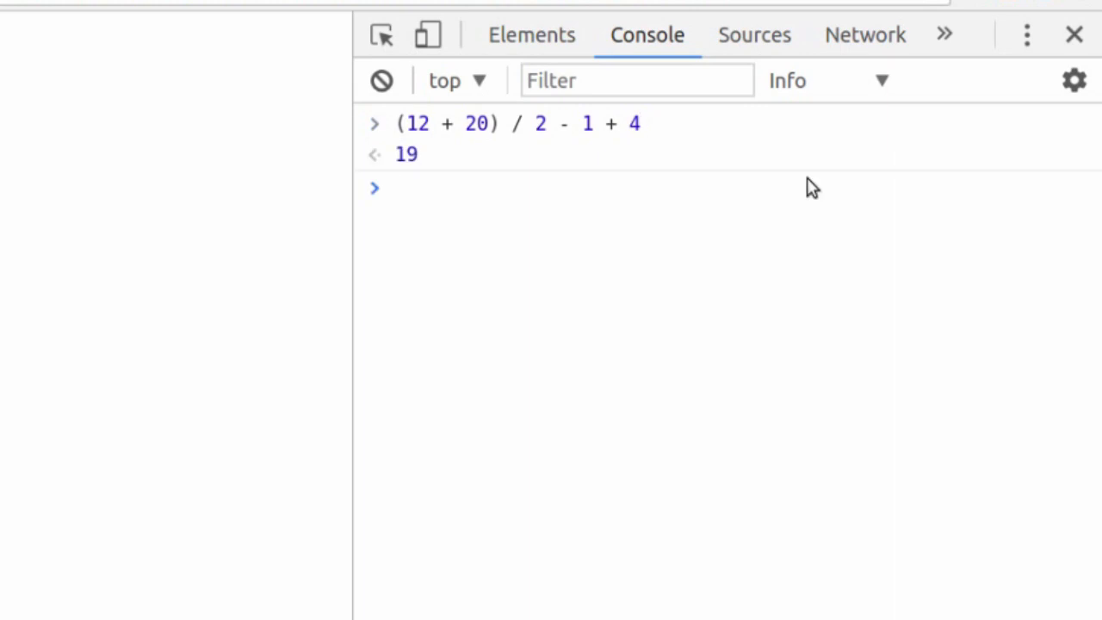
mouse_move(428, 146)
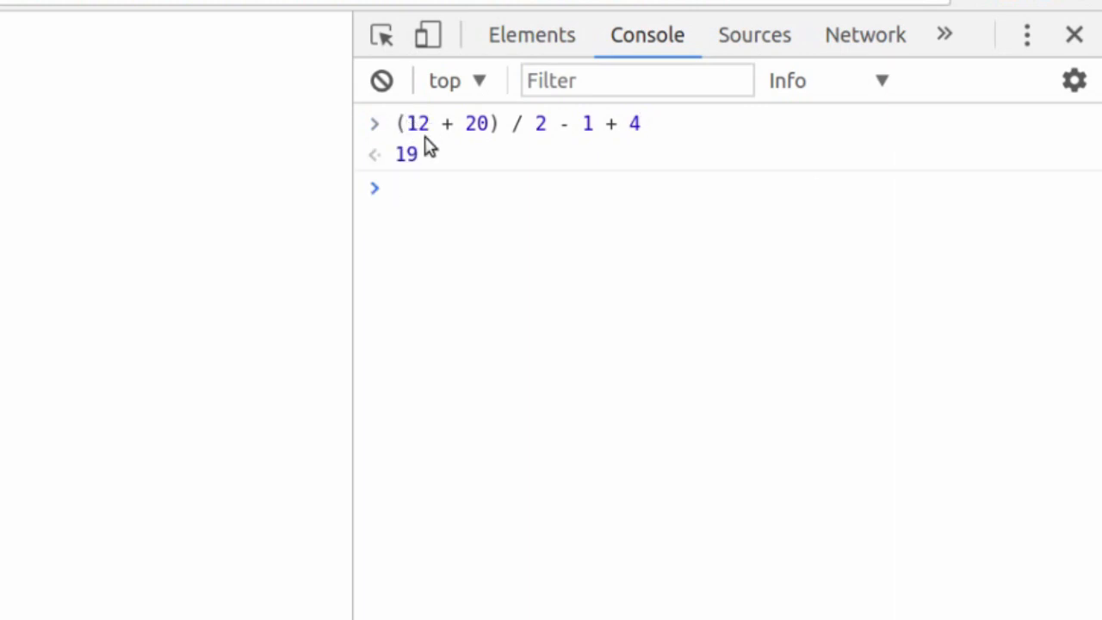
mouse_move(403, 129)
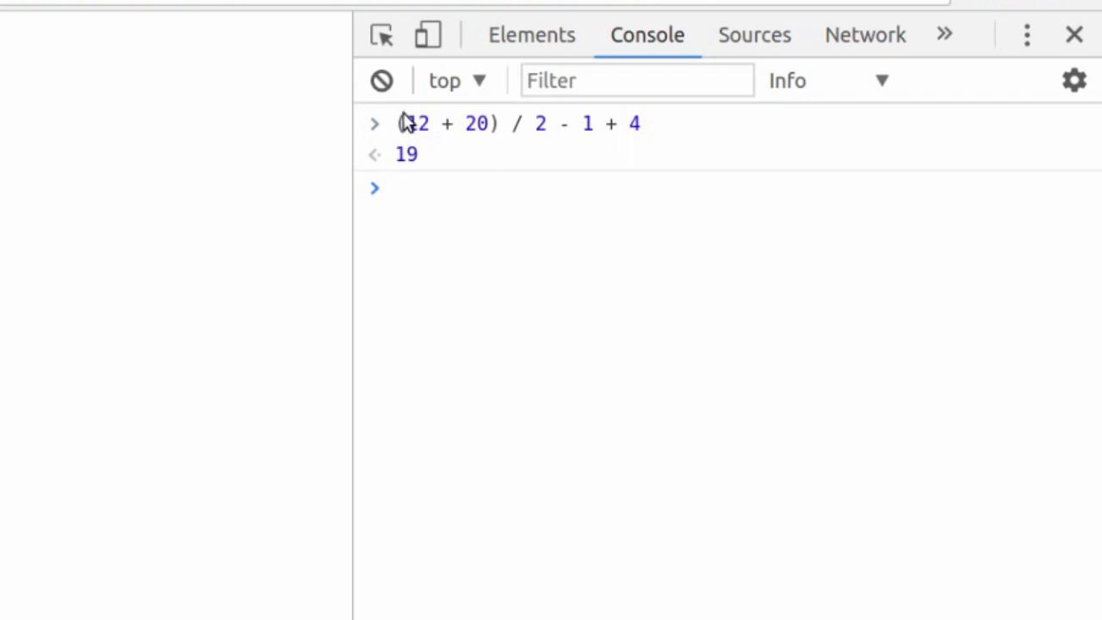
click(382, 81)
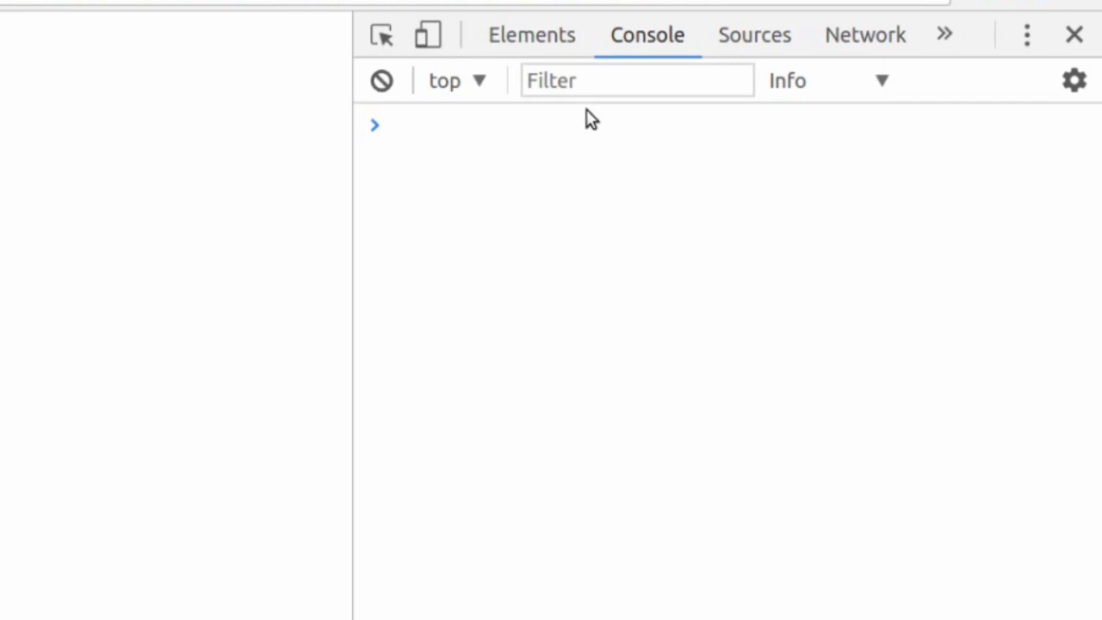
Clear the earlier console output ready for a new 12 + expression
click(396, 124)
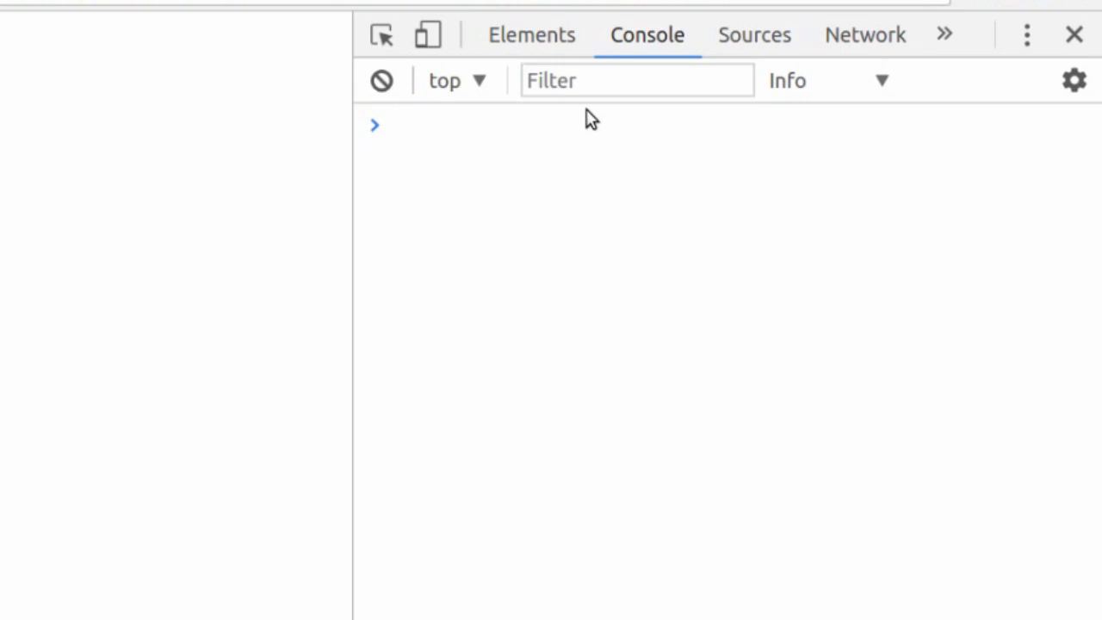
click(396, 124)
text(12 +)
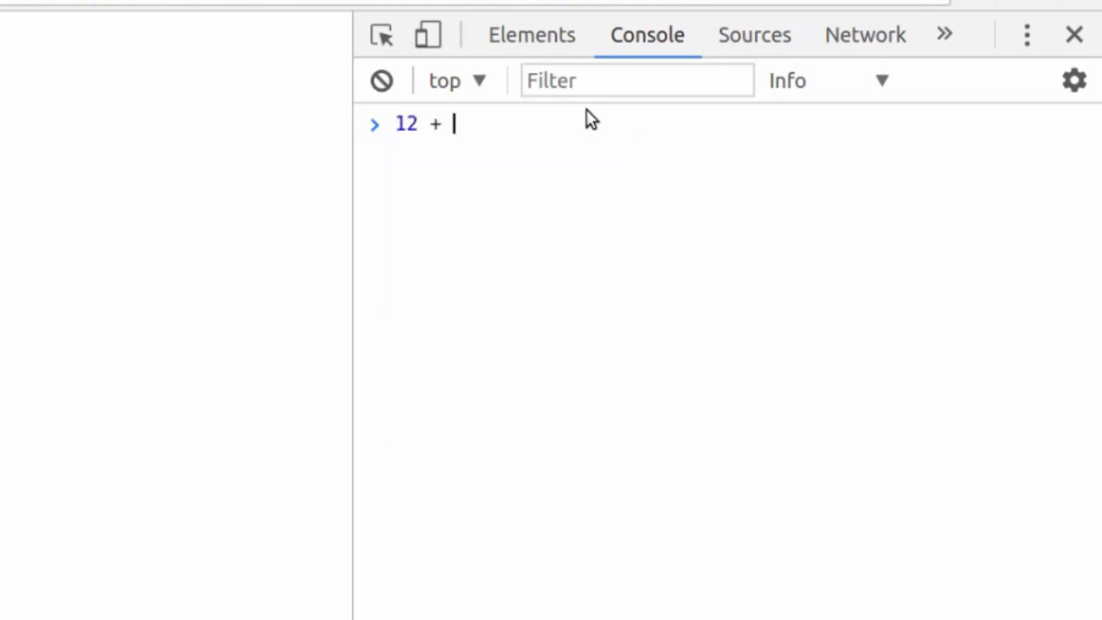
Evaluate 12 + 12 as 24, then run 12 += 58 to get the invalid left-hand side ReferenceError
key(Enter)
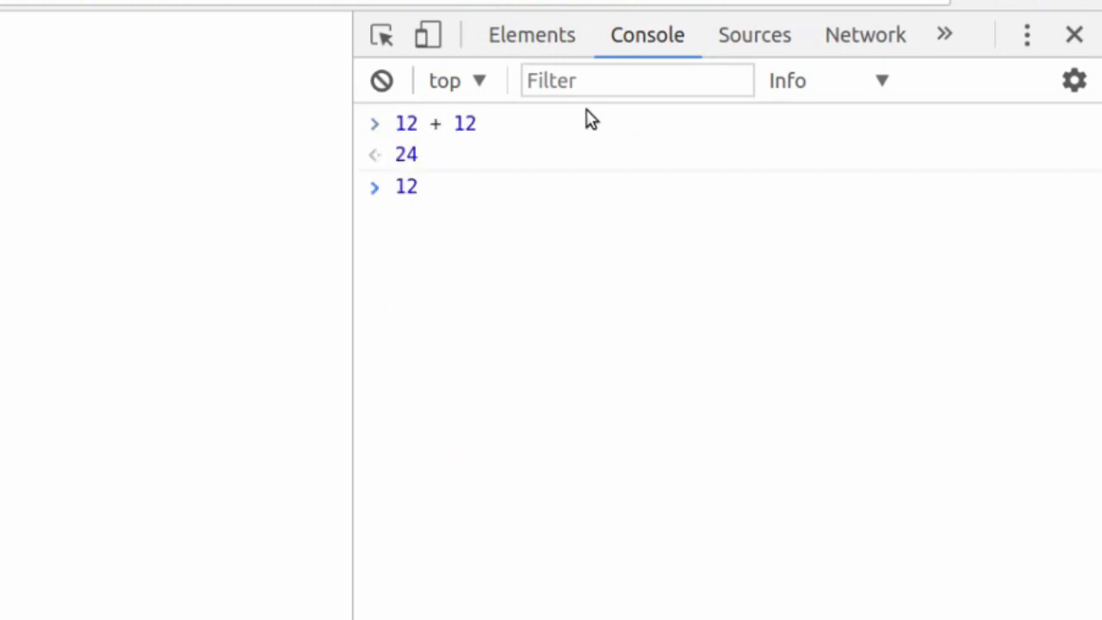
text(+=)
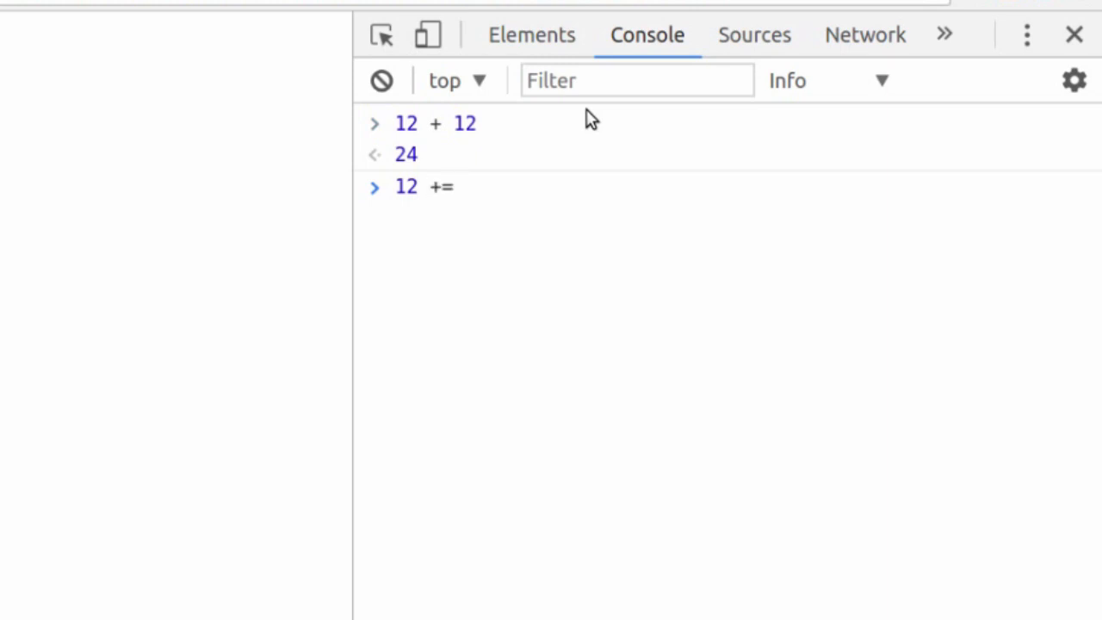
click(455, 186)
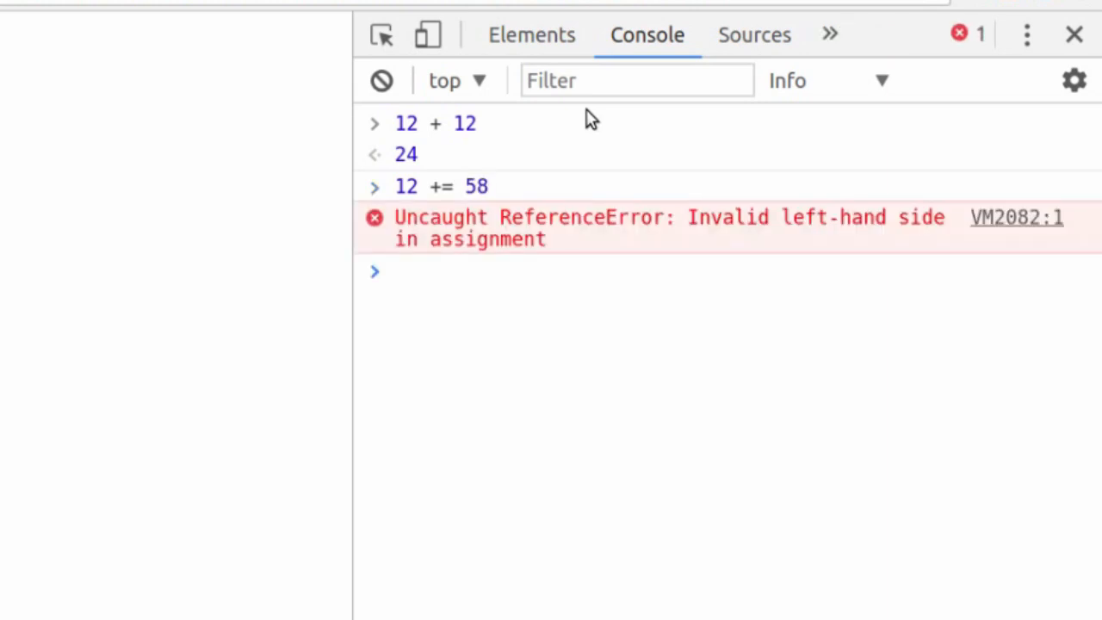
mouse_move(689, 224)
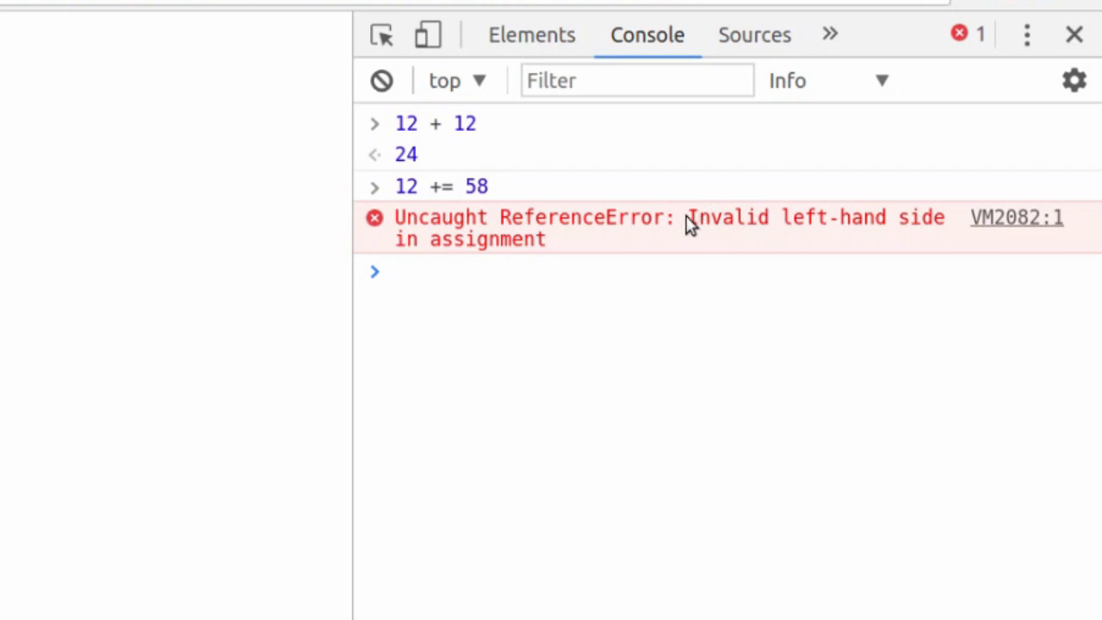
drag(687, 217, 546, 239)
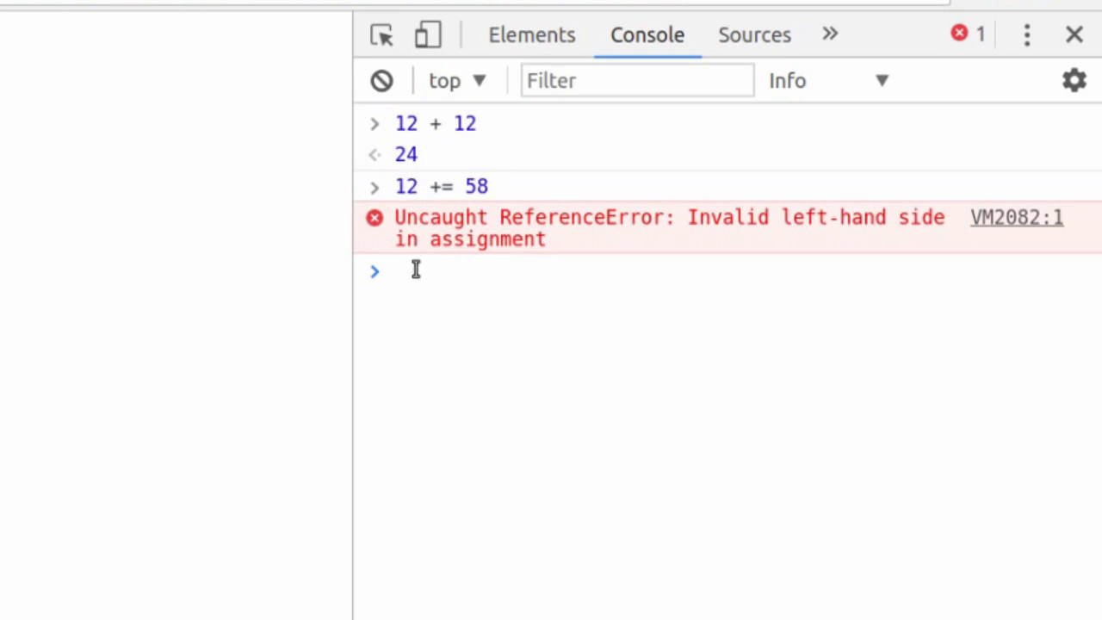
Declare var num = 12 returning undefined, then begin typing num += at the prompt
text(var num = 12)
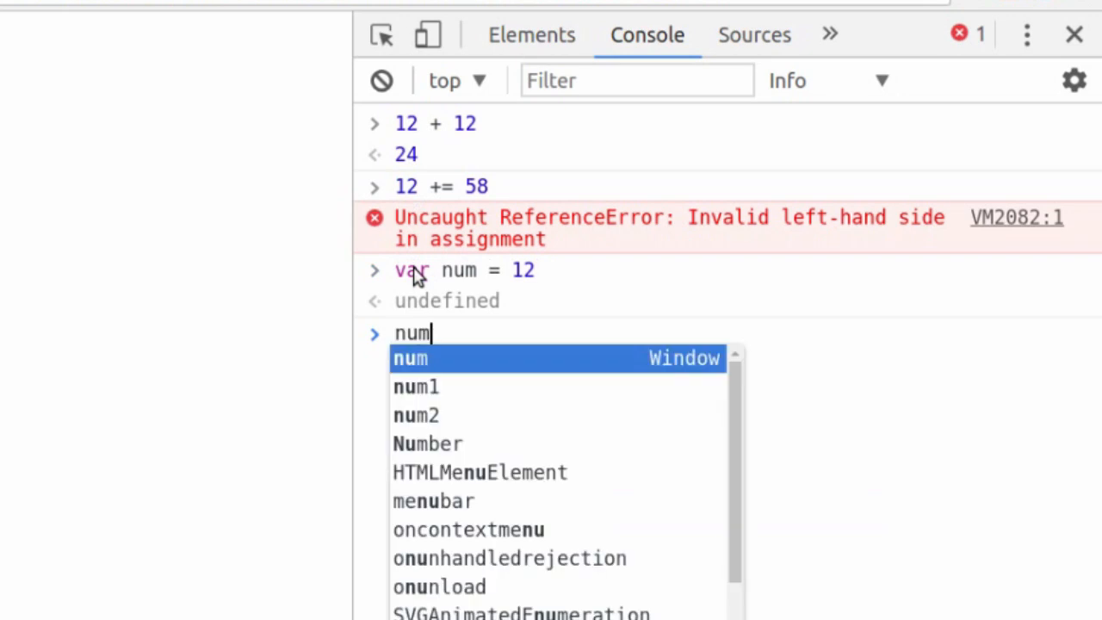
text(+=)
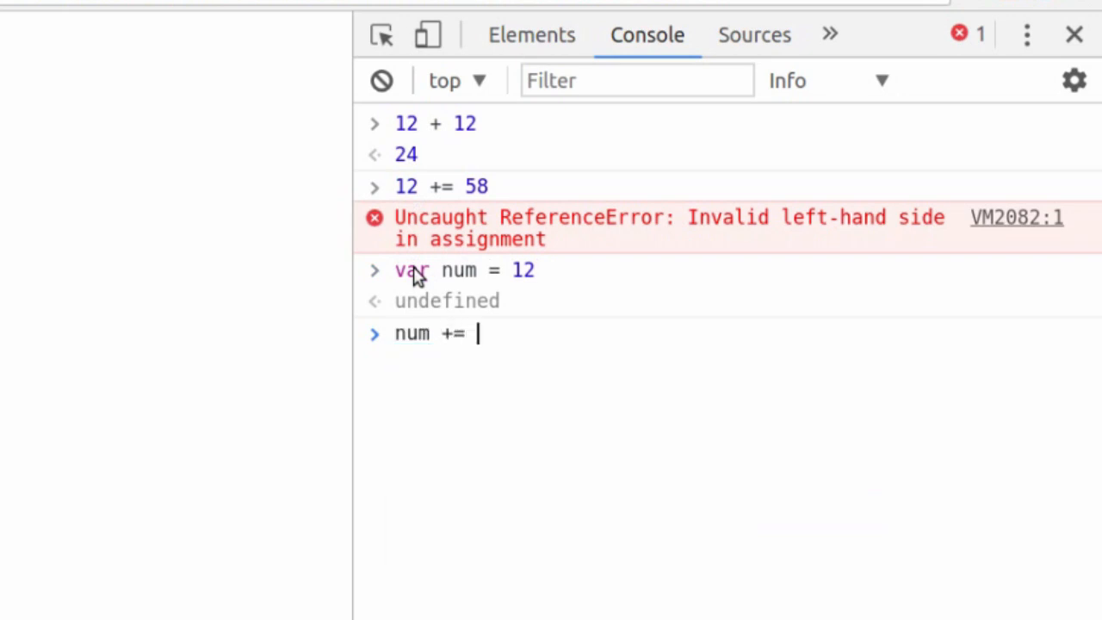